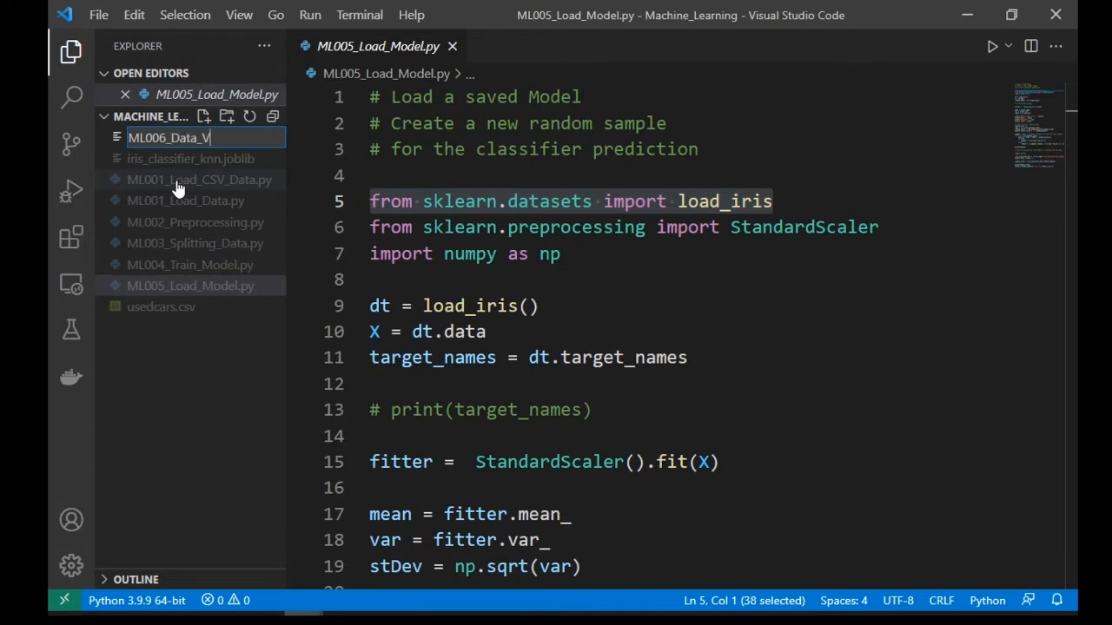
Step: Start ML006_Data_Visualization.py with a '# Data Visualization' heading comment
text(isualization)
text(# Data)
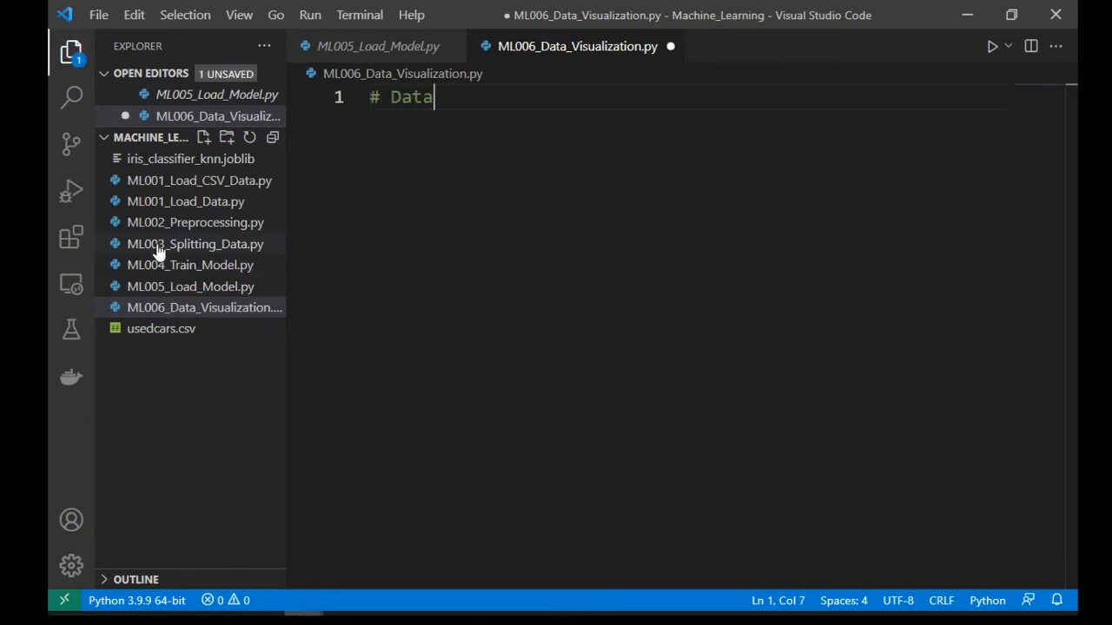
text(Visualization)
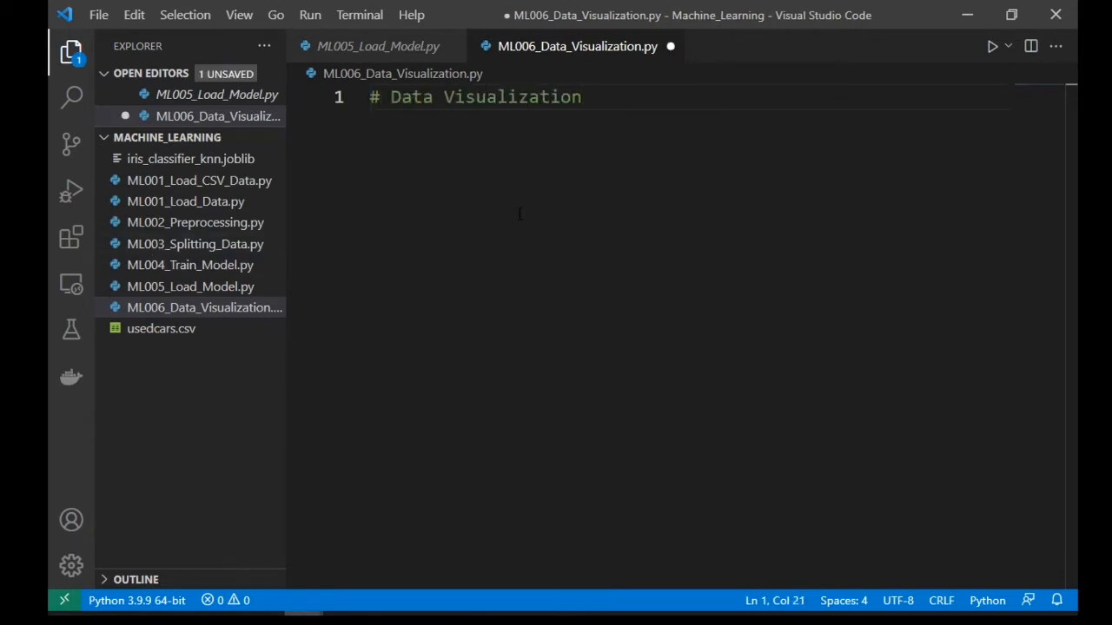
key(enter)
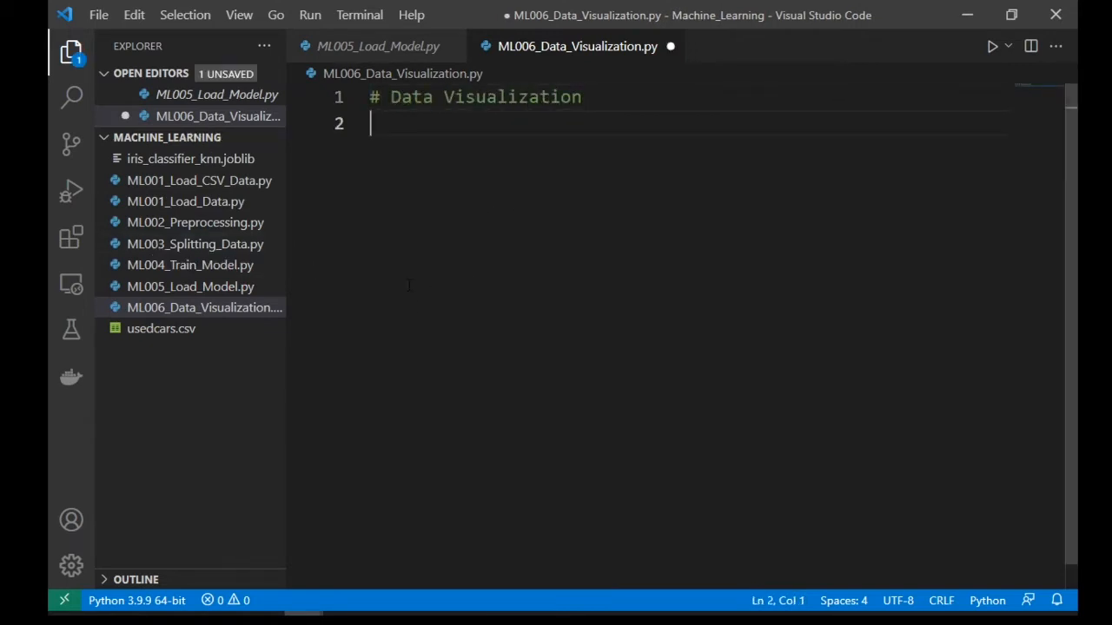
Step: Add the line 'from sklearn.datasets import load_iris'
text(from sklear)
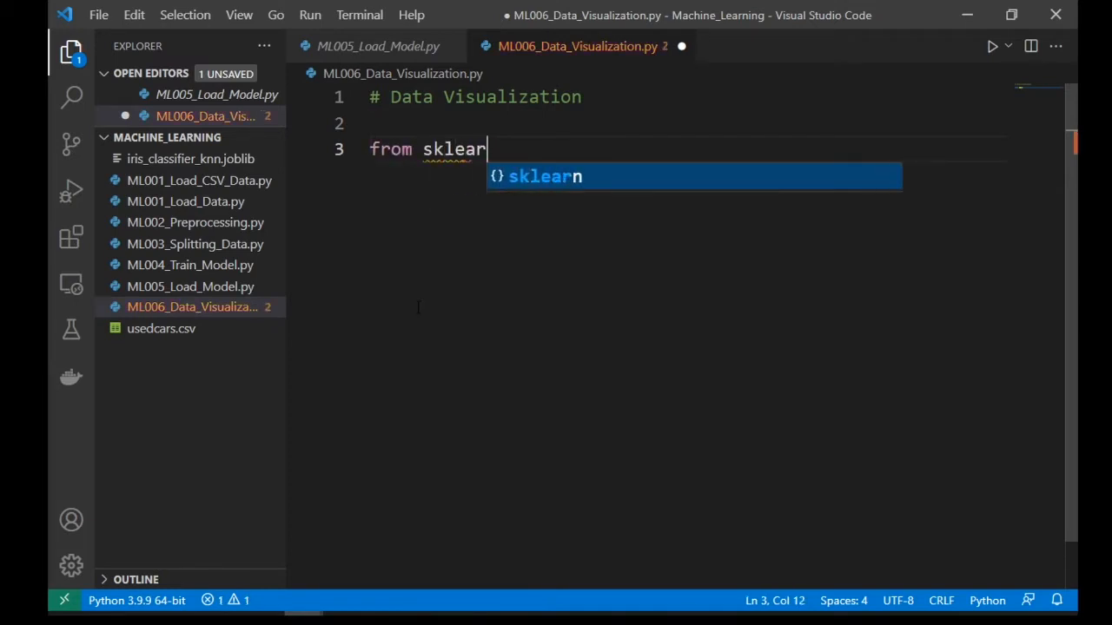
text(n.dataset)
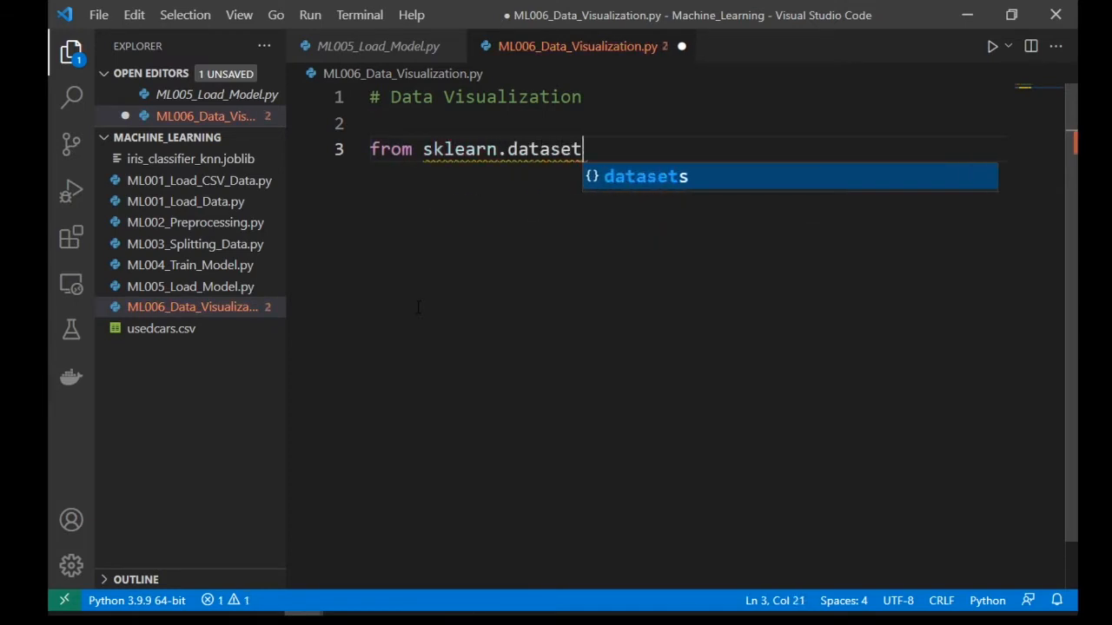
text(s import load)
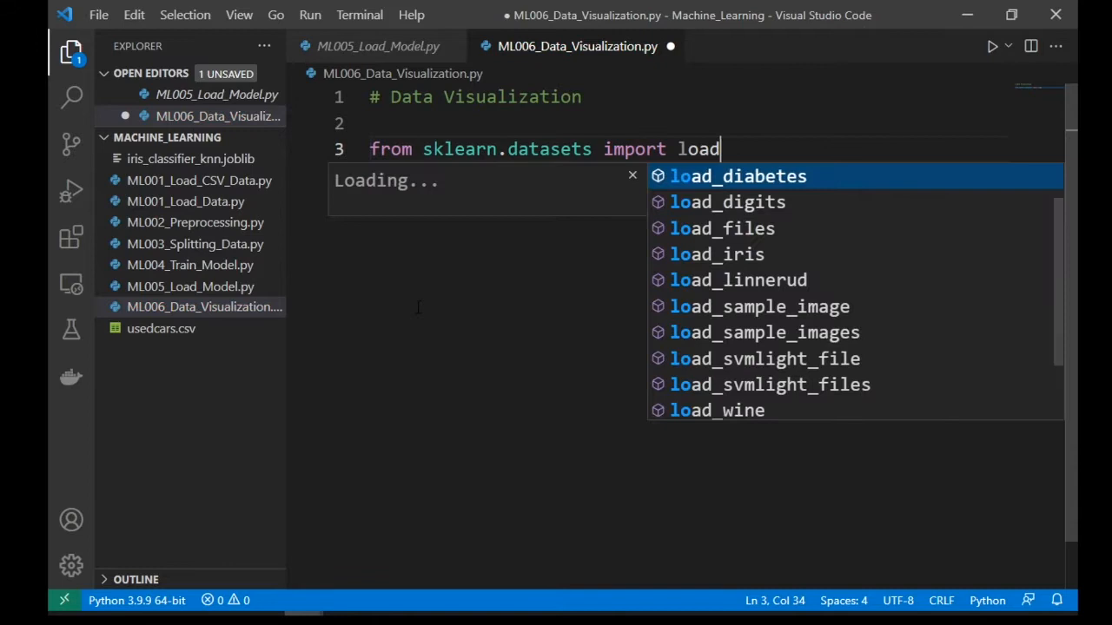
click(716, 254)
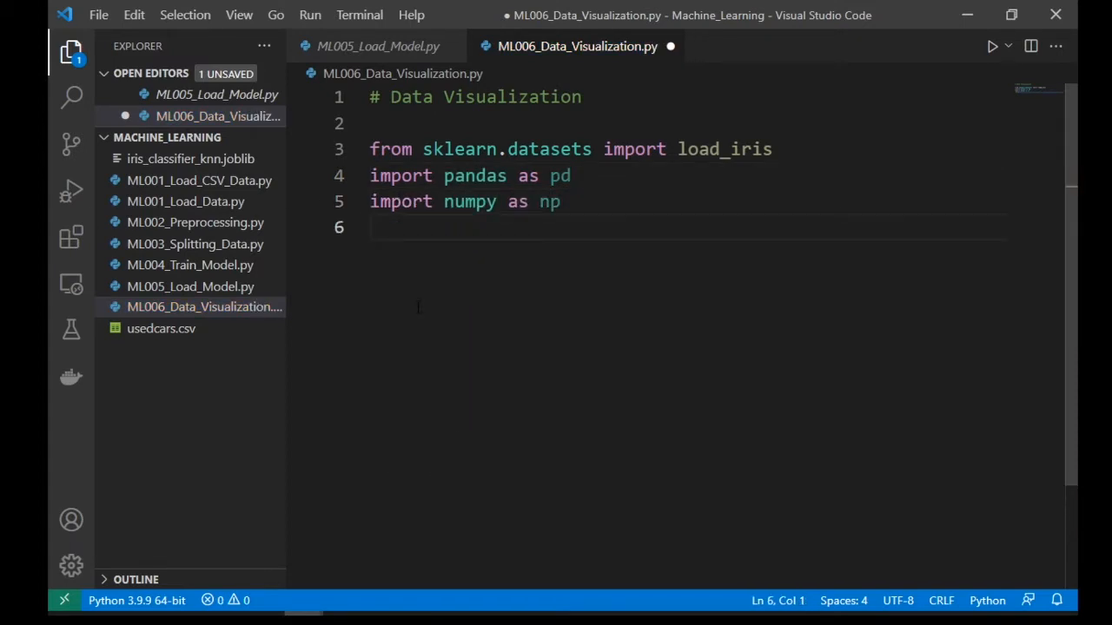
Step: Import matplotlib.pyplot as plt and seaborn as sns
text(import m)
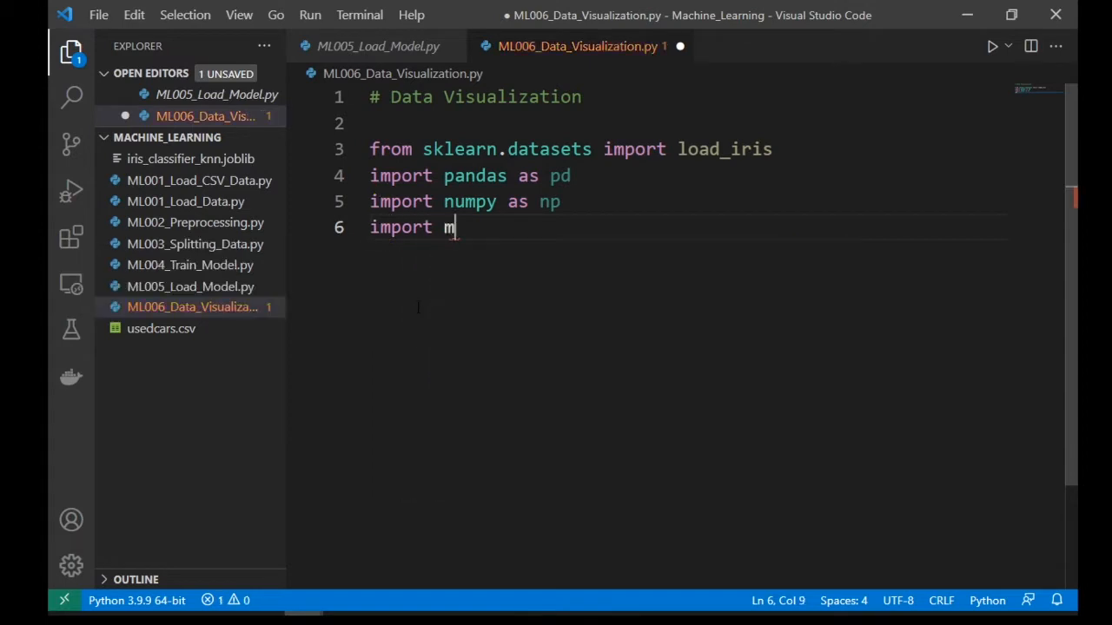
text(atplotlib)
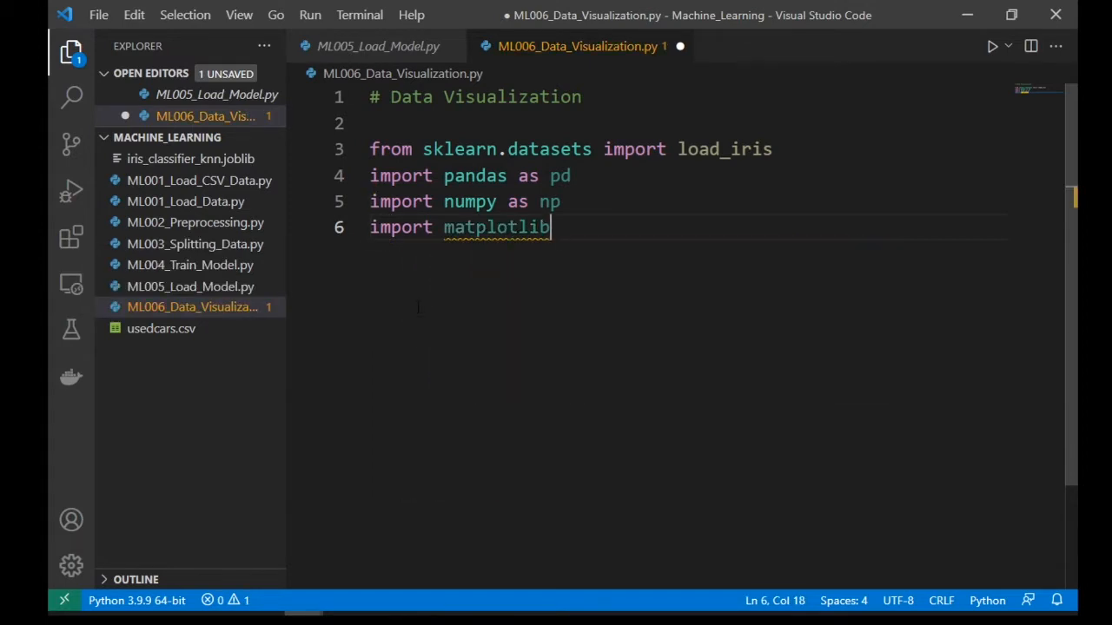
text(.pyplot)
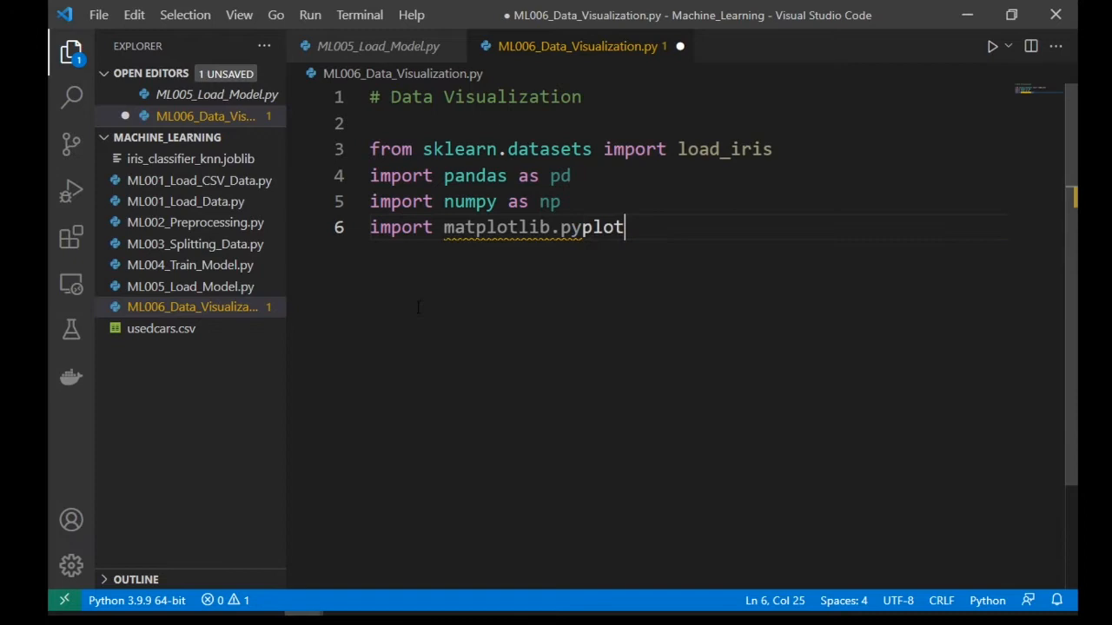
text(as plt)
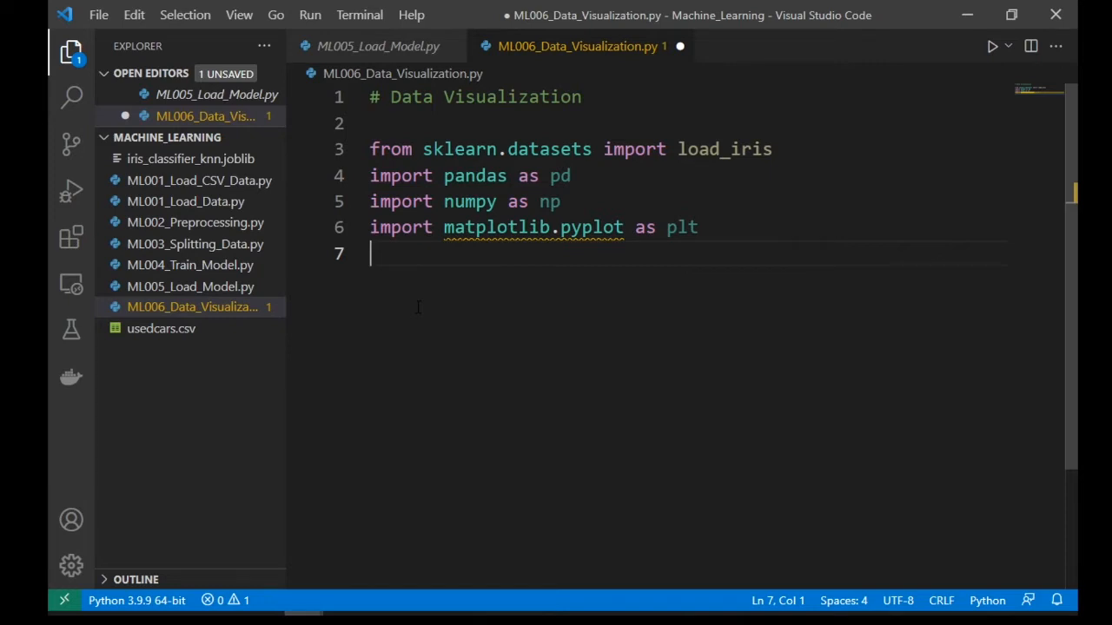
text(import seabo)
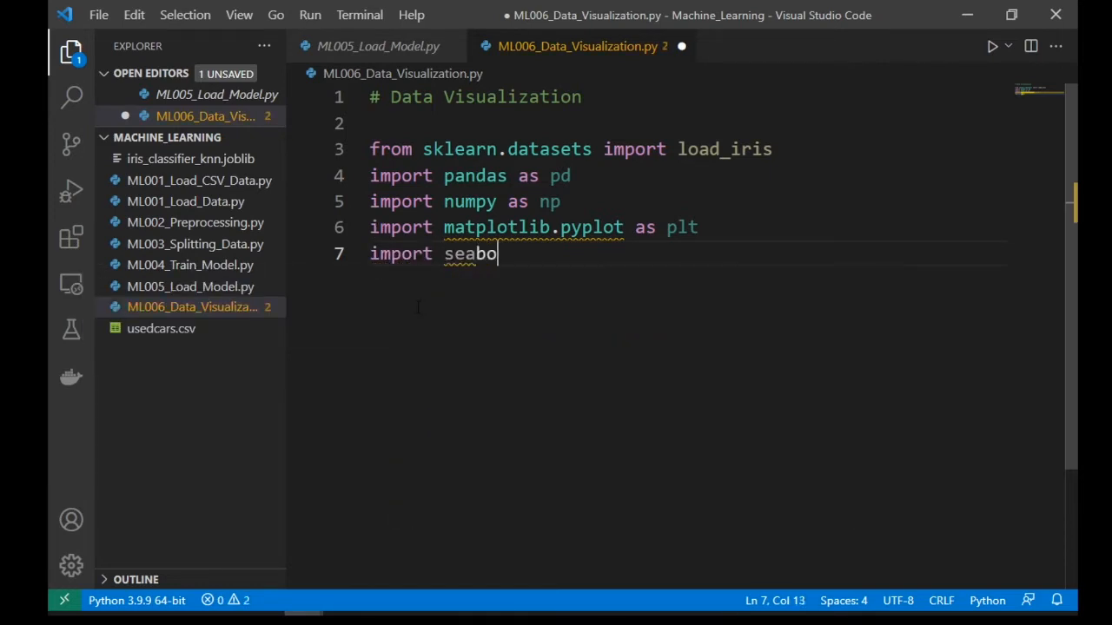
text(rn as sns)
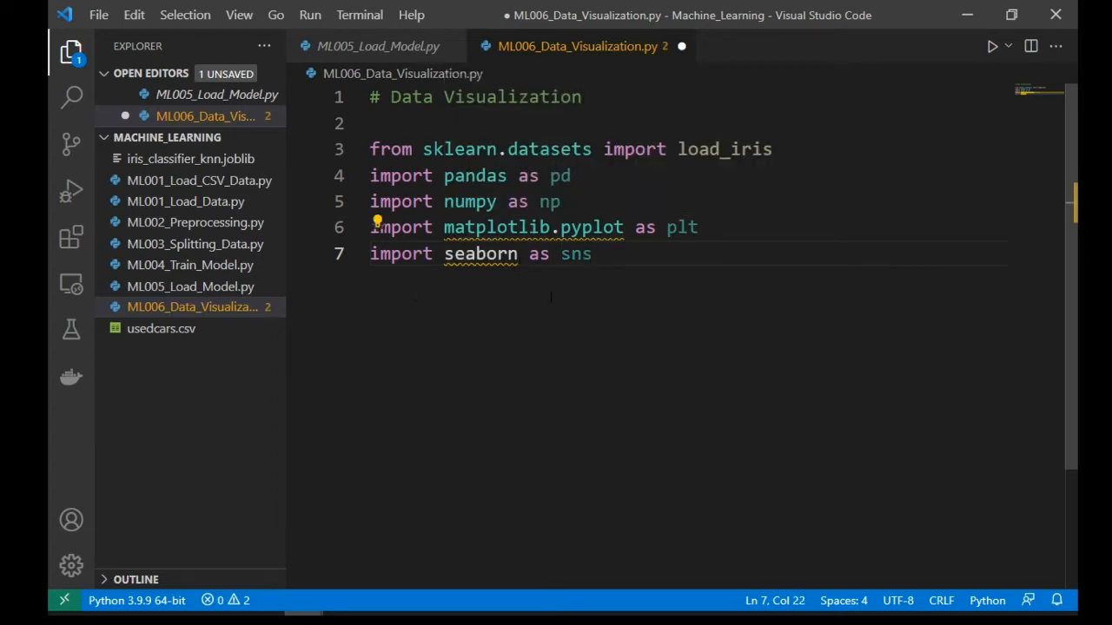
Step: Run 'pip install seaborn' in a new integrated terminal
click(359, 15)
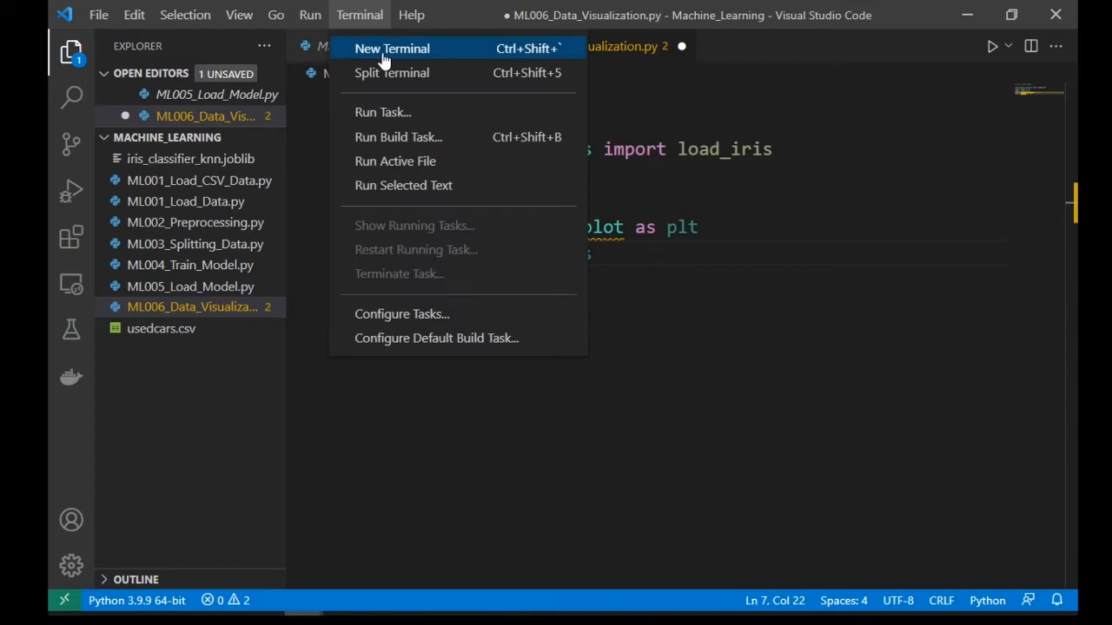
click(391, 48)
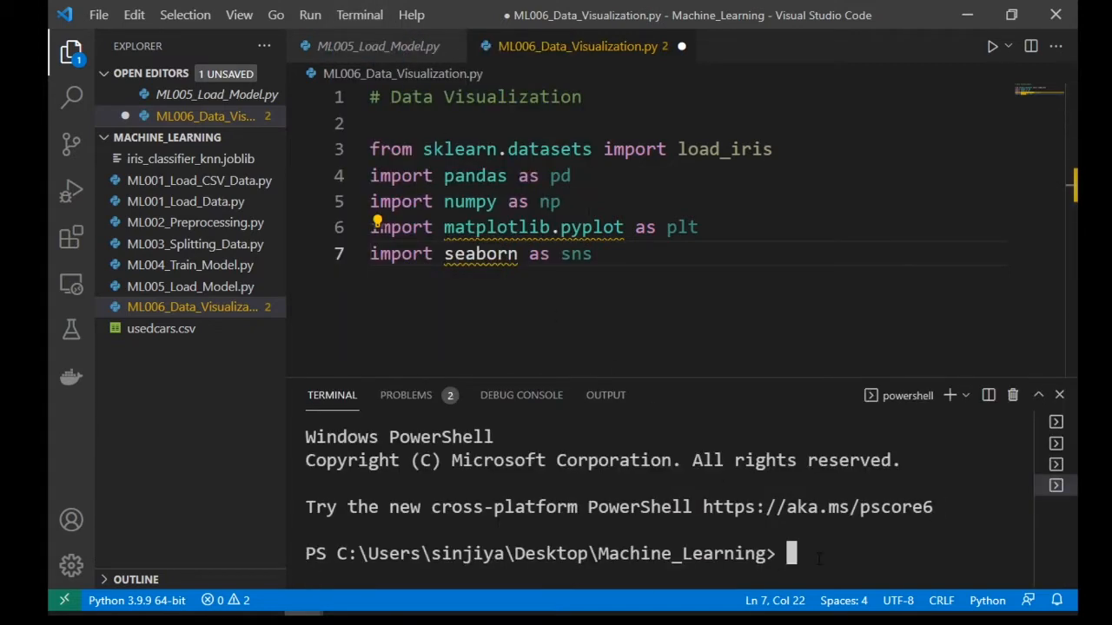
text(pip install)
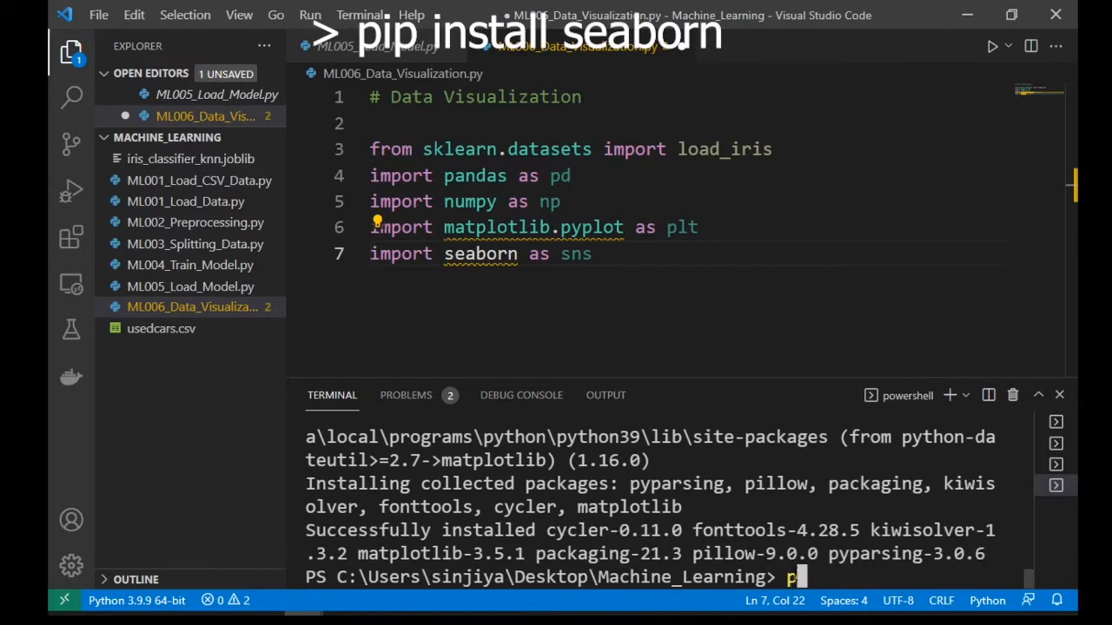
text(pip install seaborn)
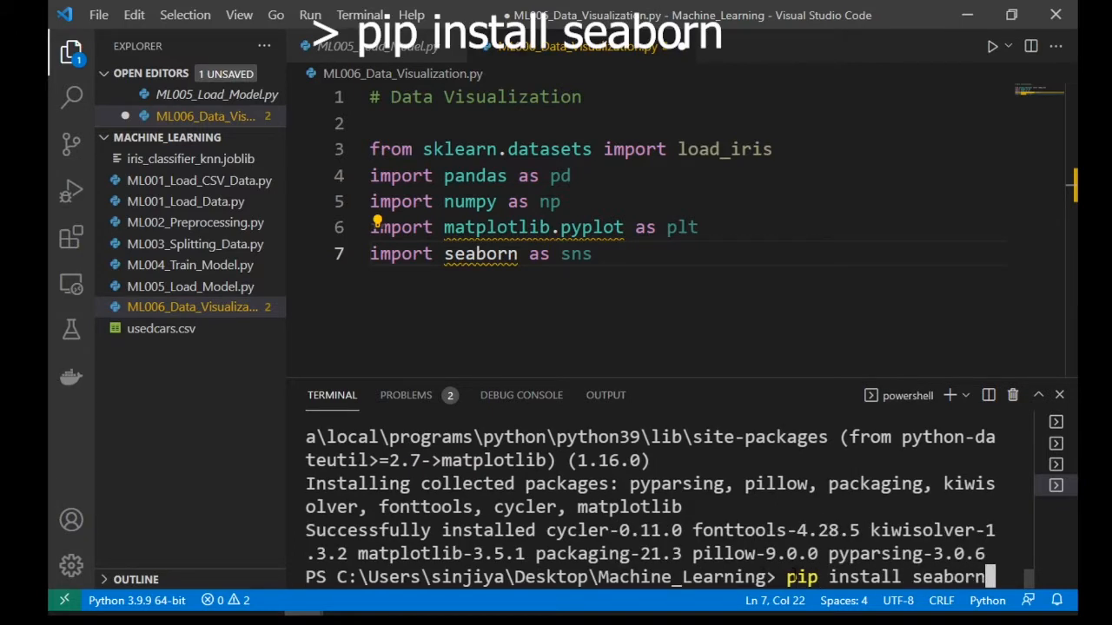
key(Return)
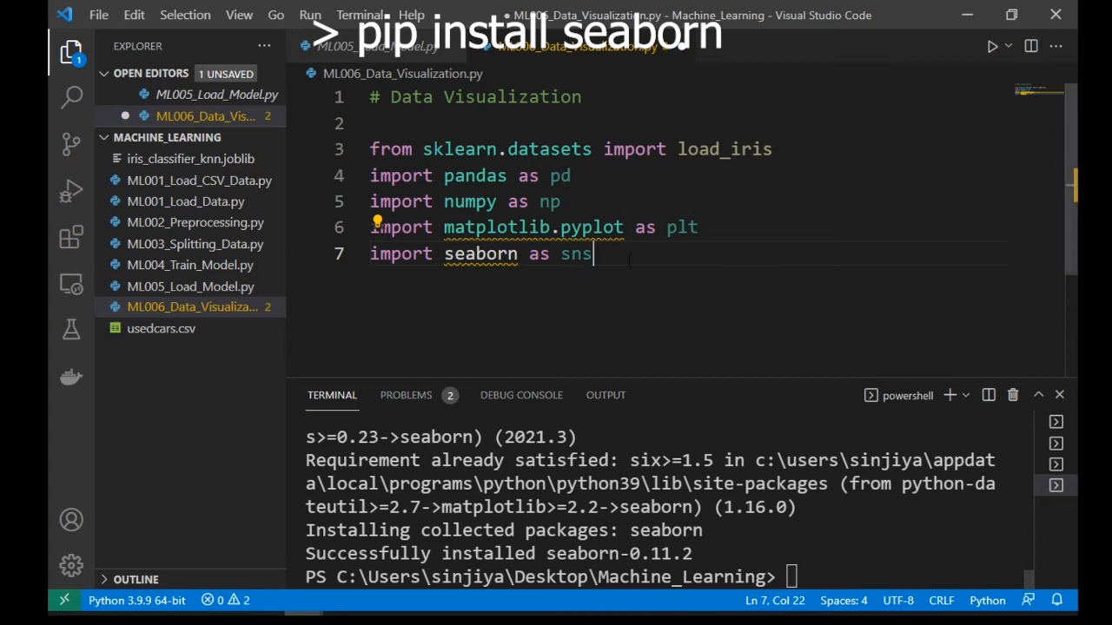
Step: Comment that Seaborn is a statistical visualization library based on matplotlib, load iris via sns.load_dataset and print it
text(# Sea)
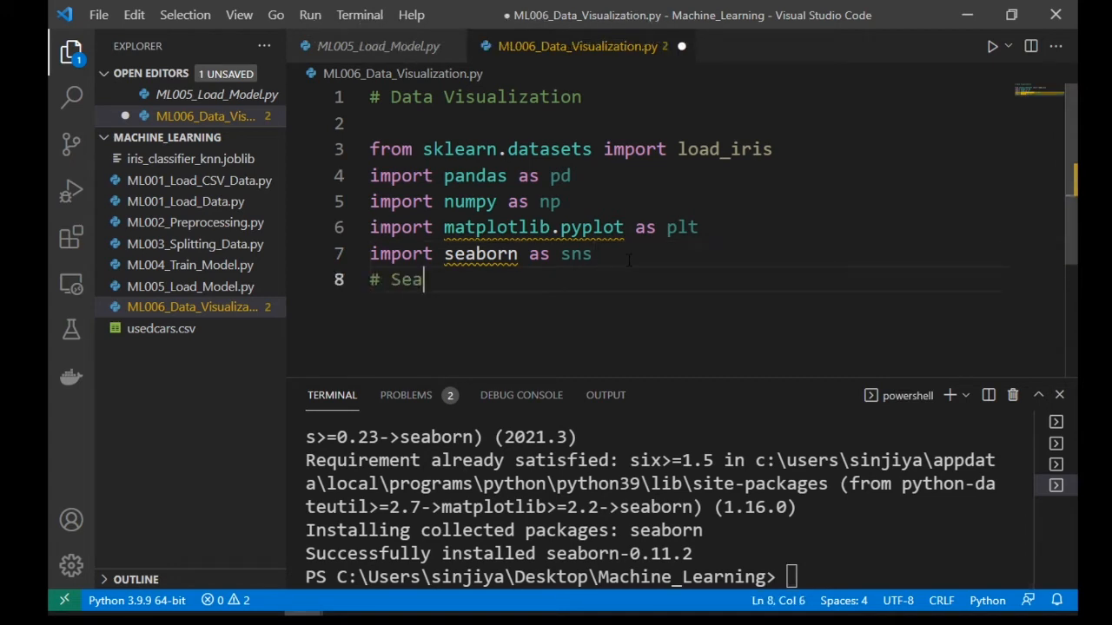
text(born is a Python statistical data visualization library)
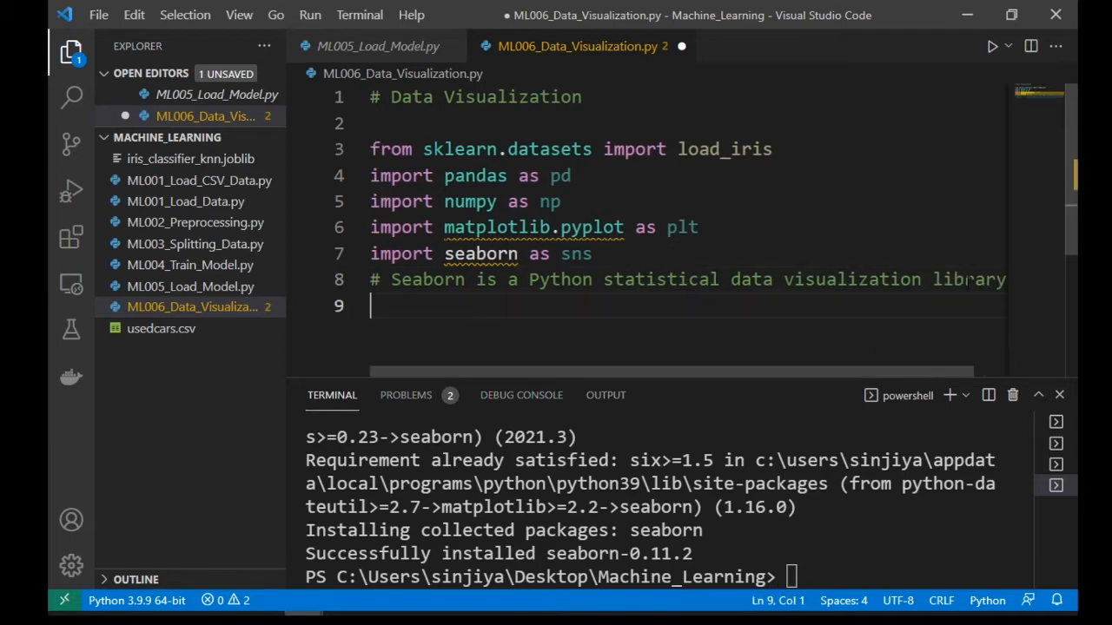
text(# based on the matplotlib)
text(# sns: stands for Samuel Norman Seaborn,)
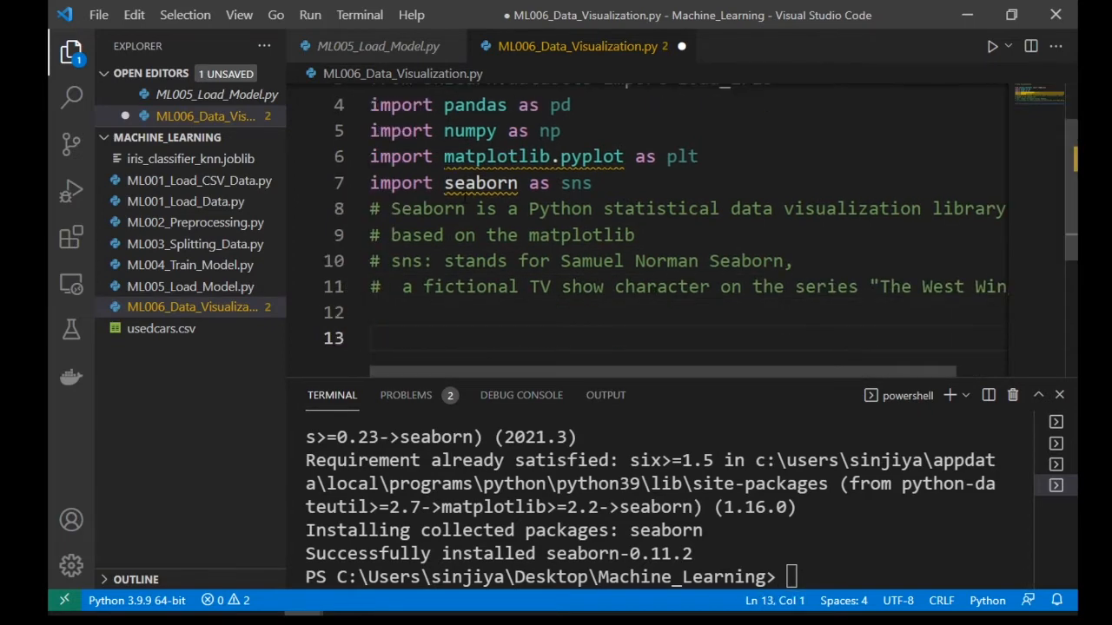
text(iris = sns.load_dataset("iris)
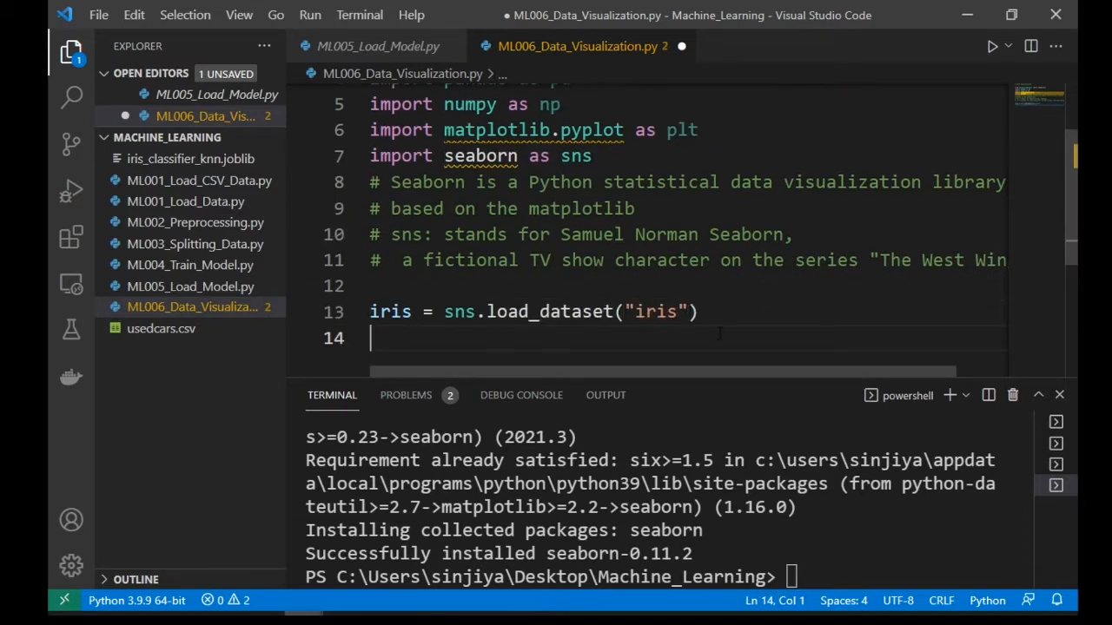
text(print(iris))
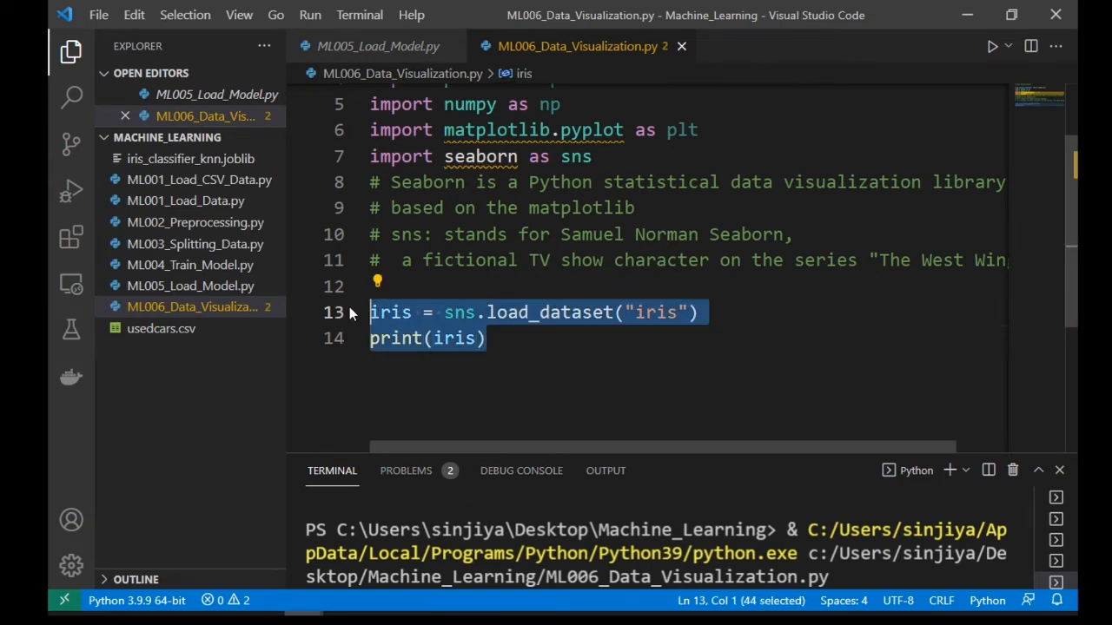
Step: Load dt = load_iris() with a comment about sklearn.datasets data and assign X from dt
text(dt)
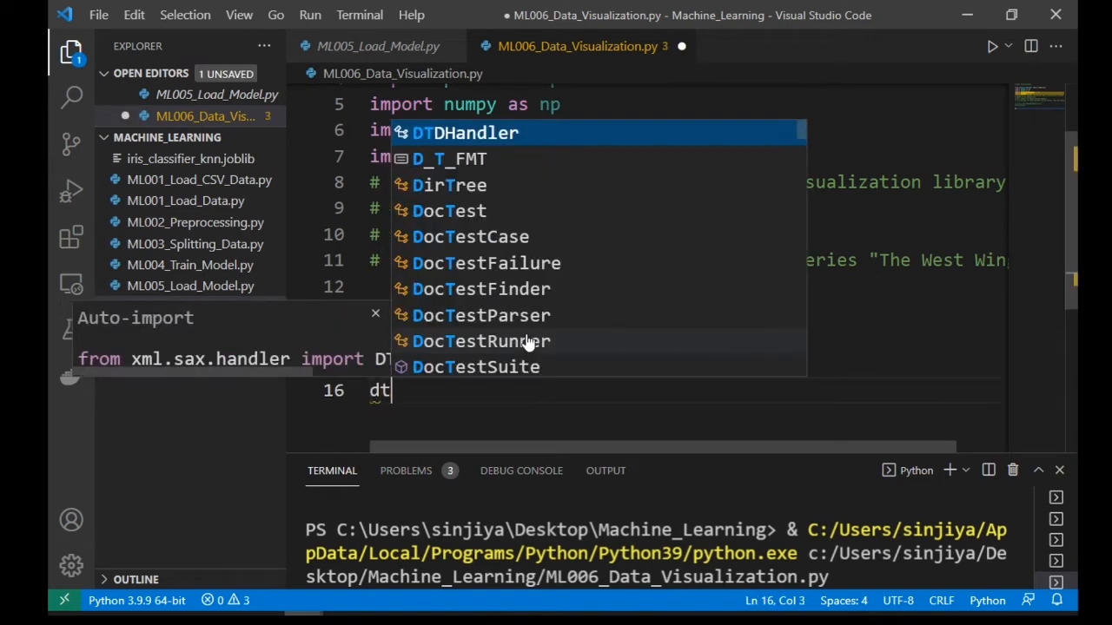
text(load_)
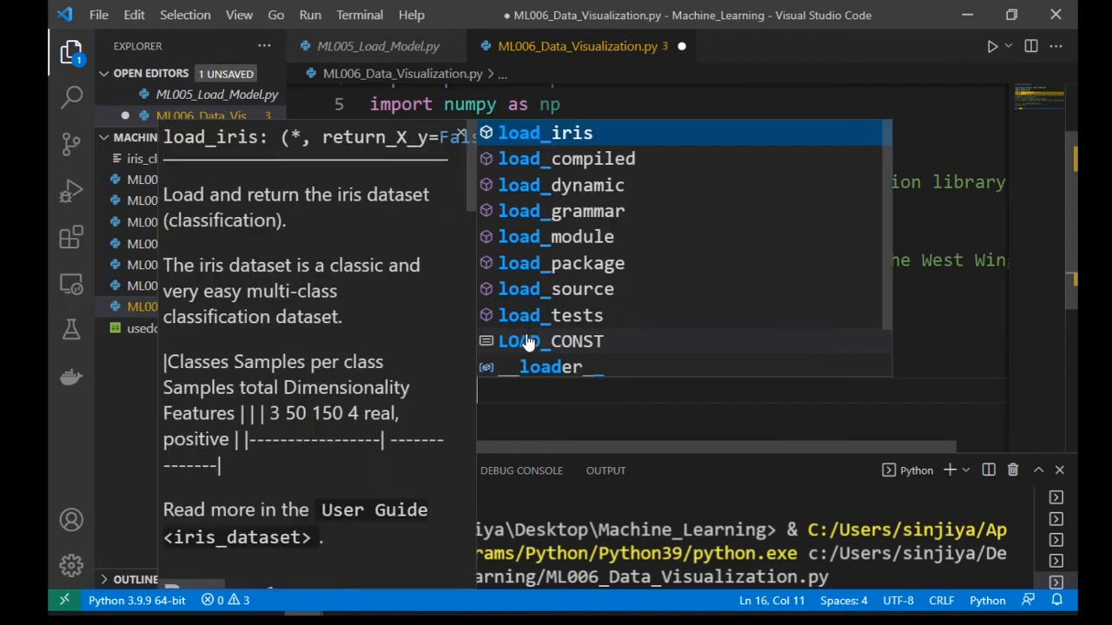
click(544, 133)
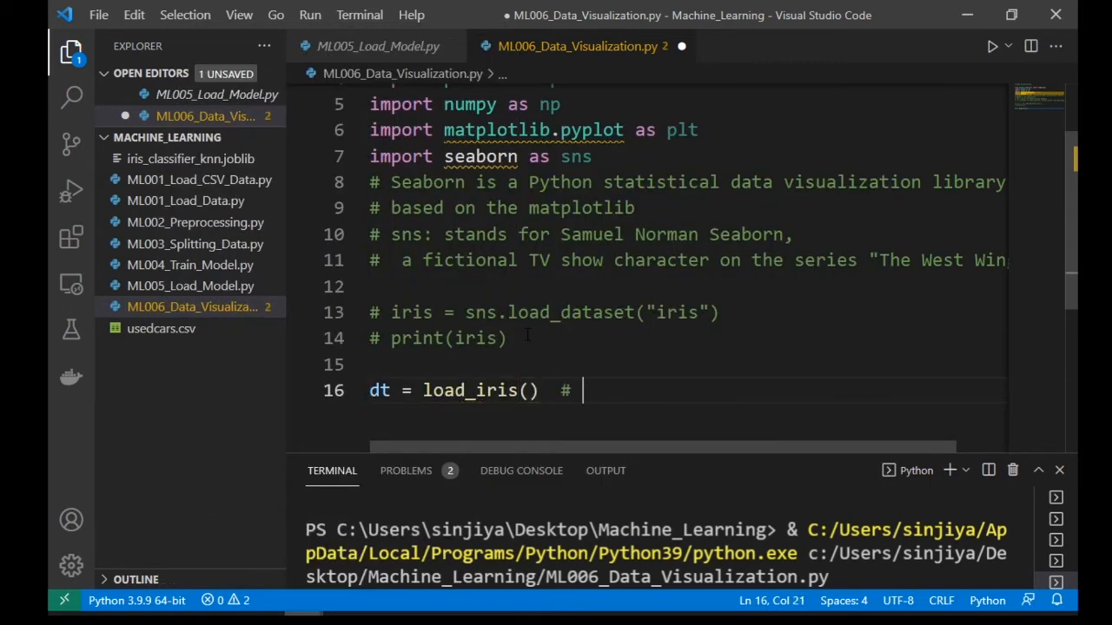
text(data from sklearn)
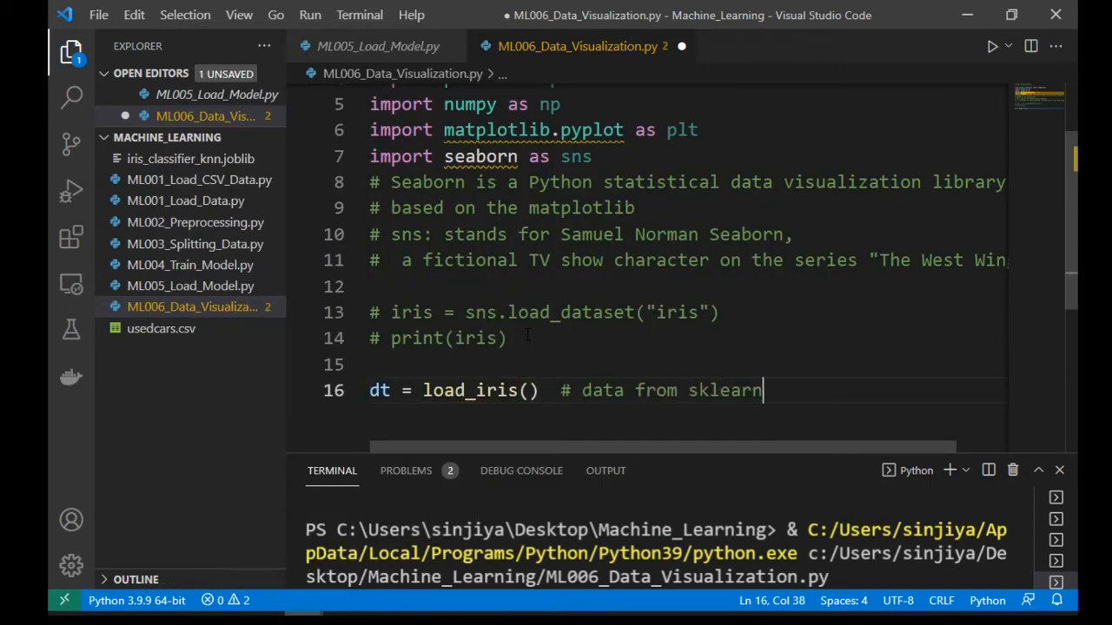
text(.datasets)
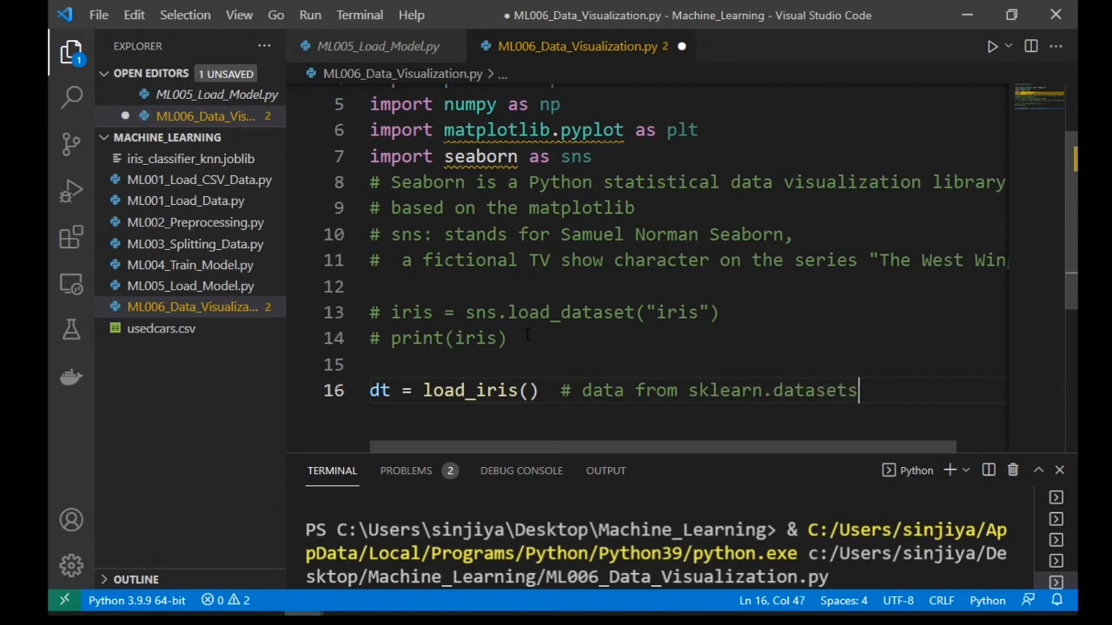
text(#)
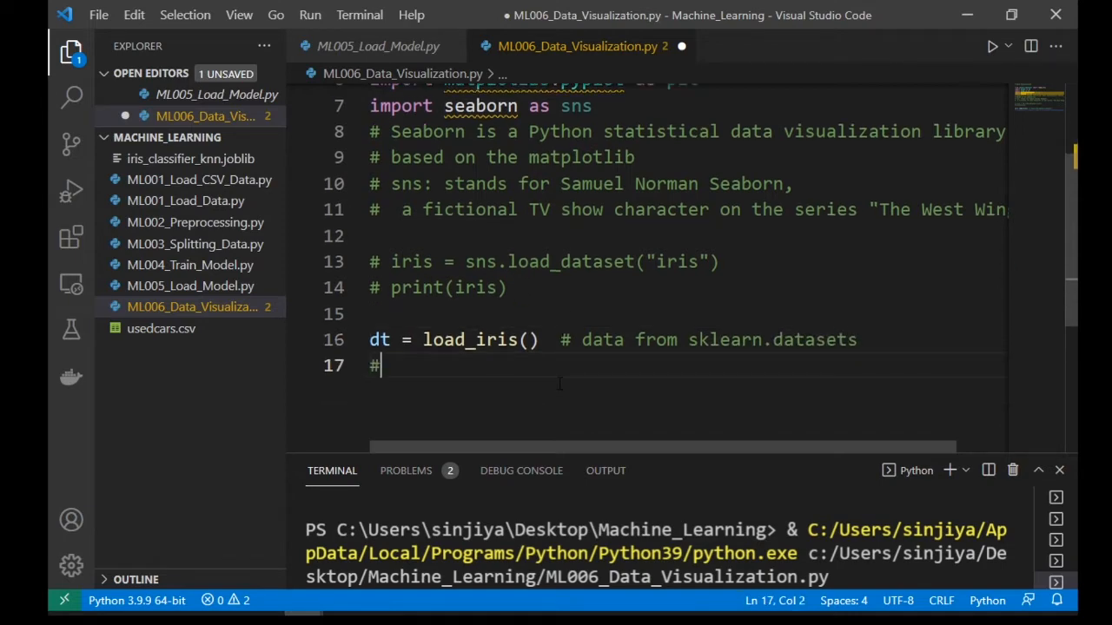
text(X = dta)
text(print(type(X)))
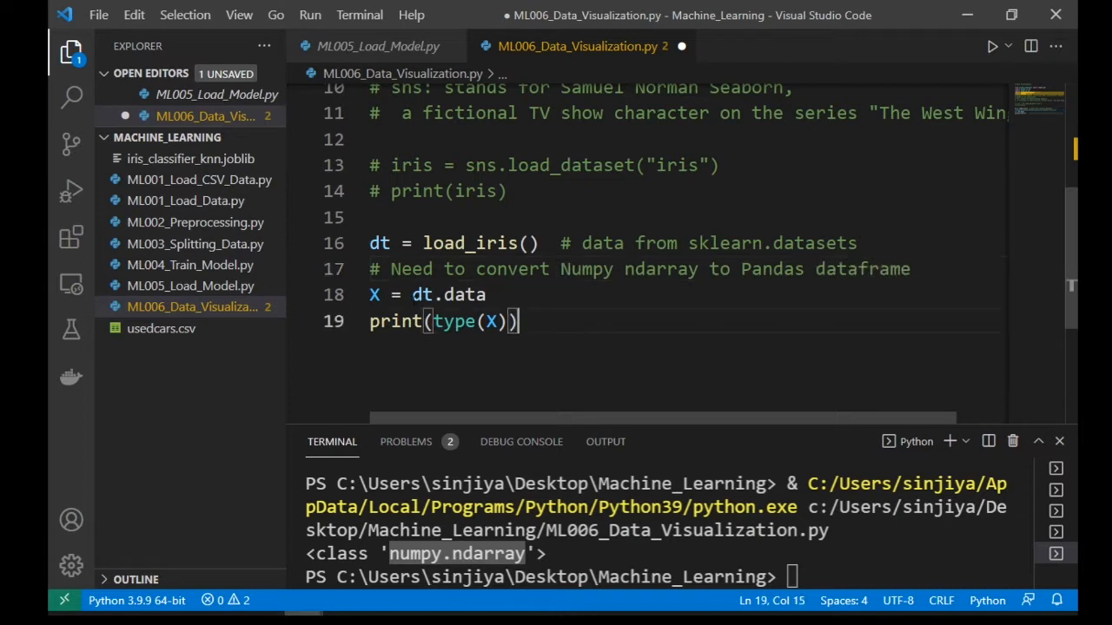
Step: Make X a pd.DataFrame(dt.data, columns=dt.feature_names)
double_click(421, 294)
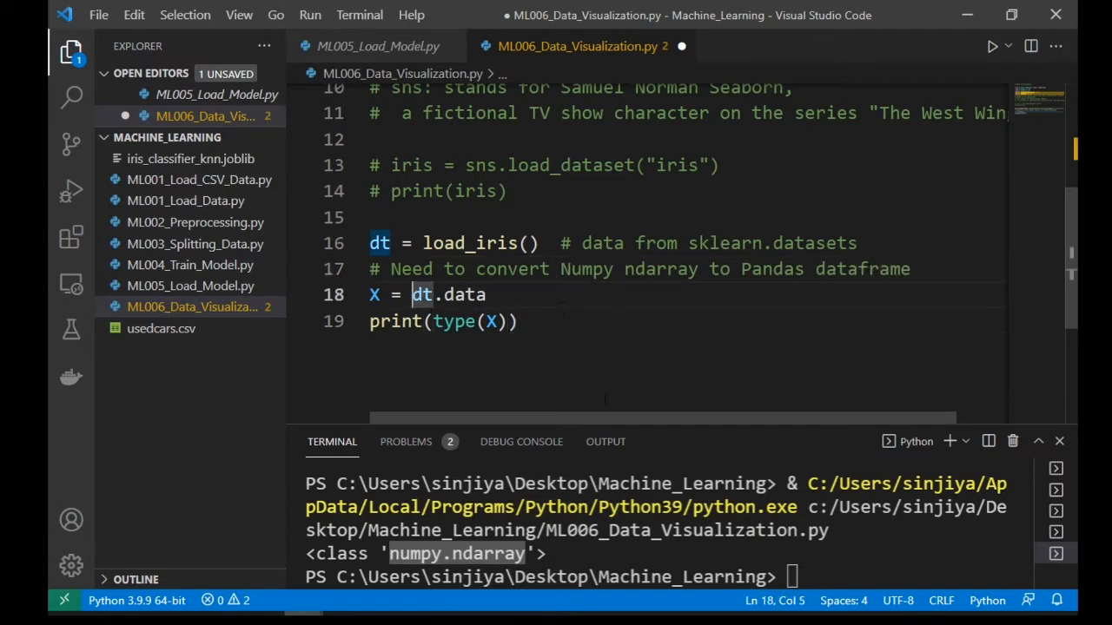
click(516, 321)
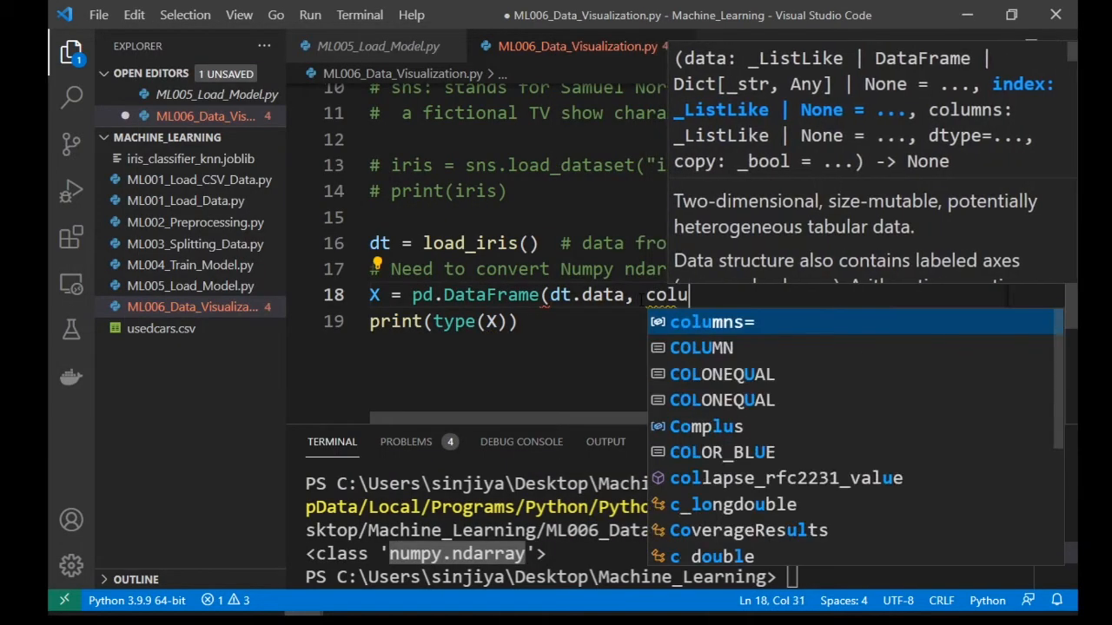
text(mns=dt.feature_names))
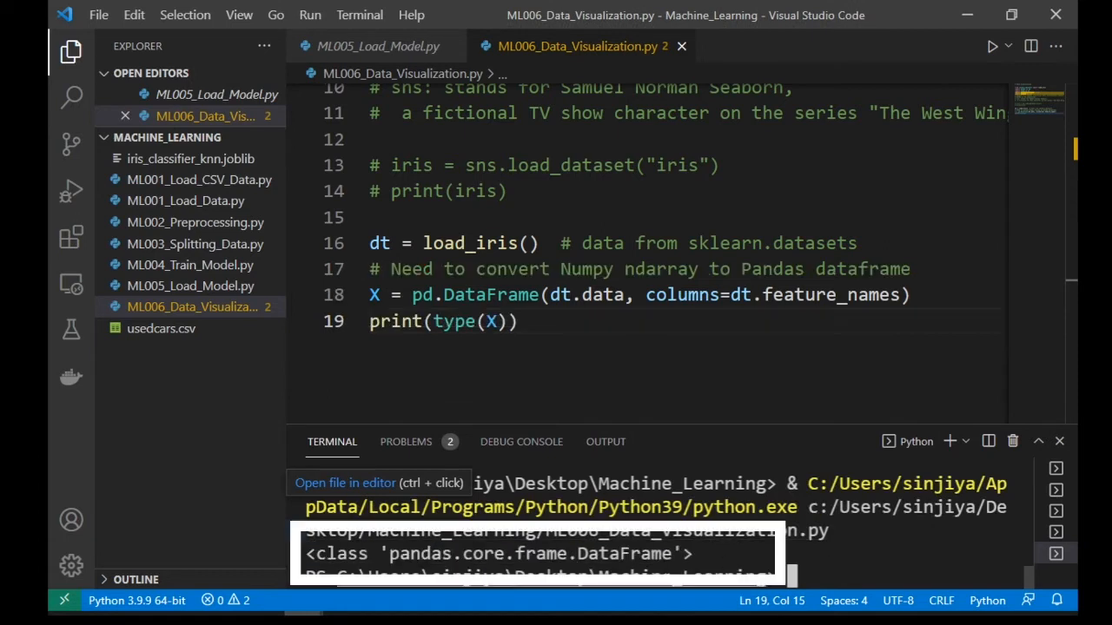
Step: Add a comment about adding the target variable and write y = pd.DataFrame(dt.target)
double_click(582, 554)
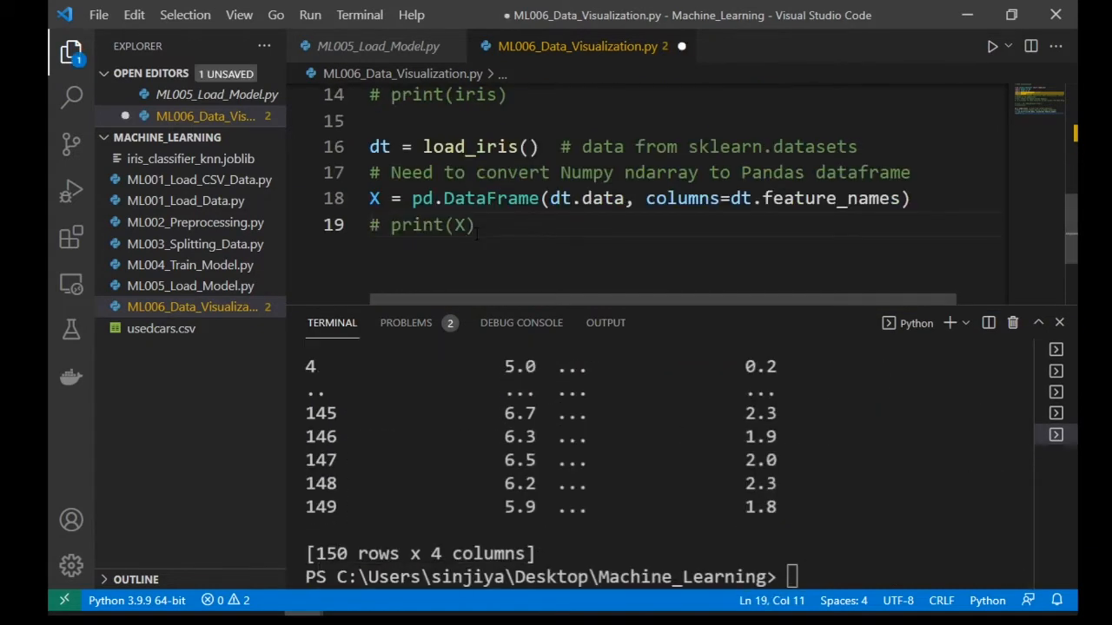
text(# Need to add target va)
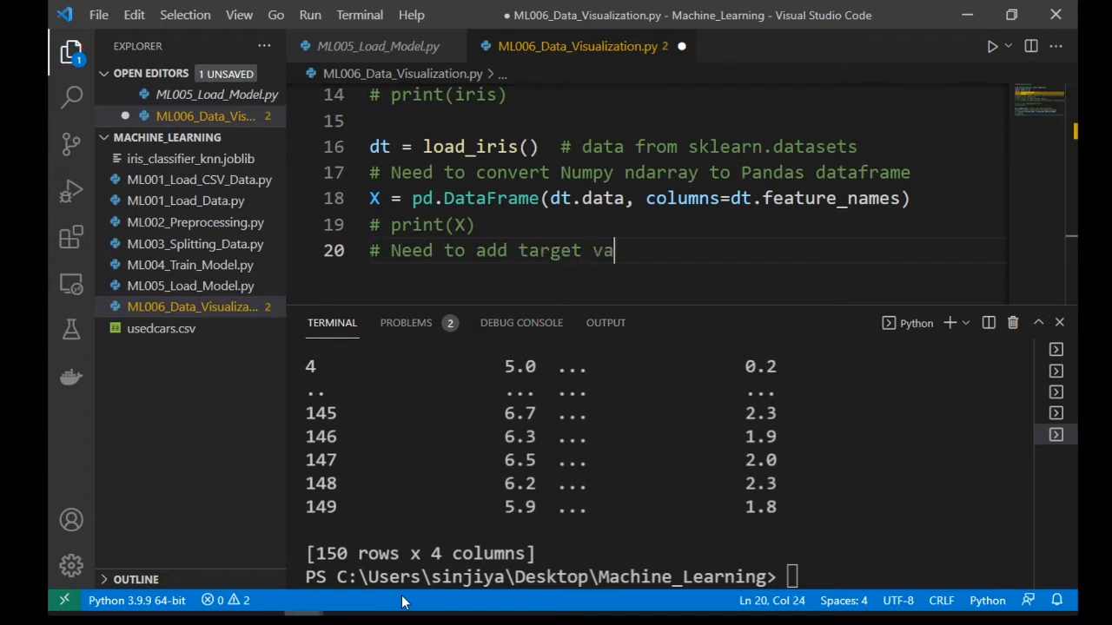
text(riable to the dataset)
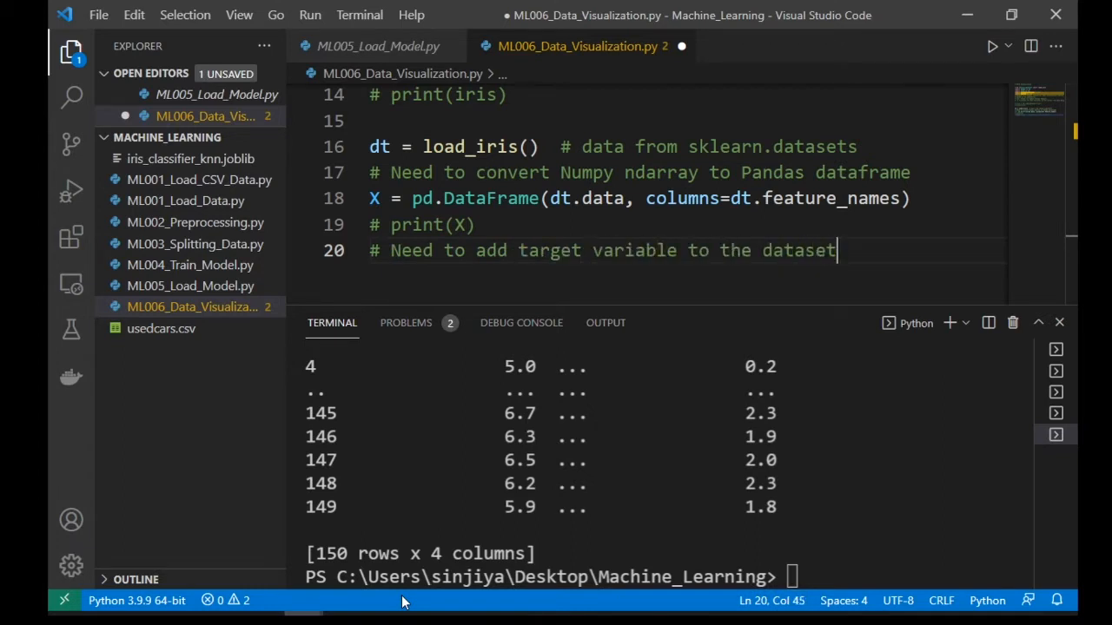
key(Return)
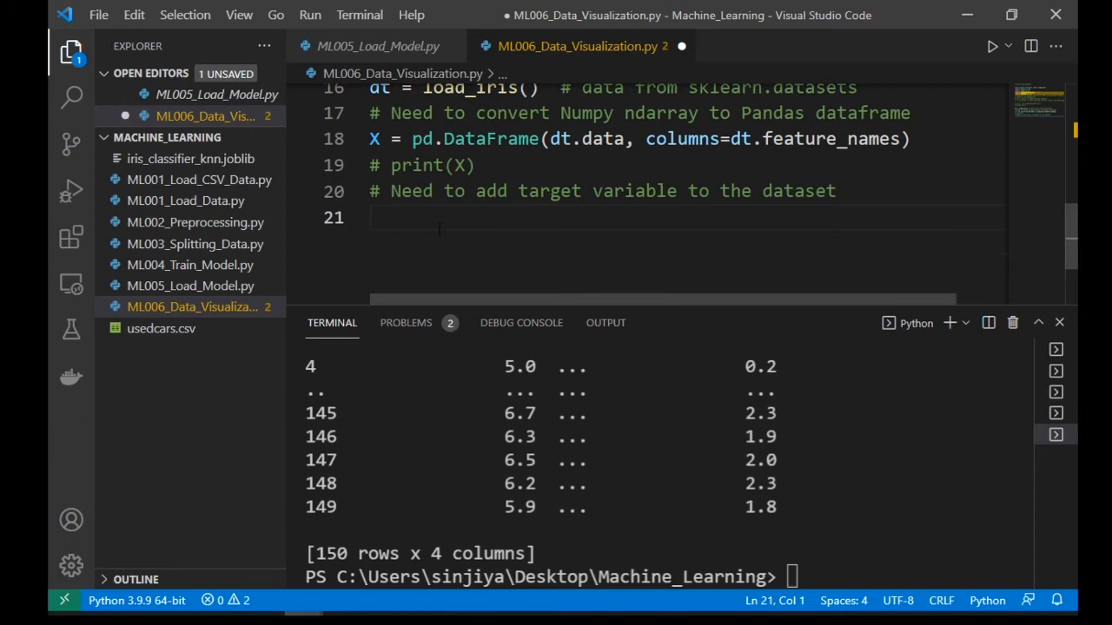
text(y =)
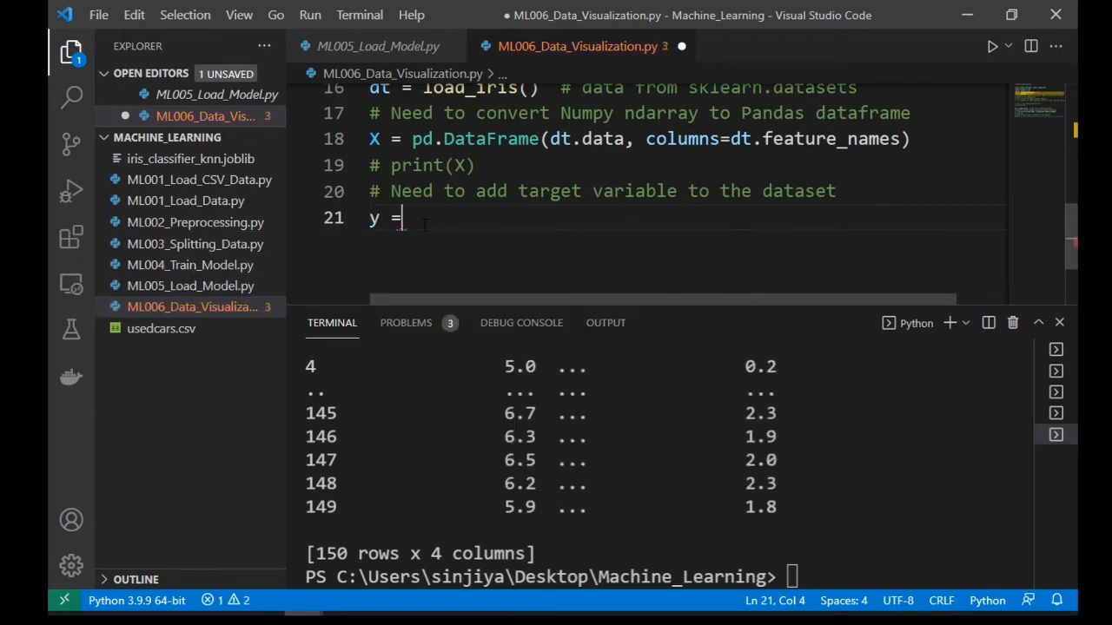
text(pd.DataFrame)
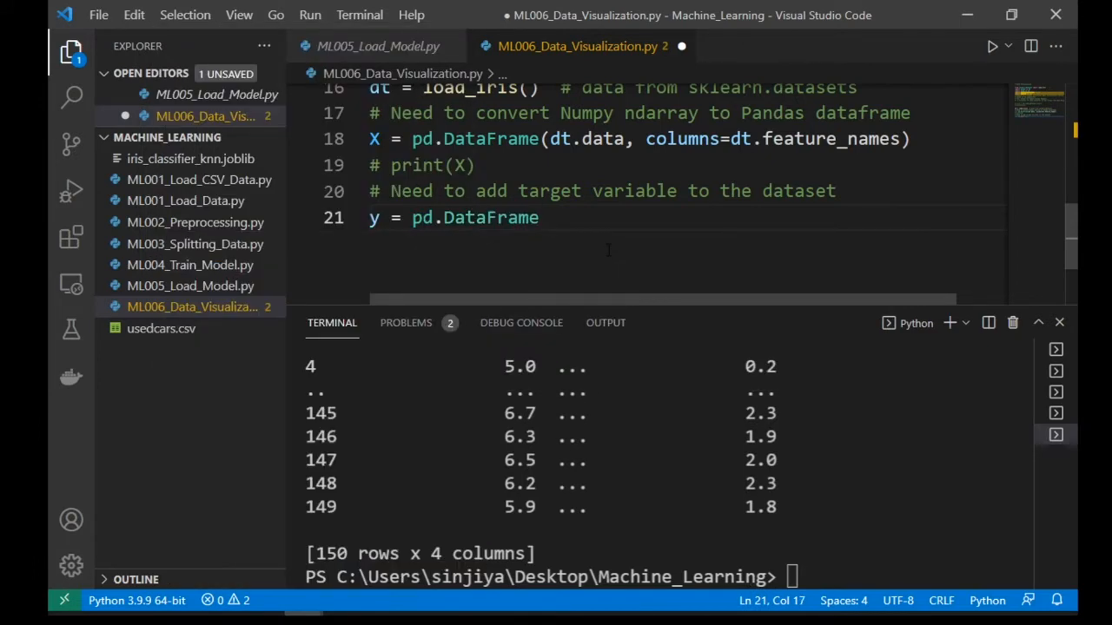
text((dt.)
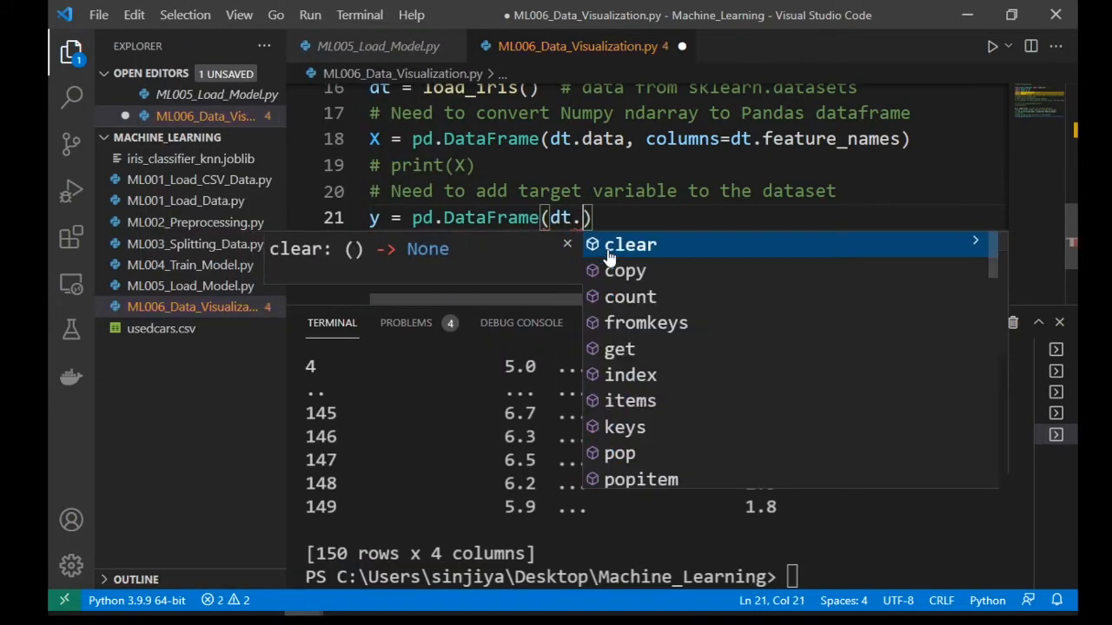
text(target)
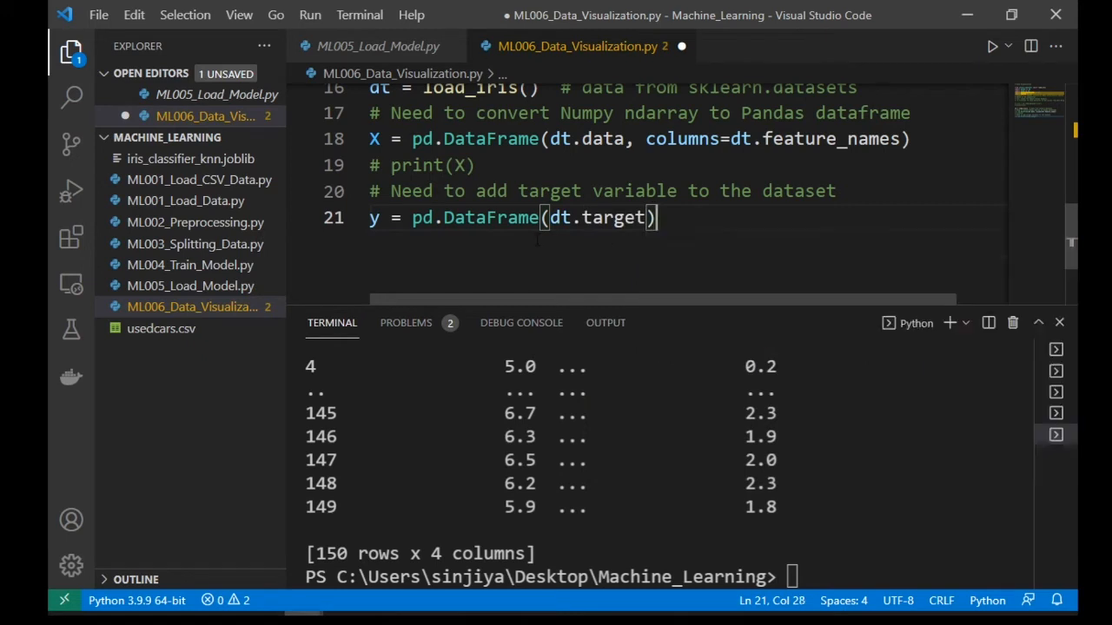
Step: Assign X["species"] = y and open a line below the target comment
key(Return)
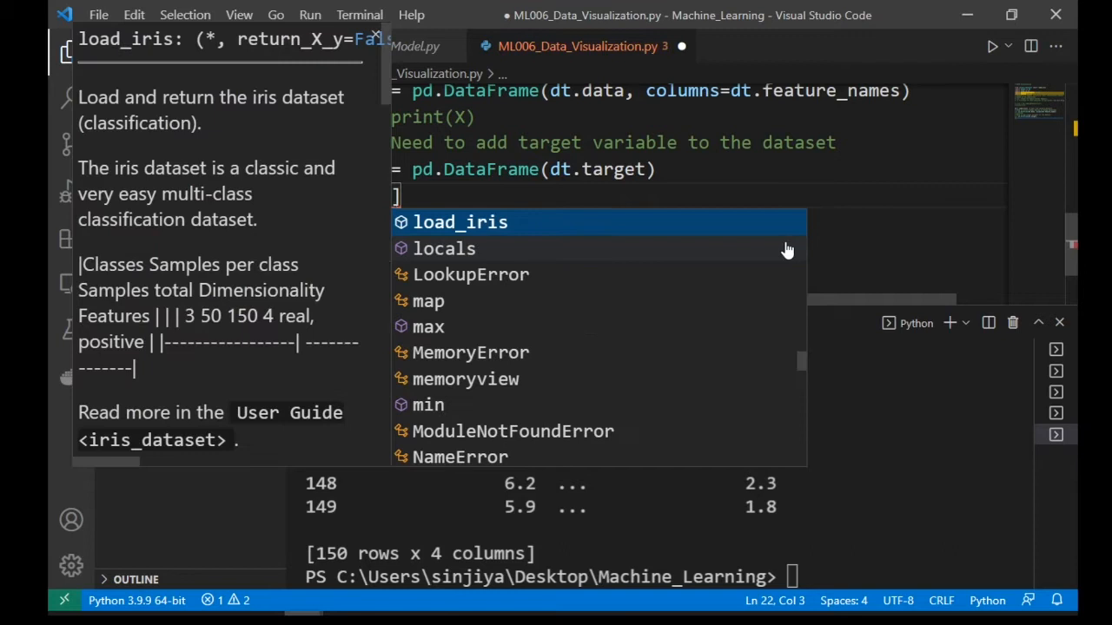
text(["species"])
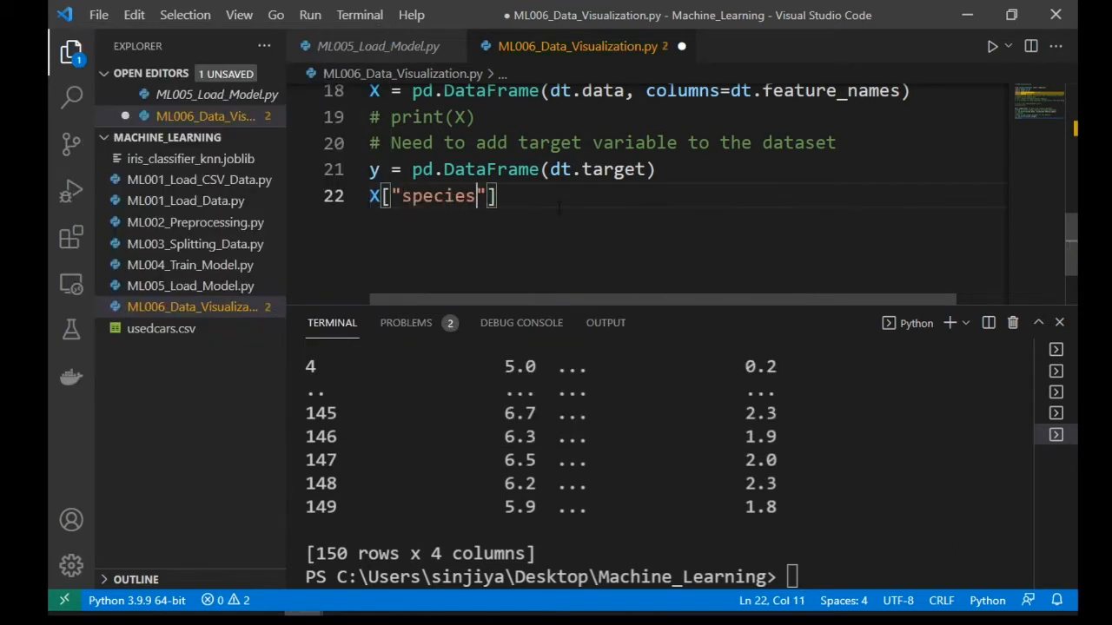
text(= y)
text(print(X))
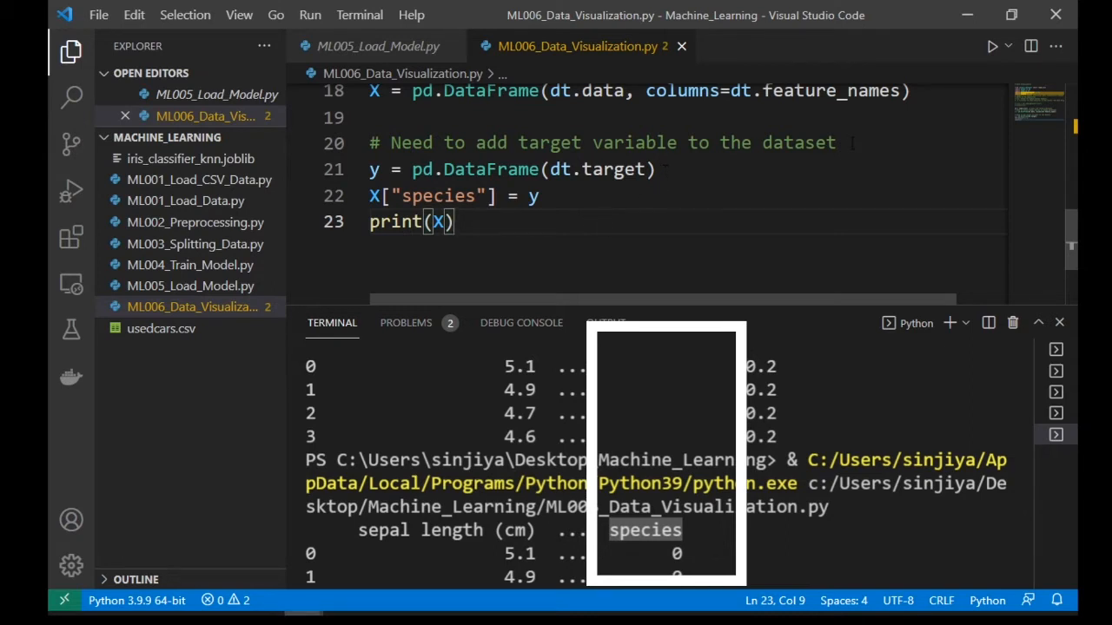
click(833, 142)
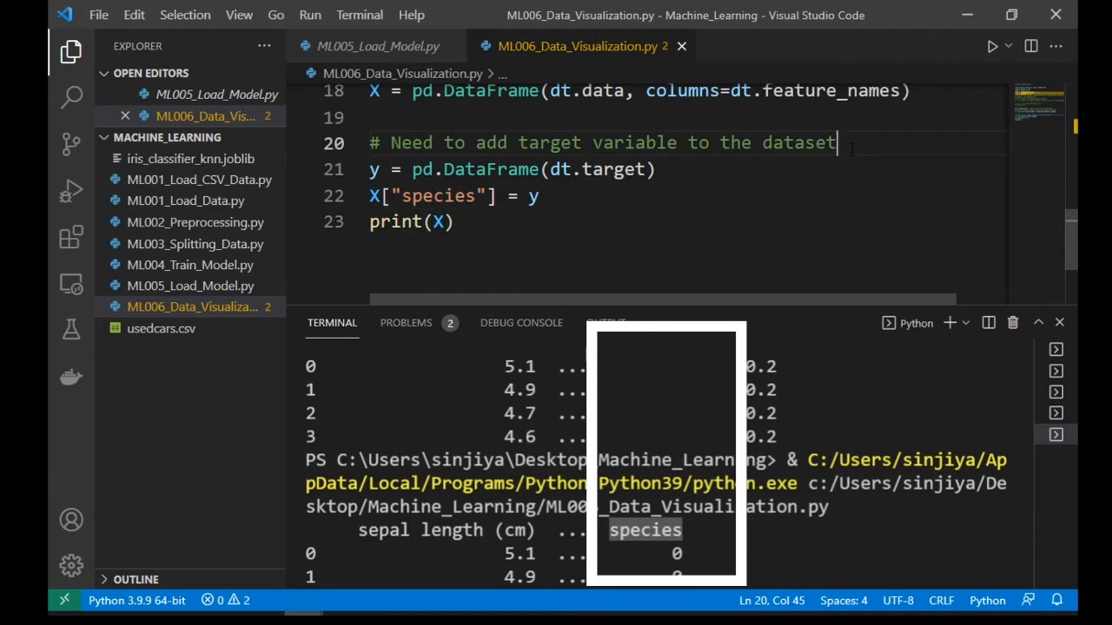
key(Enter)
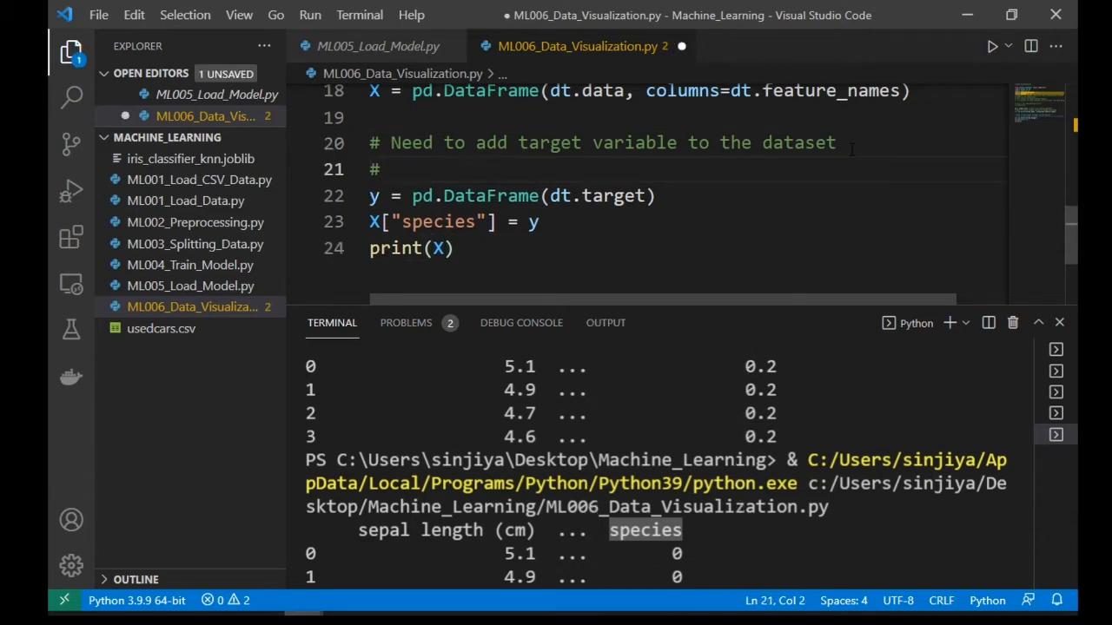
Step: Write species_map = dict(enumerate(dt.target_names)) with comments, then comment out the test prints
text(Let's also map the y values into each's target name)
text(# Cre)
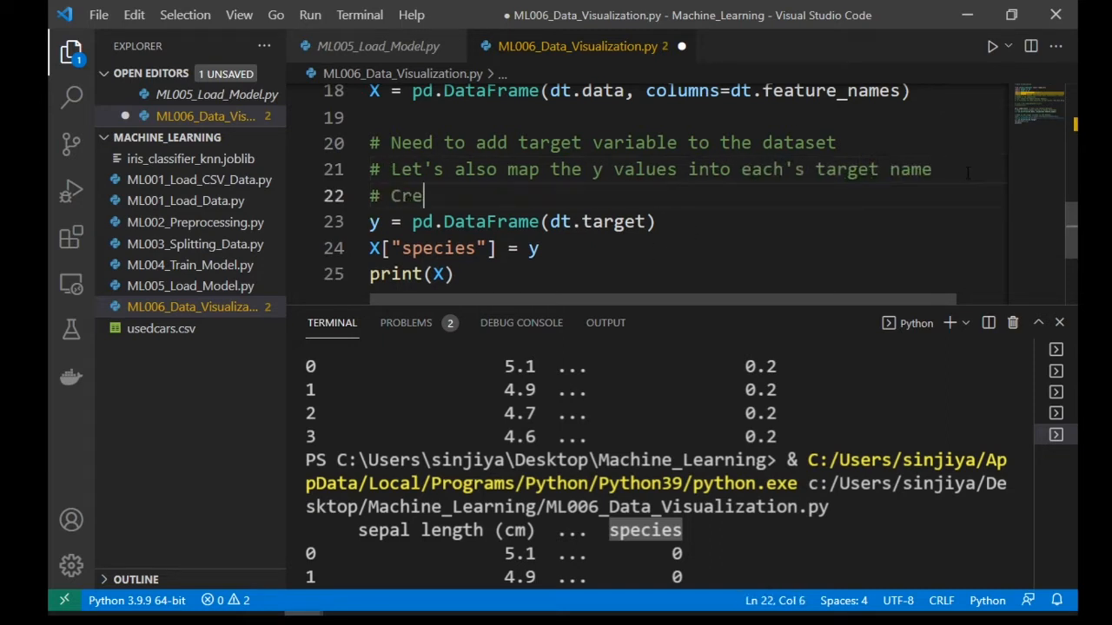
text(ate a species map dictionary)
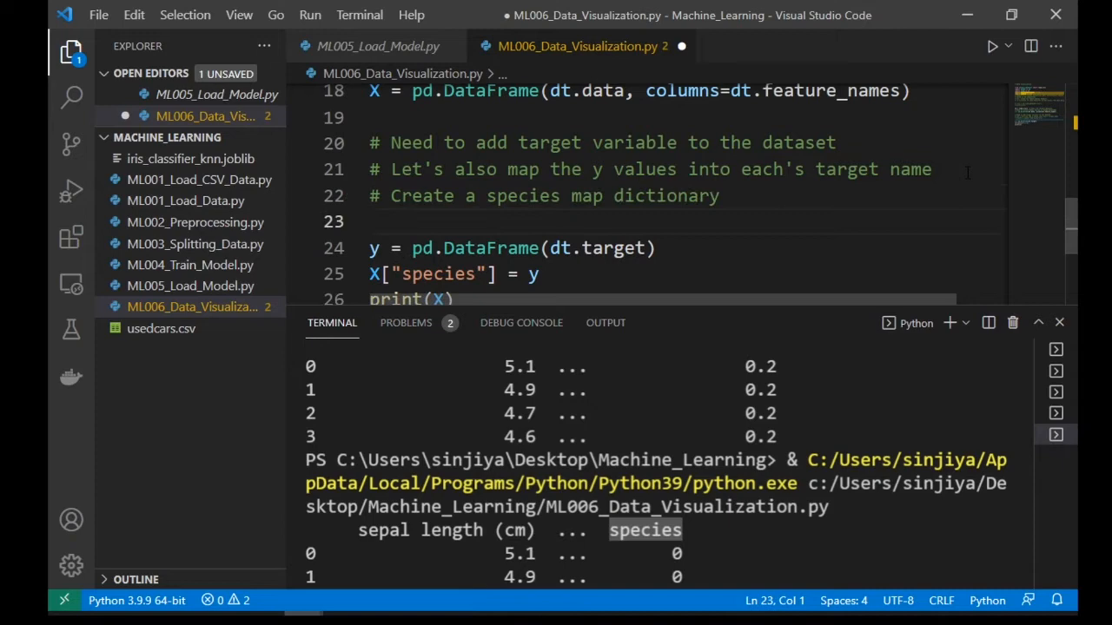
text(species_map =)
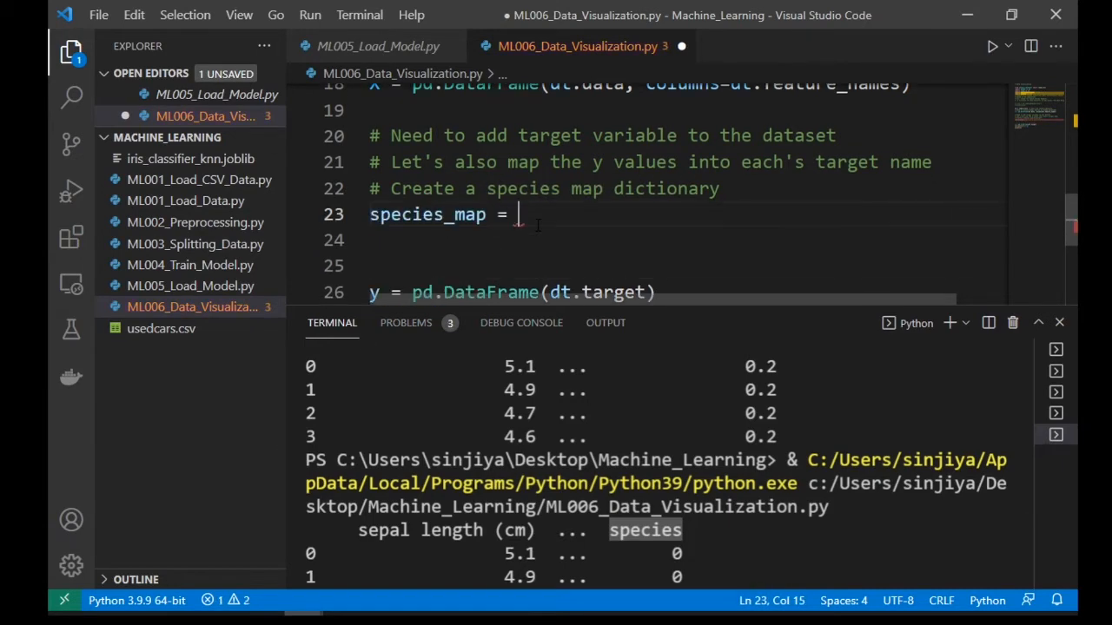
text(dict(enumerate(dt.target_names)
click(688, 266)
text(print(species_map))
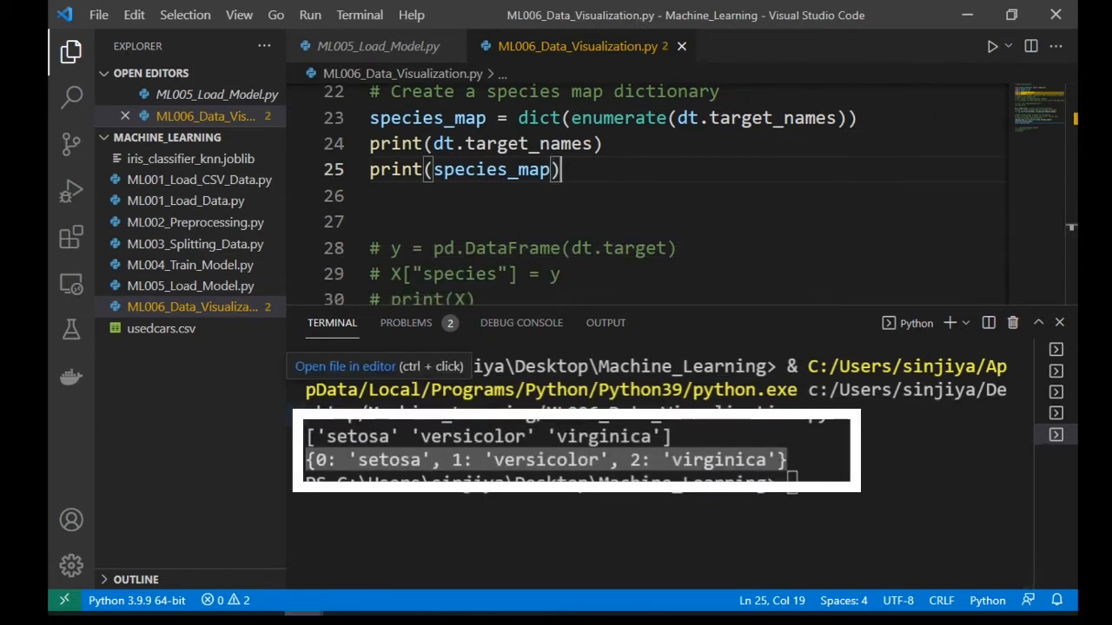
key(ctrl+/)
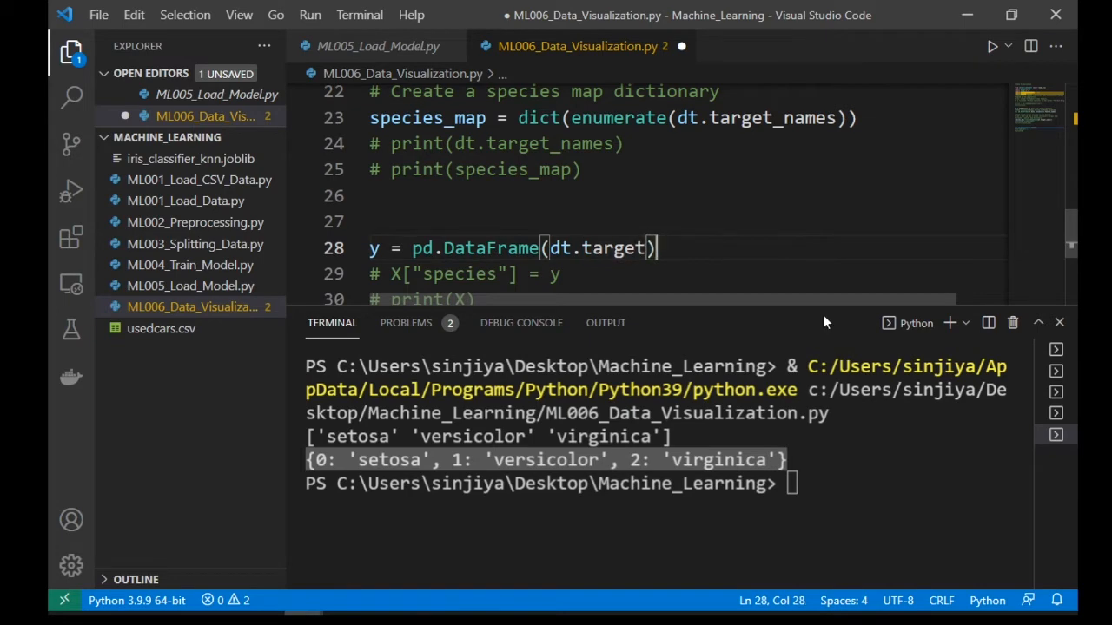
Step: Map the species column with y[0].map(species_map) and run the script to print X
text([0].map(species_map)
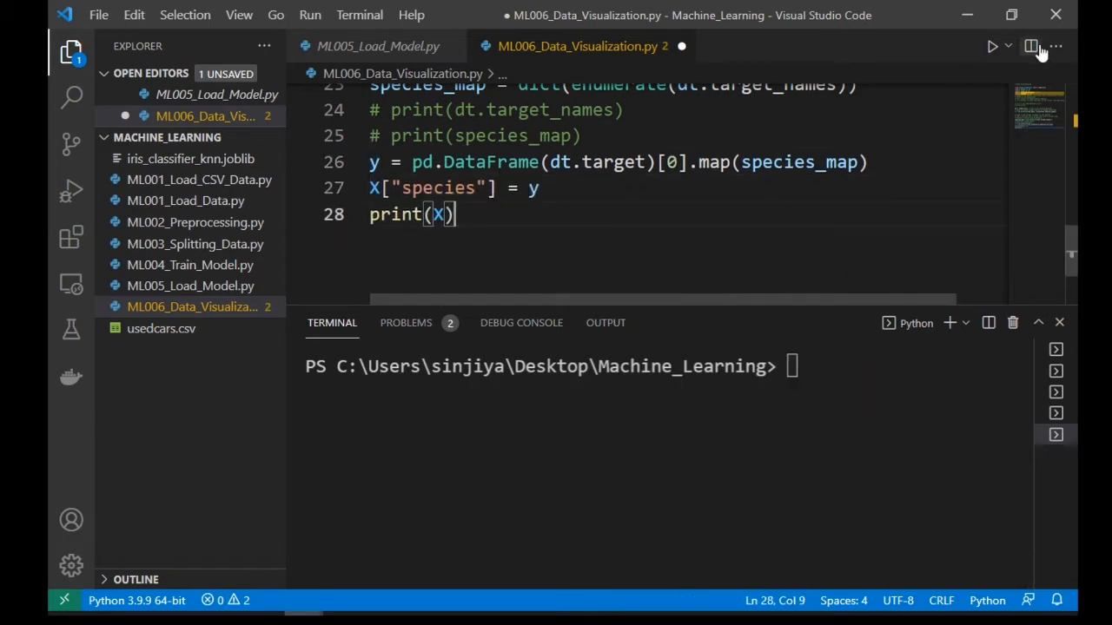
click(991, 46)
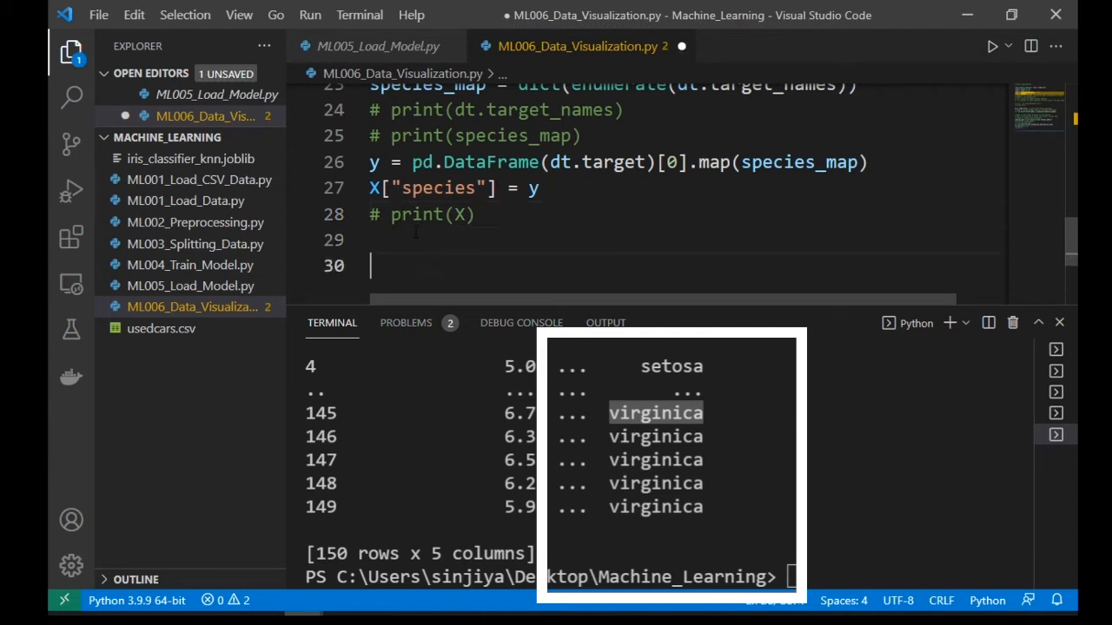
Step: Comment that Seaborn visualizes the data through pair-wise comparison
text(# Use Sea)
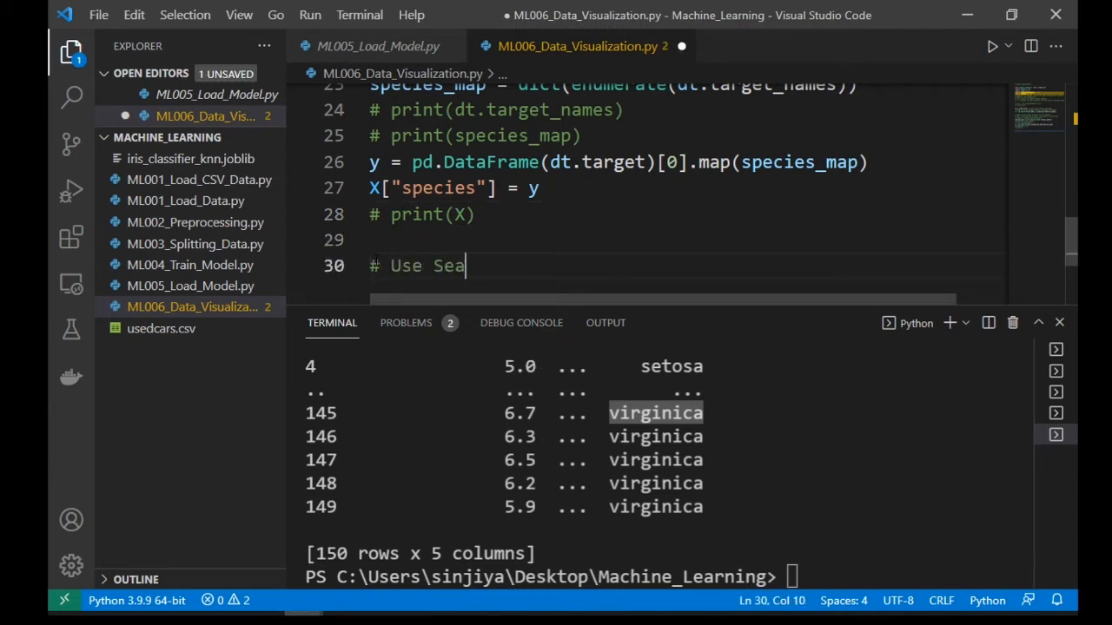
text(born to visualize the data)
text(# An easy way to visualize the)
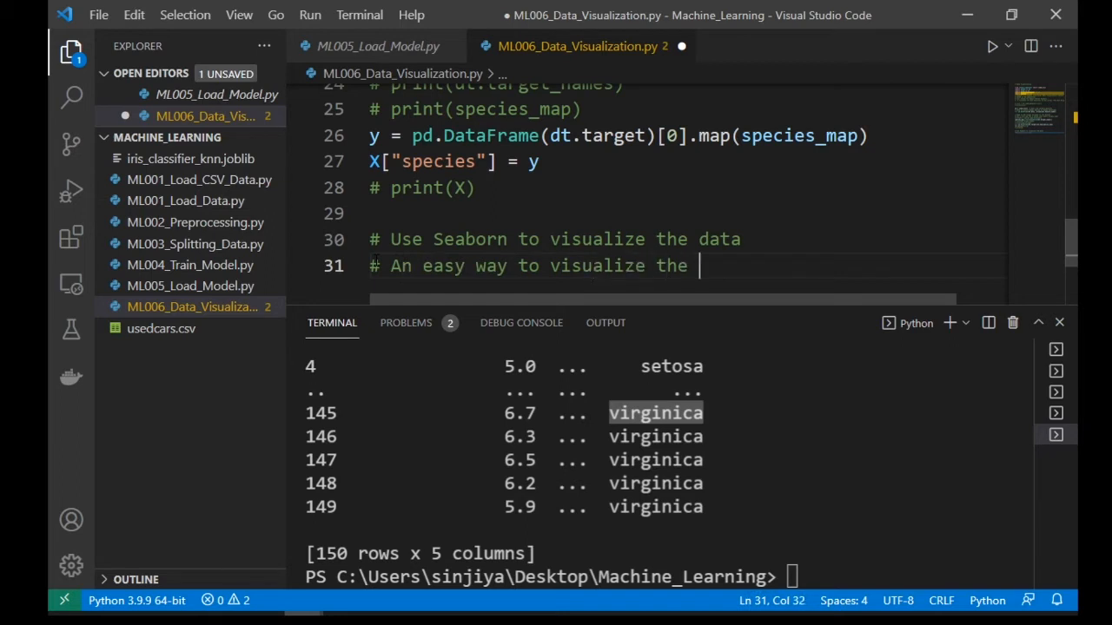
text(data is to)
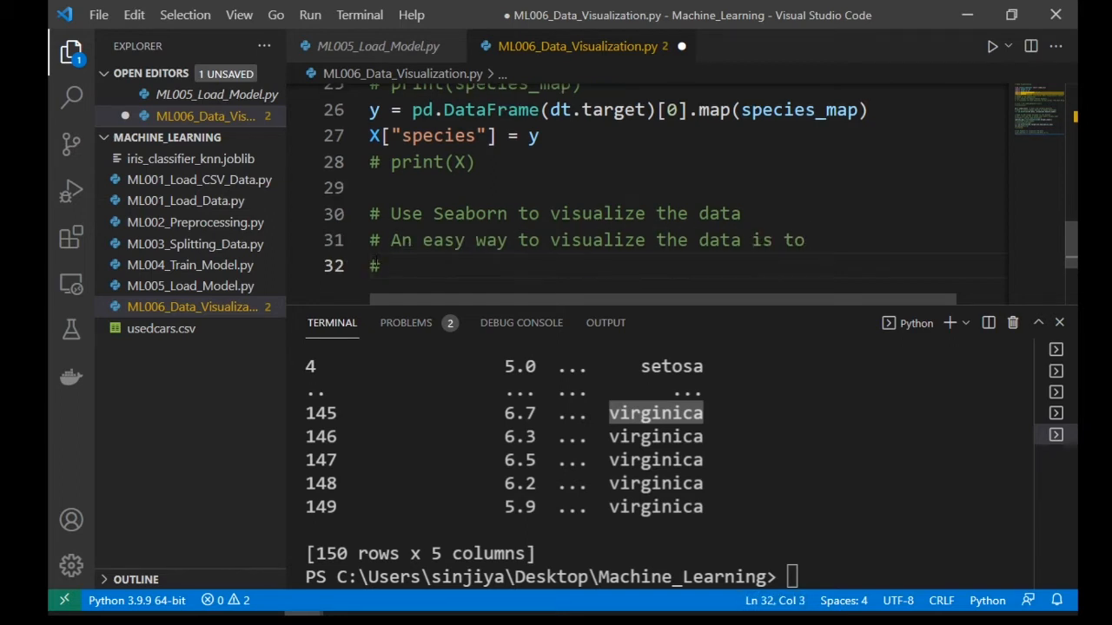
text(pair-wise comparison of the variables)
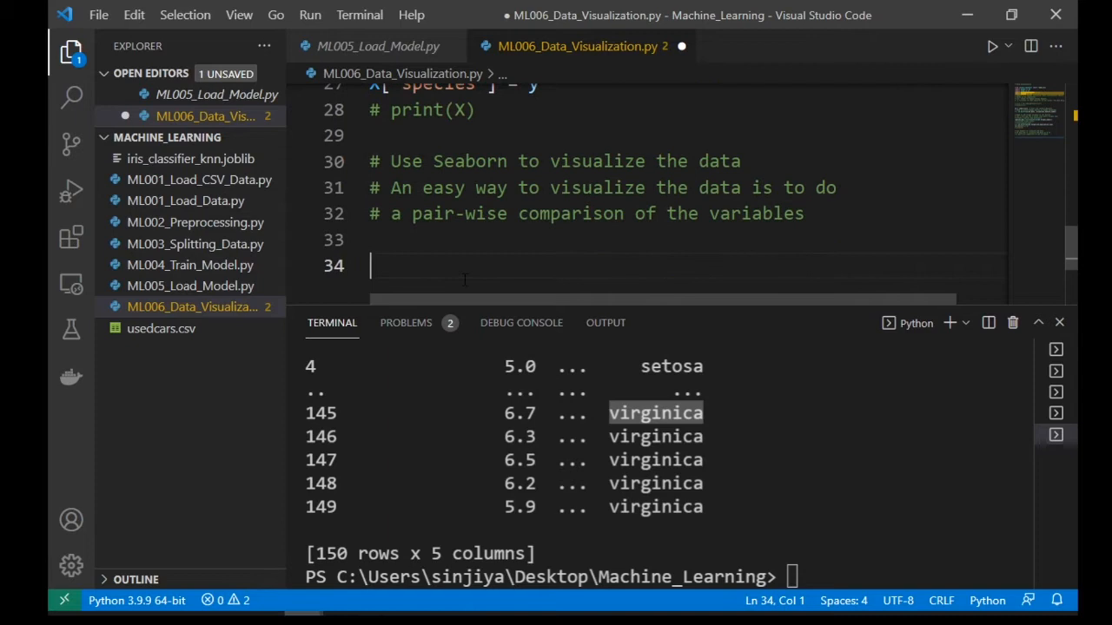
Step: Add g = sns.pairplot(X) and plt.show(), then run the script
text(g = sns.pairplot()
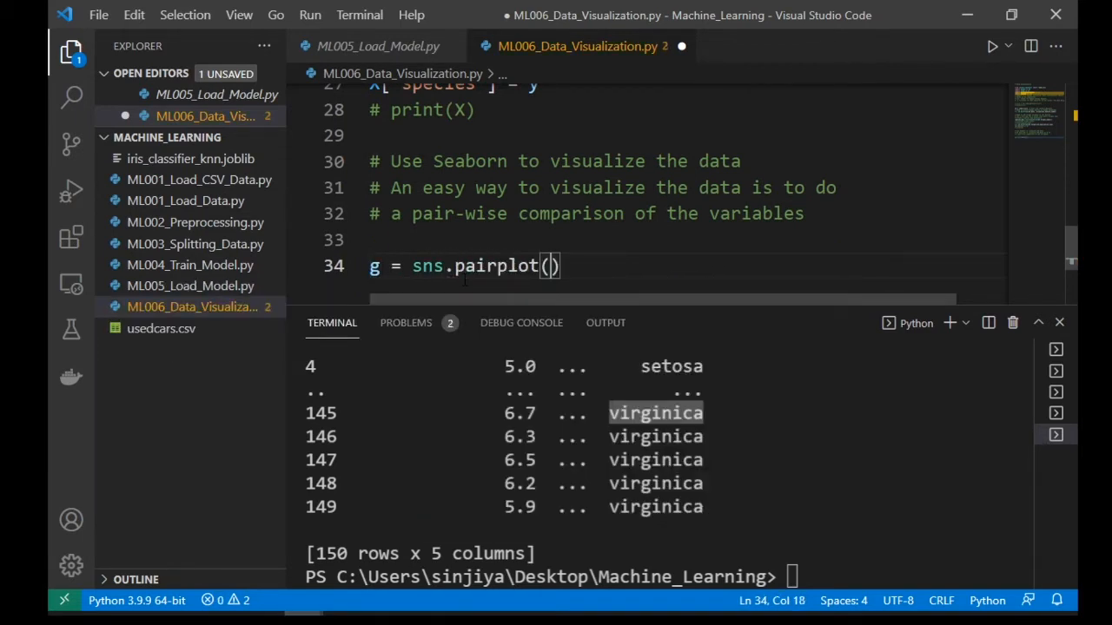
text(X)
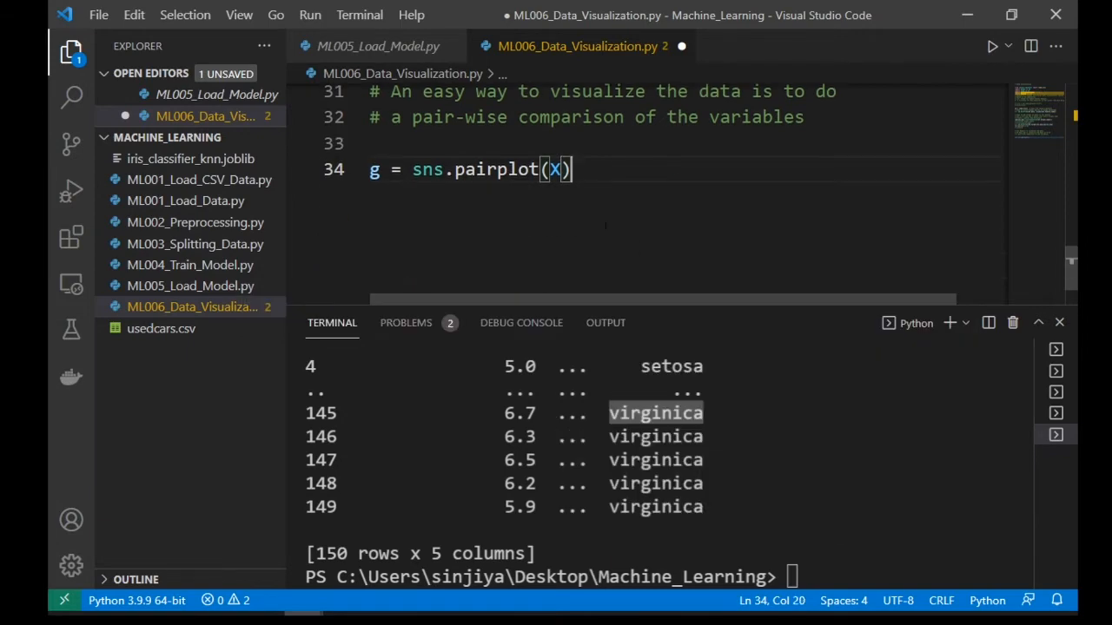
text(plt.show()
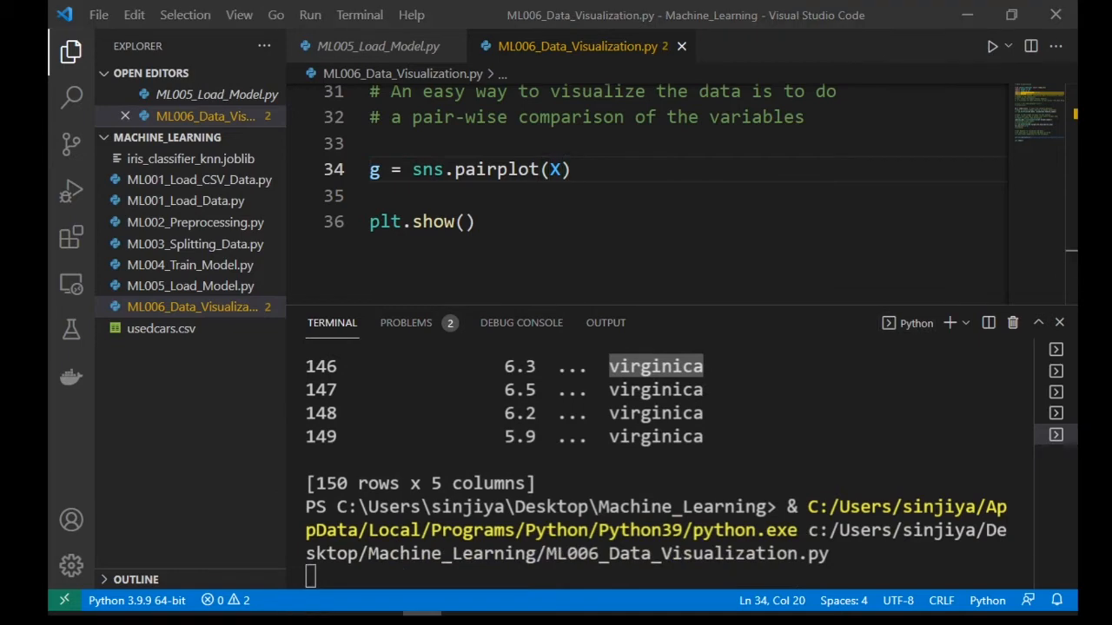
click(992, 46)
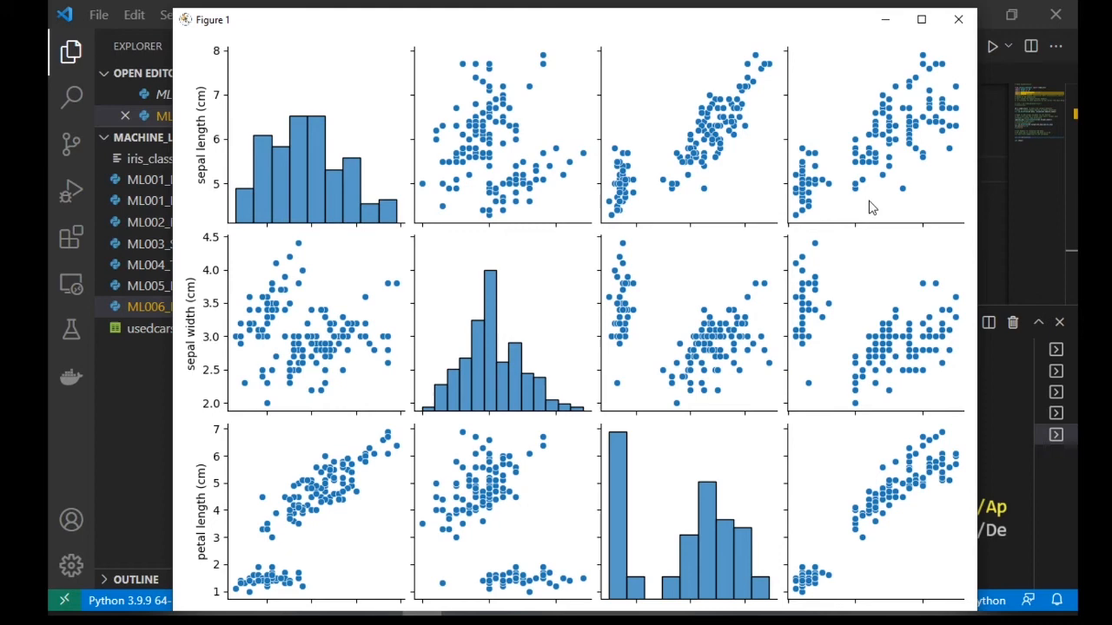
mouse_move(790, 25)
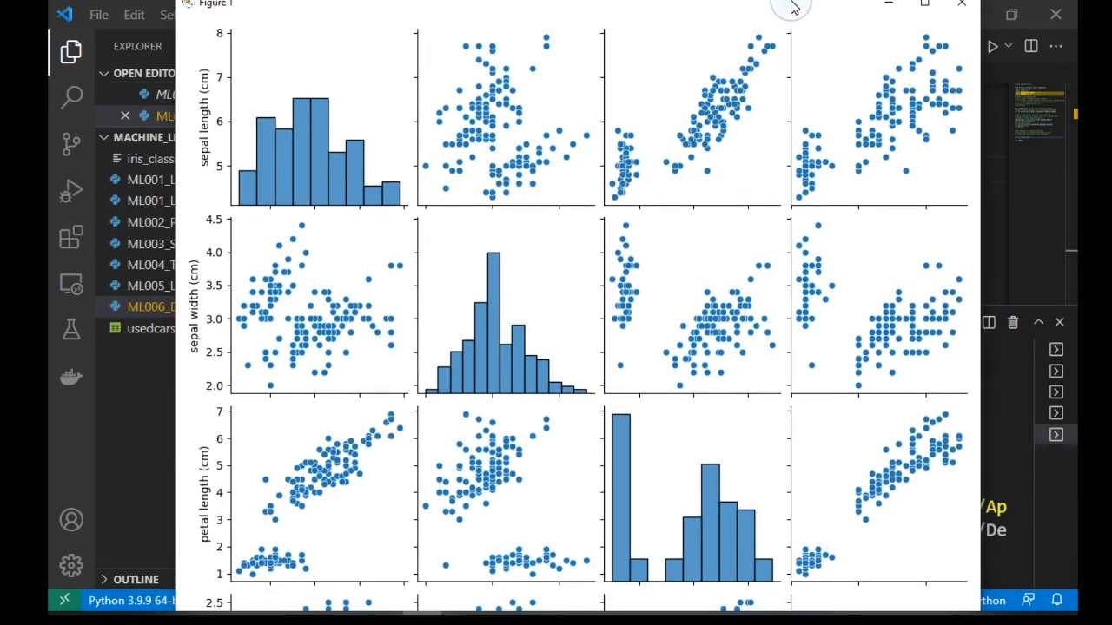
click(924, 4)
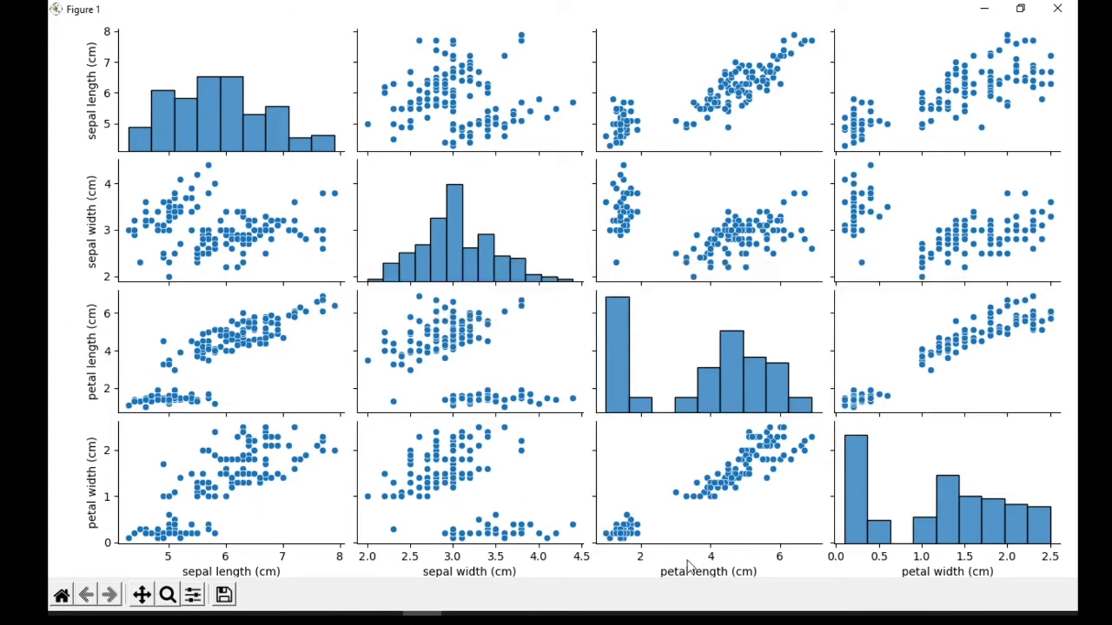
mouse_move(452, 71)
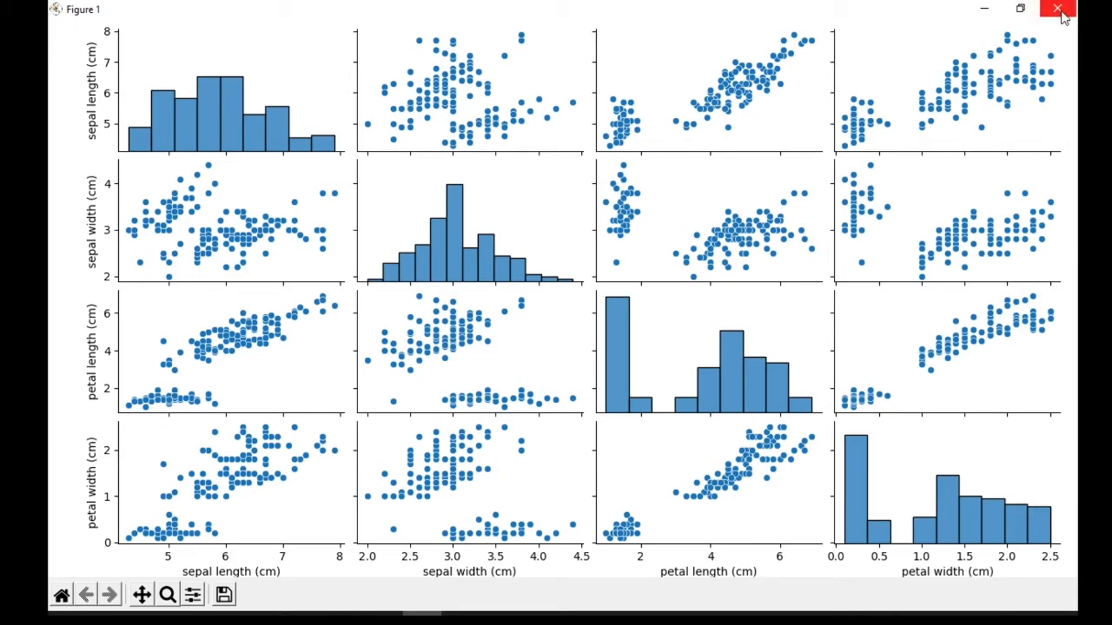
click(1057, 10)
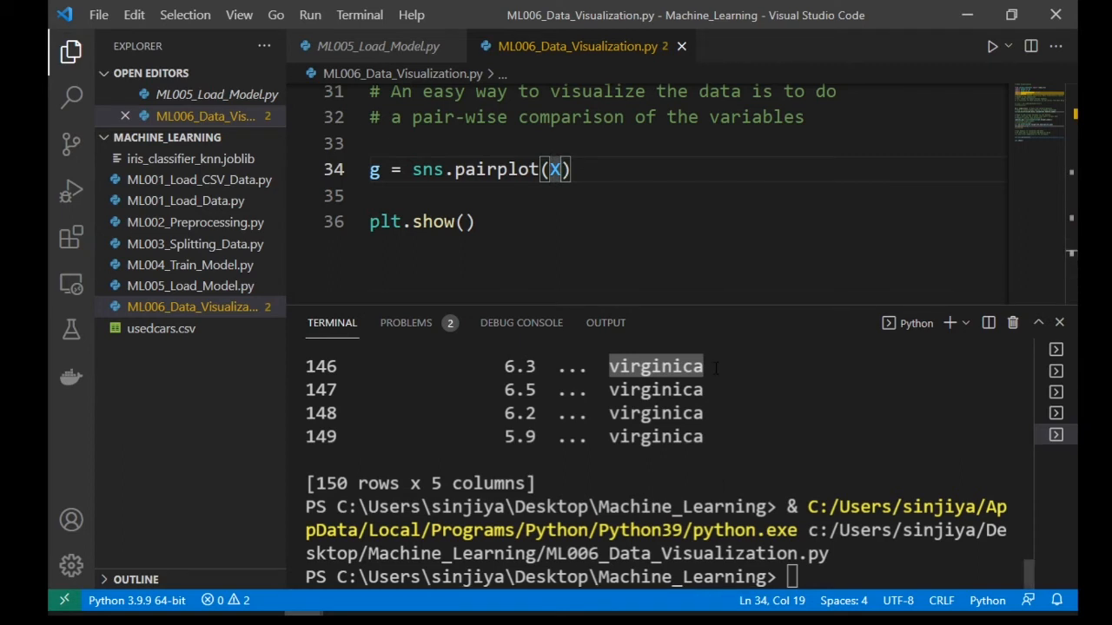
Step: Add hue="species", height=2 to the pairplot and rerun to show the coloured figure
text(, hue="spe)
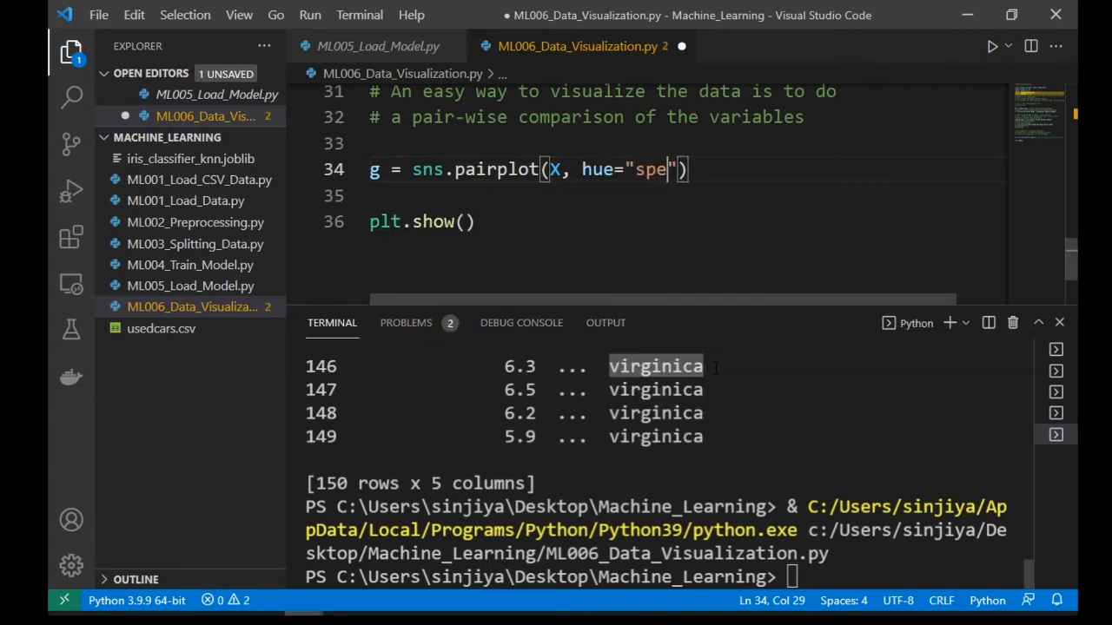
text(cies", height=2)
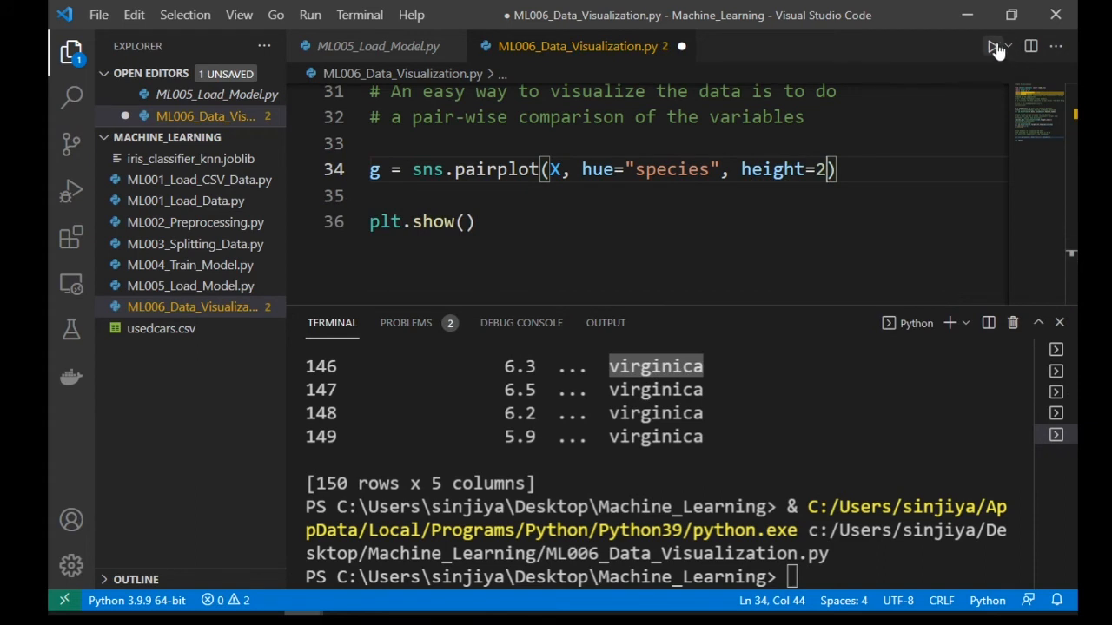
click(992, 46)
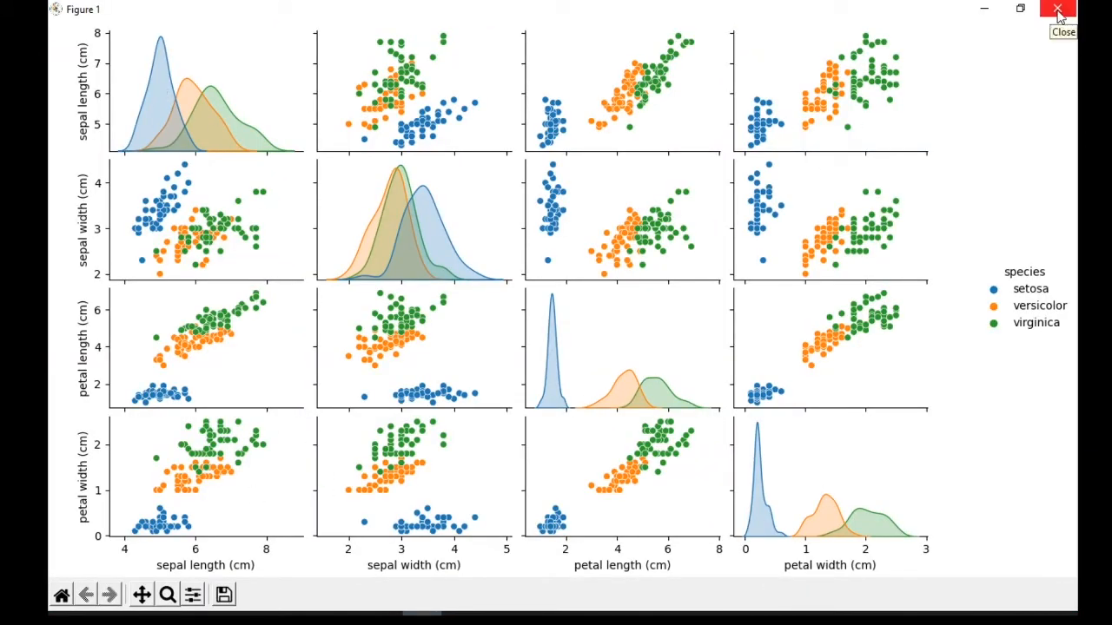
mouse_move(411, 346)
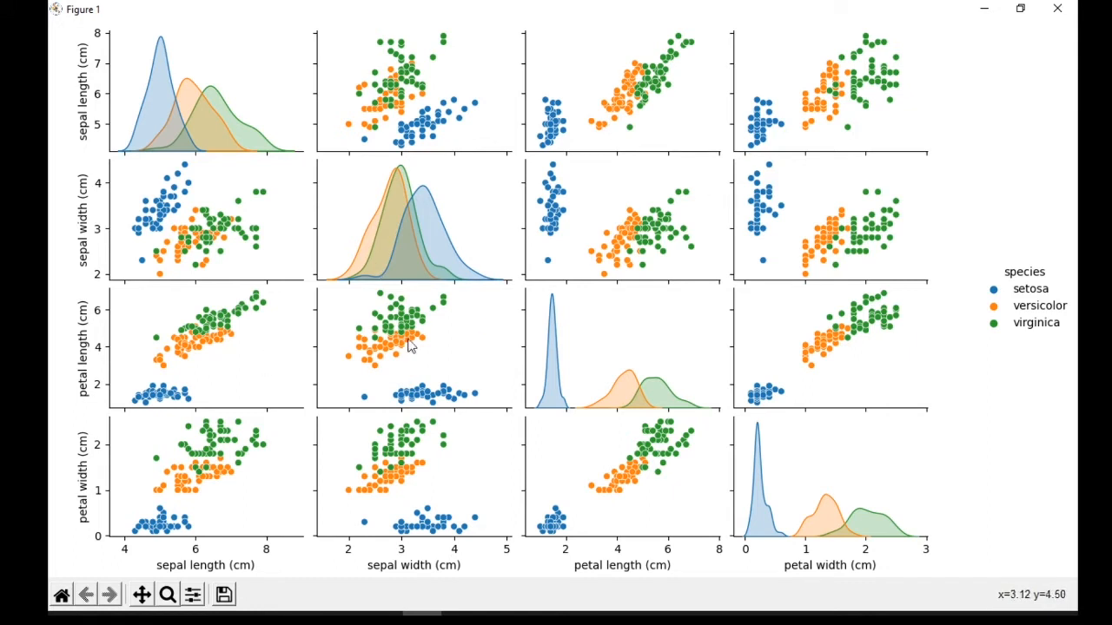
mouse_move(1057, 11)
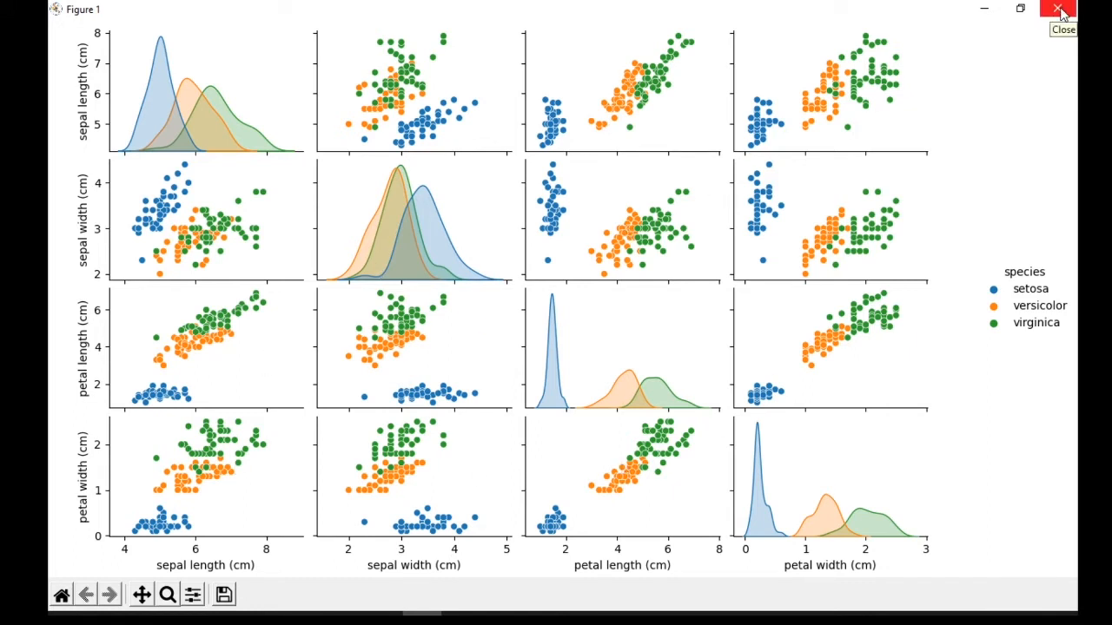
Step: Give the pairplot palette Set2 and a diag_kind argument, then run it to view the diagonal plots
click(1059, 10)
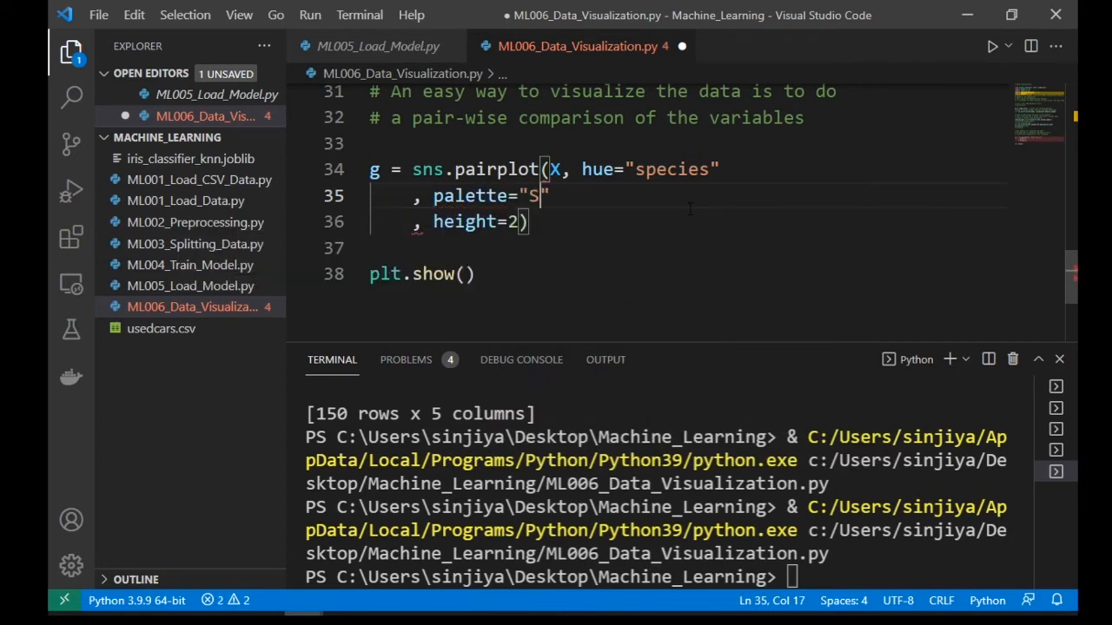
text(ET1)
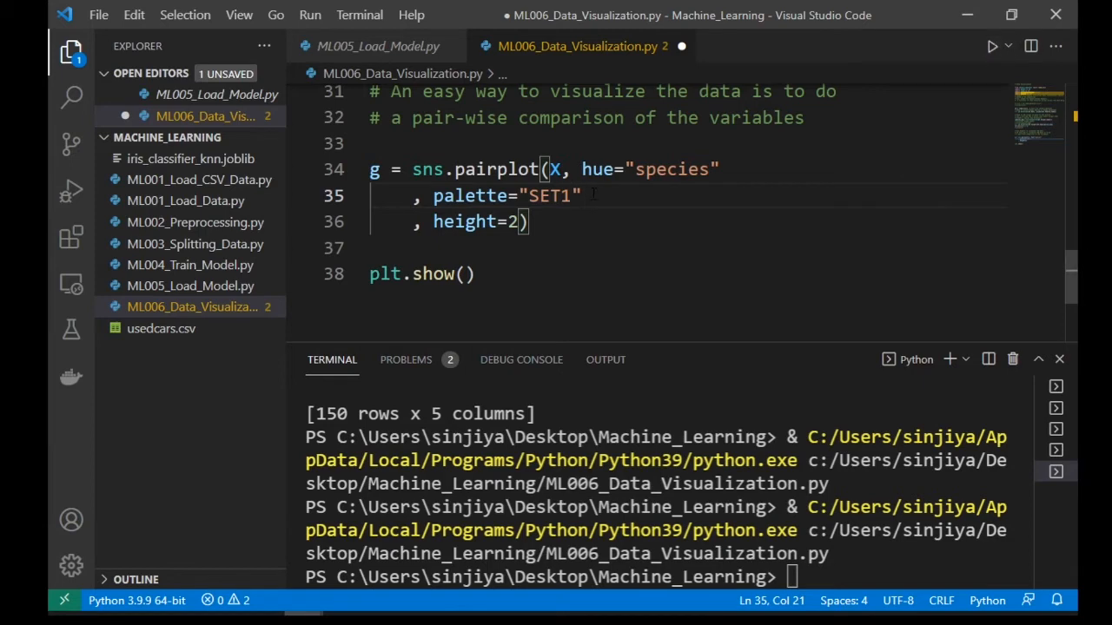
text(,diag_kin)
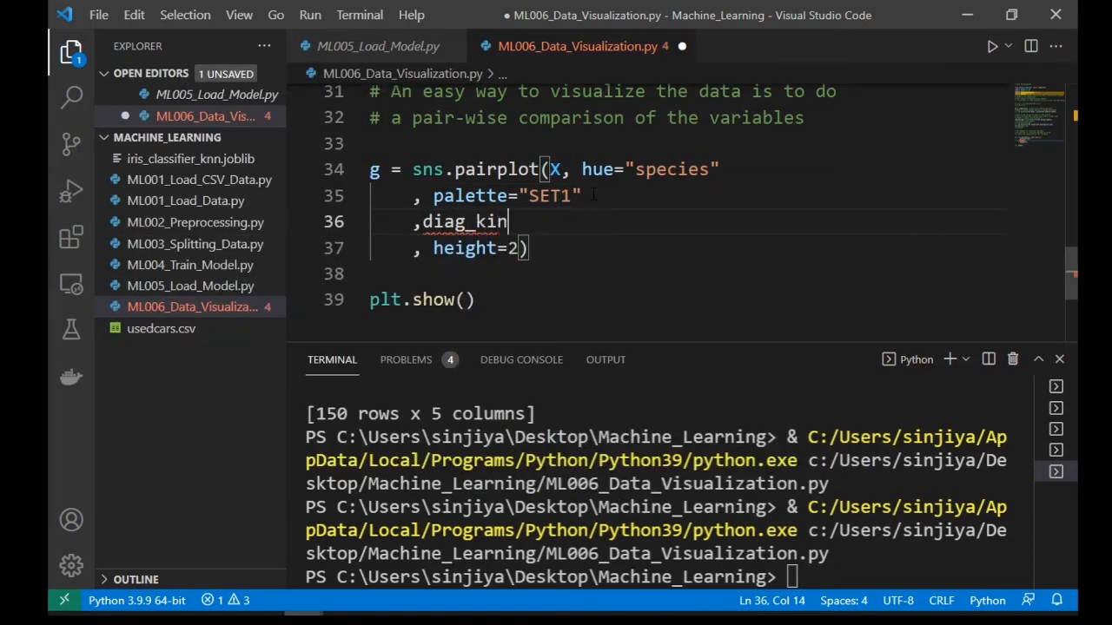
text(d="hist")
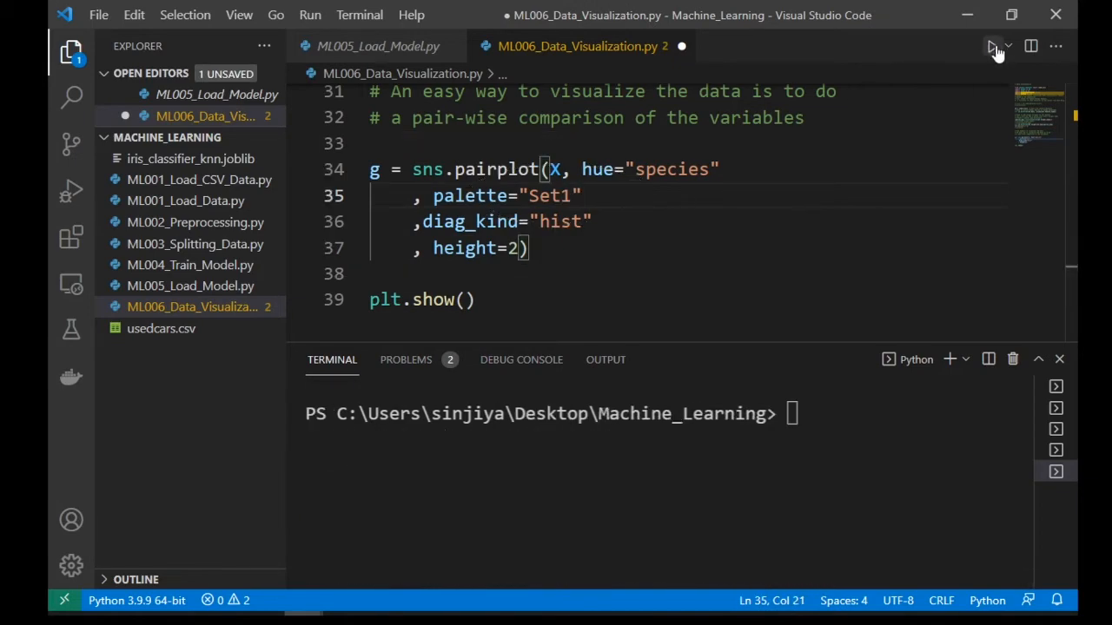
click(993, 46)
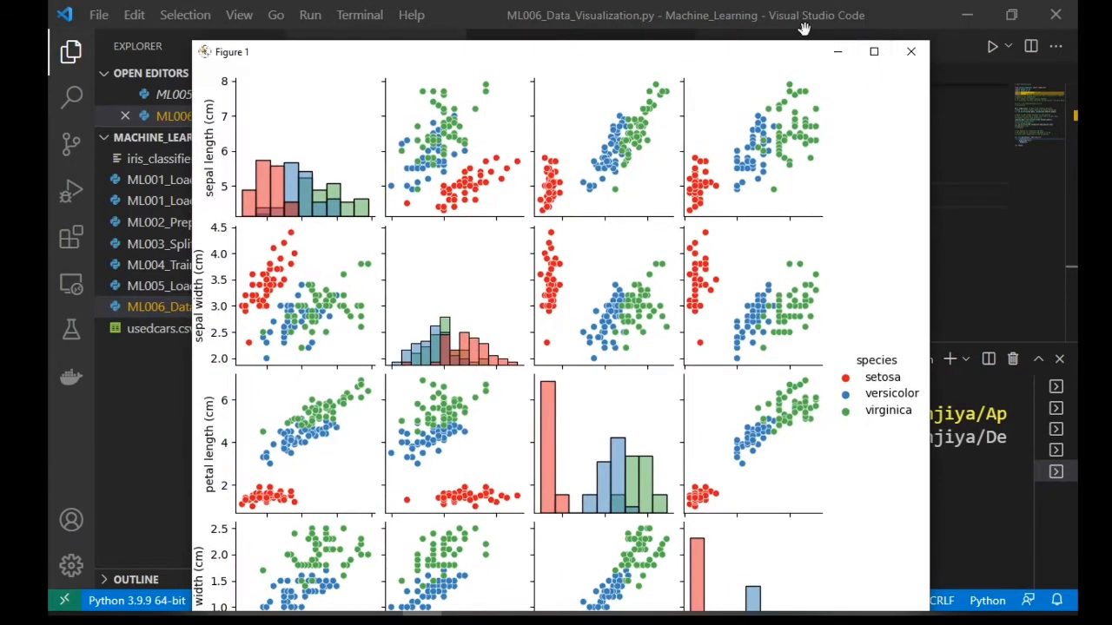
click(873, 51)
text(,diag_kind="kde")
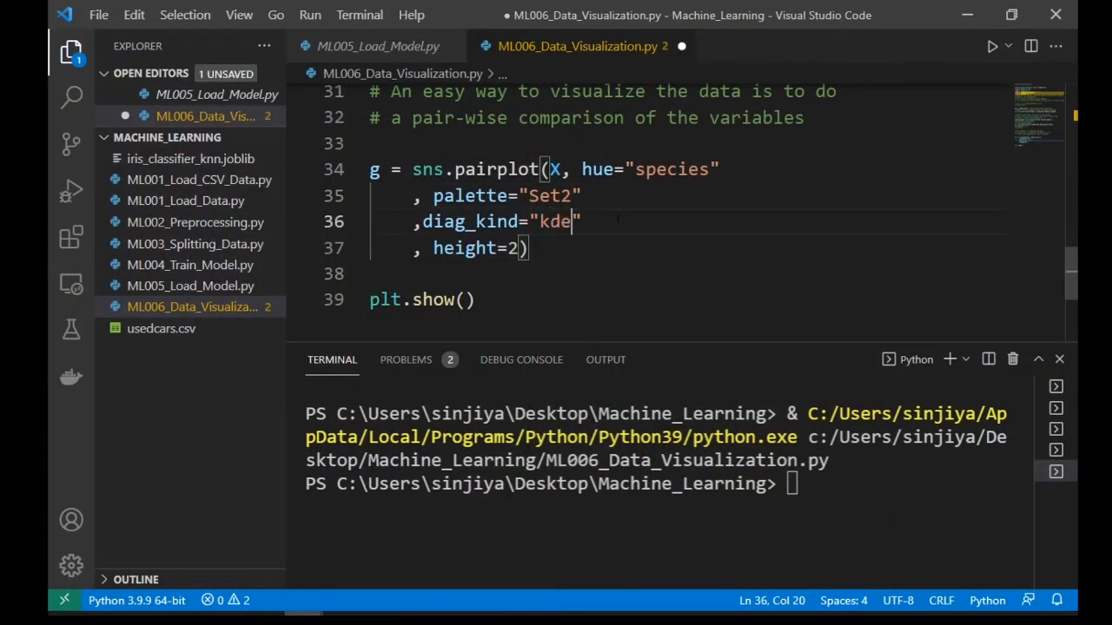
Step: Add the comment '# kde: Kernel Density Estimation' above the pairplot call and close the figure
click(404, 143)
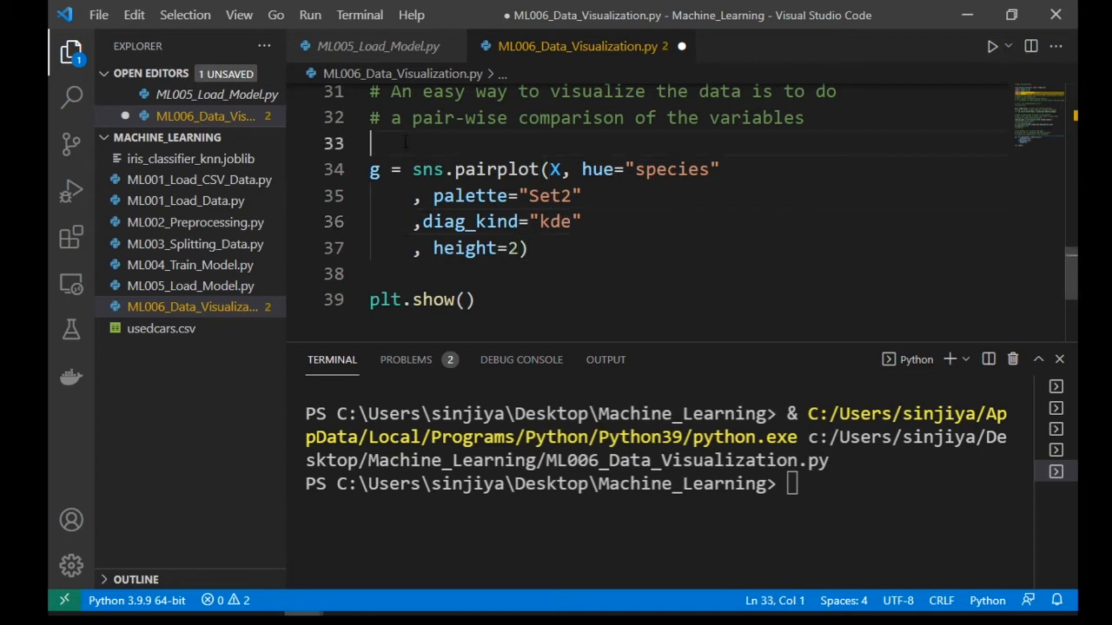
text(# kde:)
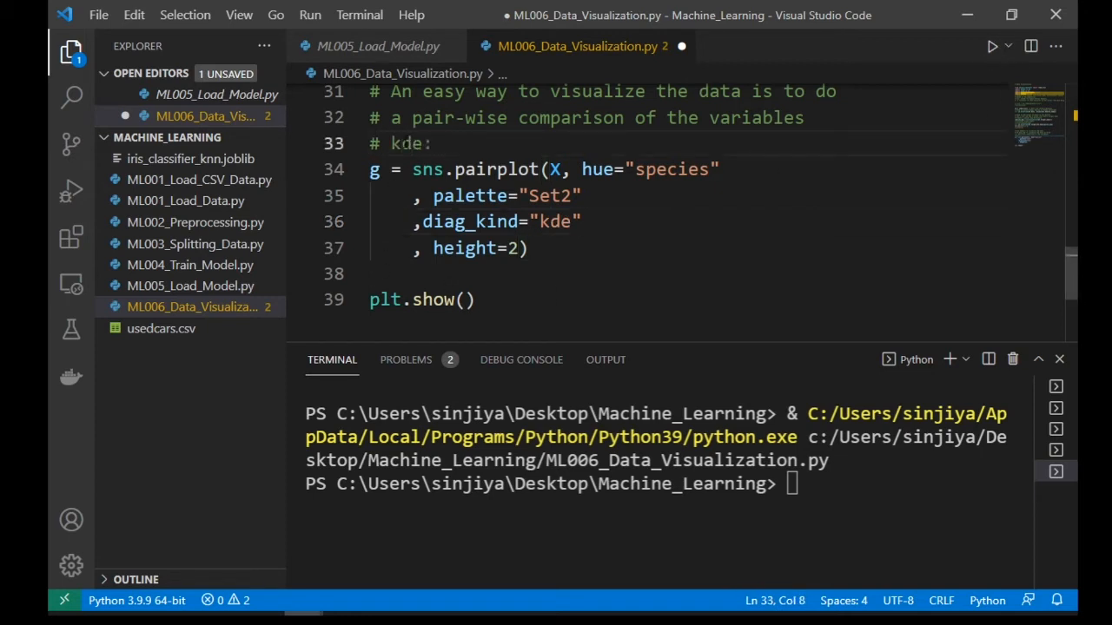
text(Kernel De)
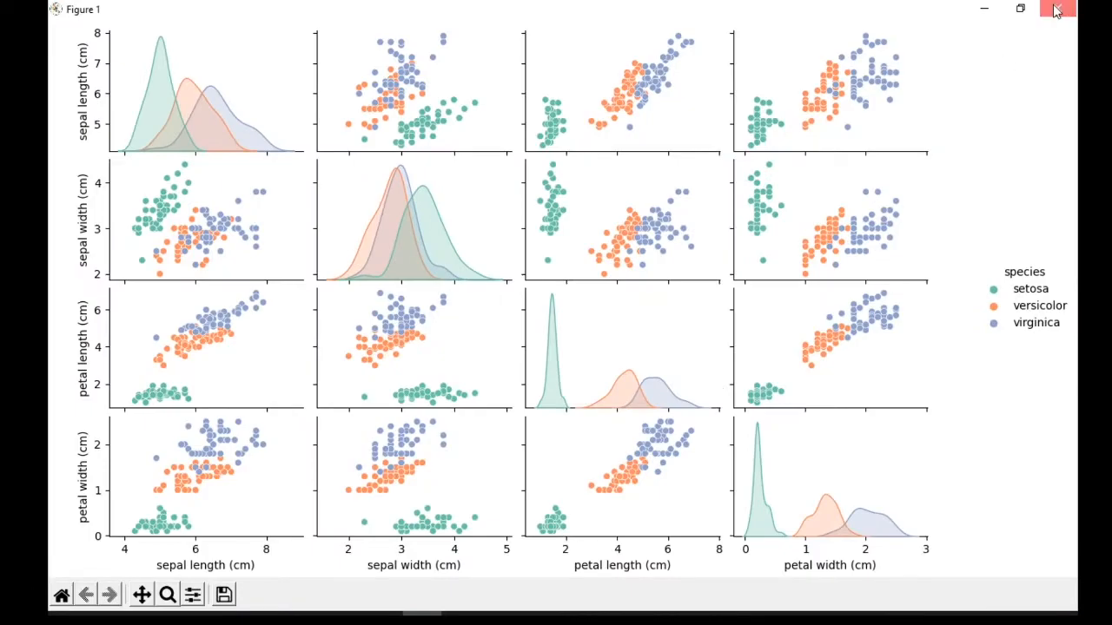
click(1058, 10)
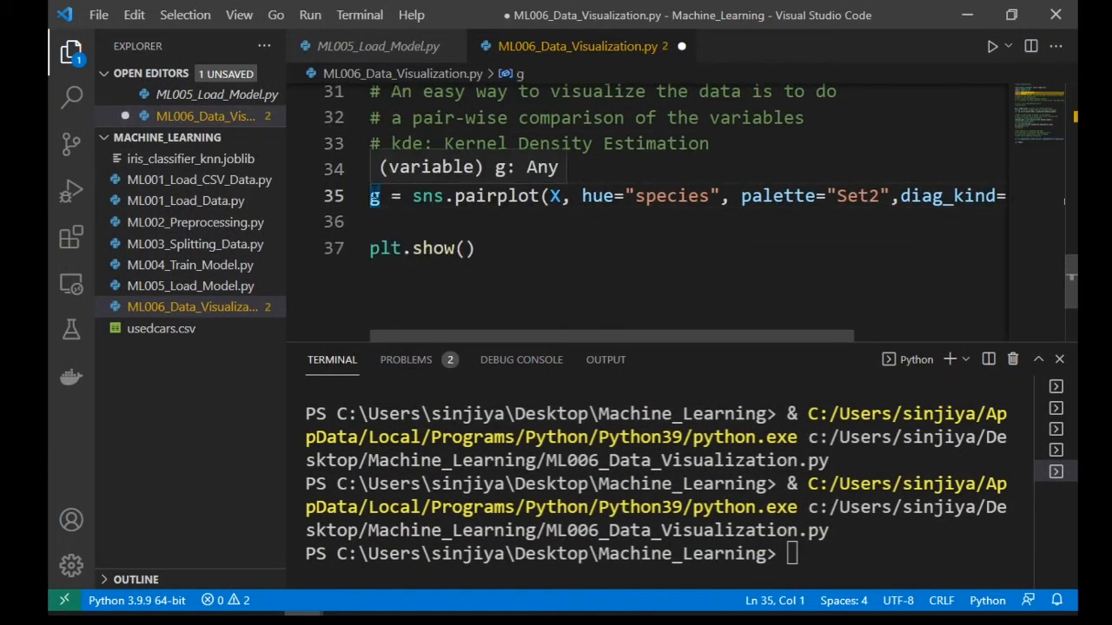
Step: Label the pairplot as Option 1 and add Option 2 with g = sns.PairGrid(X, hue="species")
text(# O)
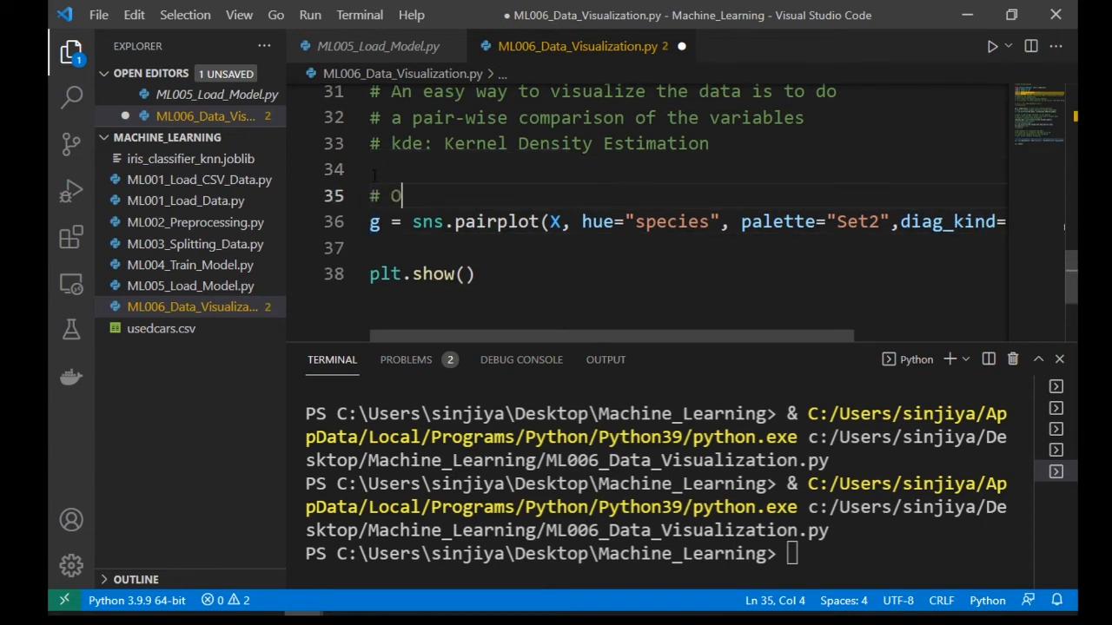
text(ption 1)
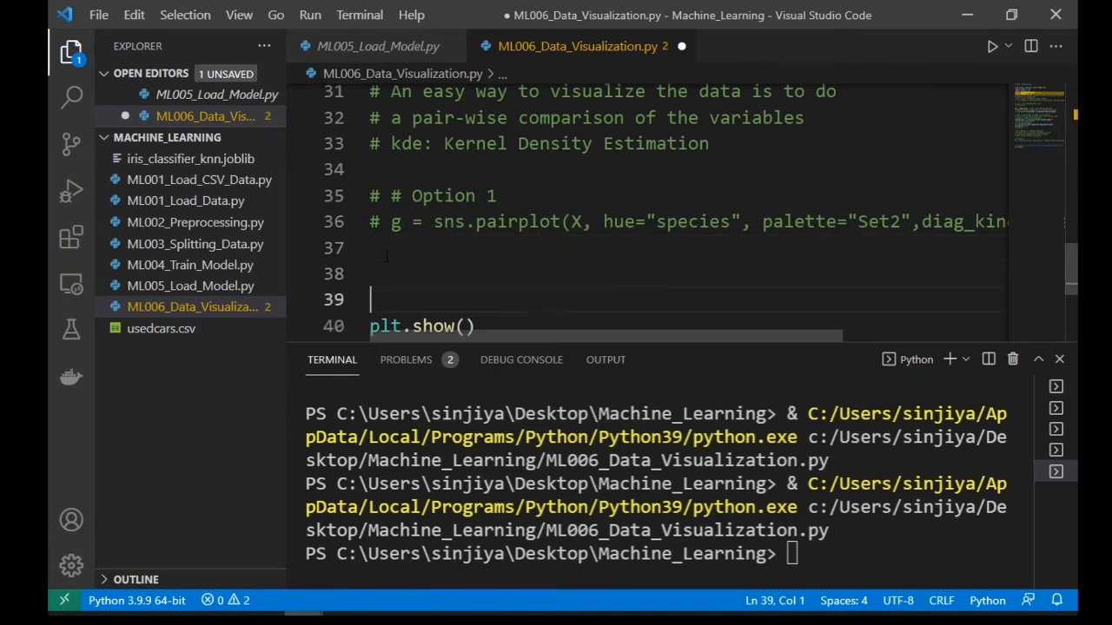
text(# Option 2)
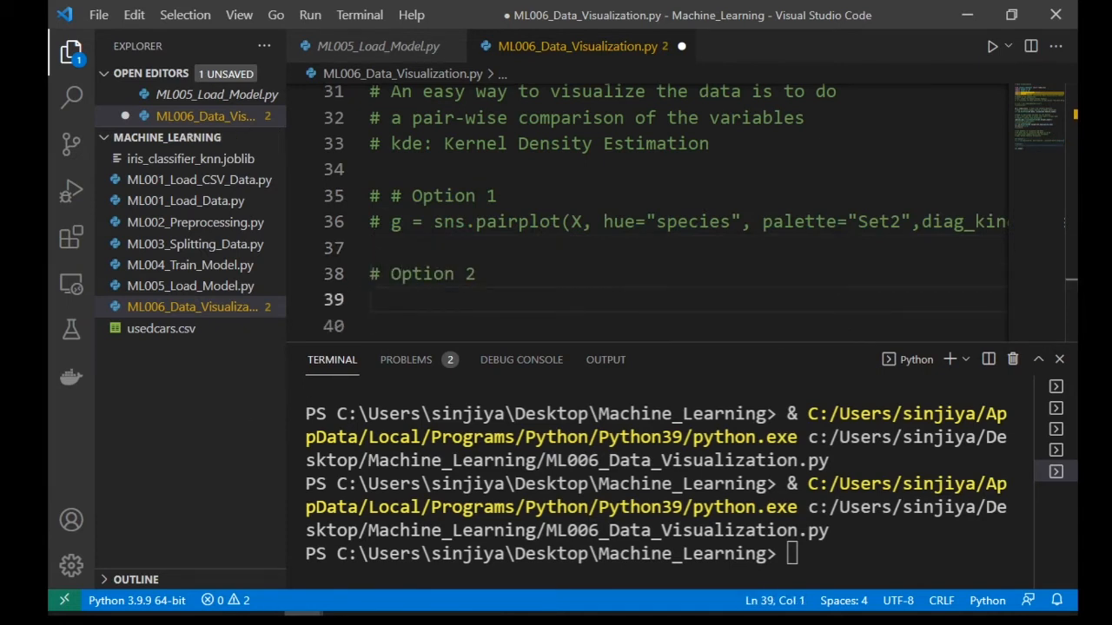
text(g)
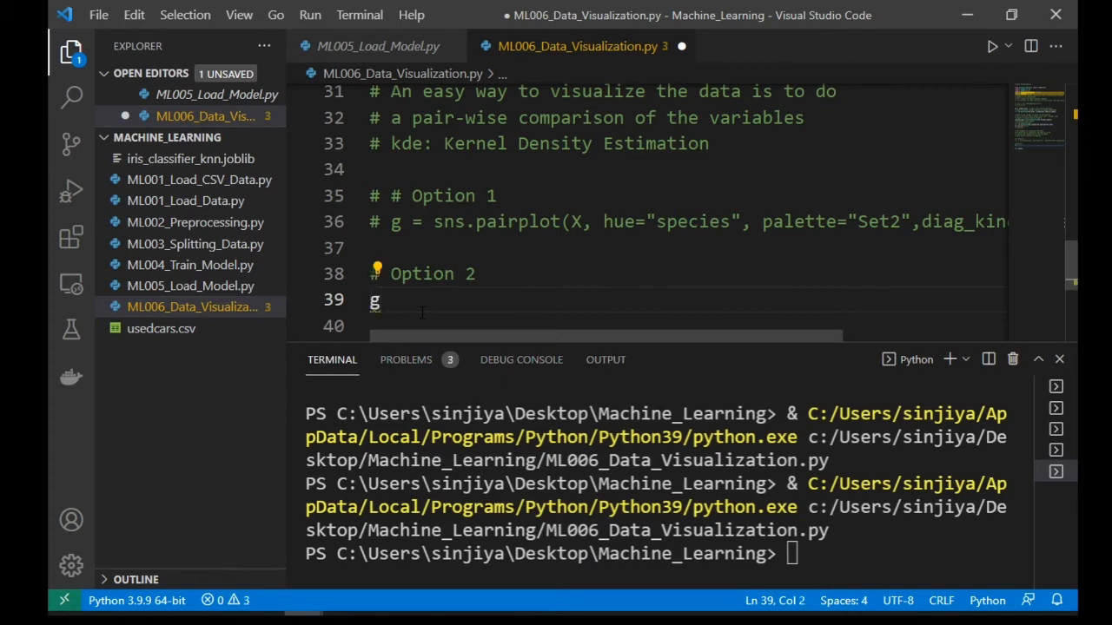
text(= sns)
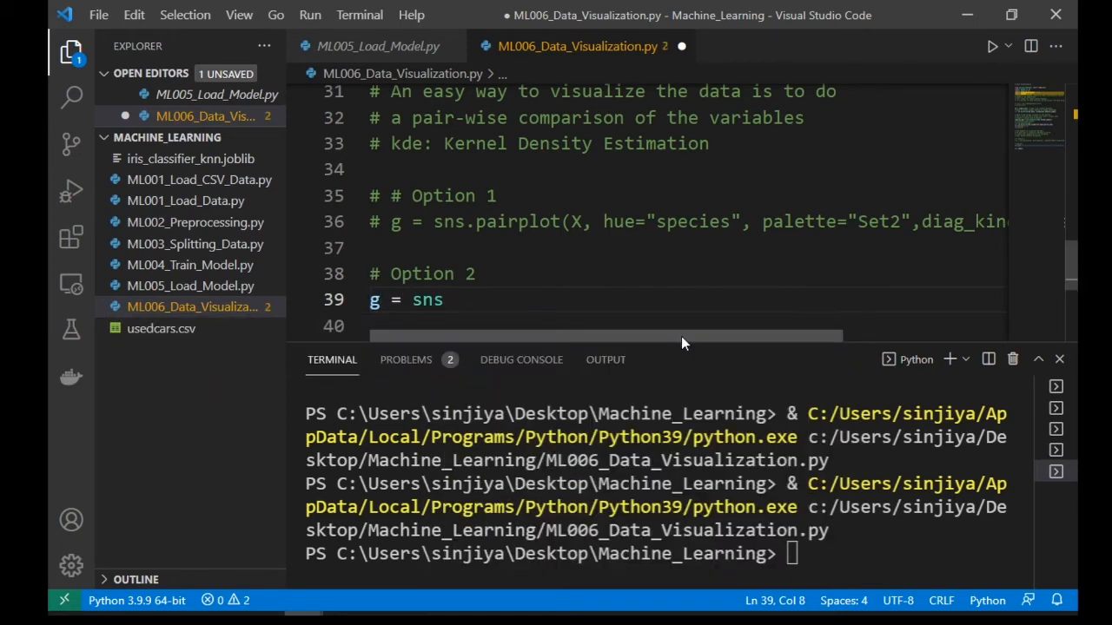
text(.PairG)
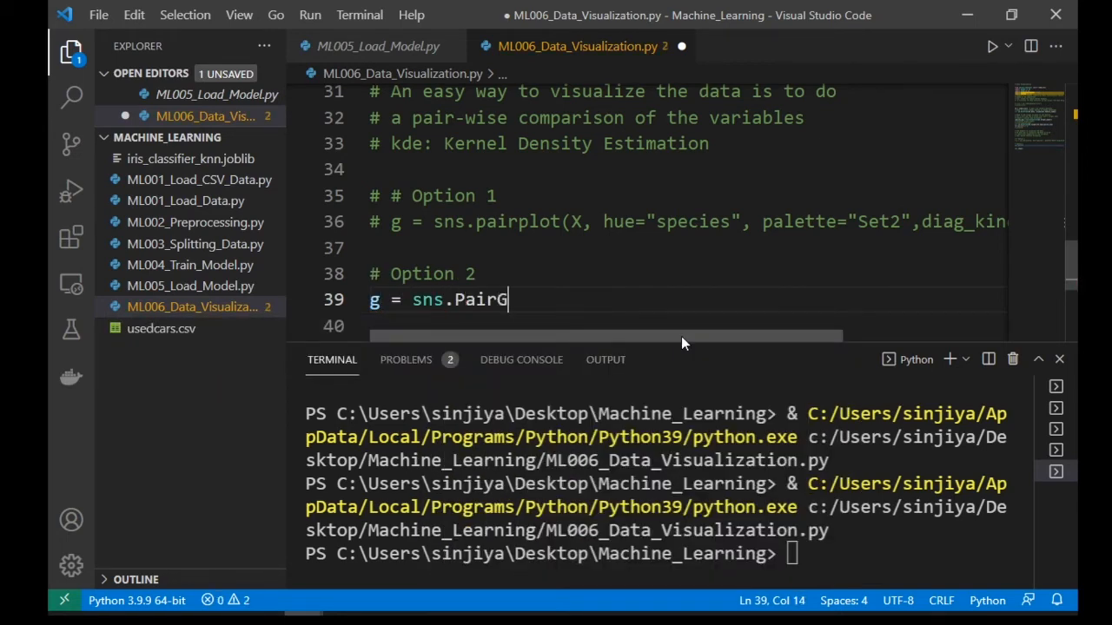
text(rid)
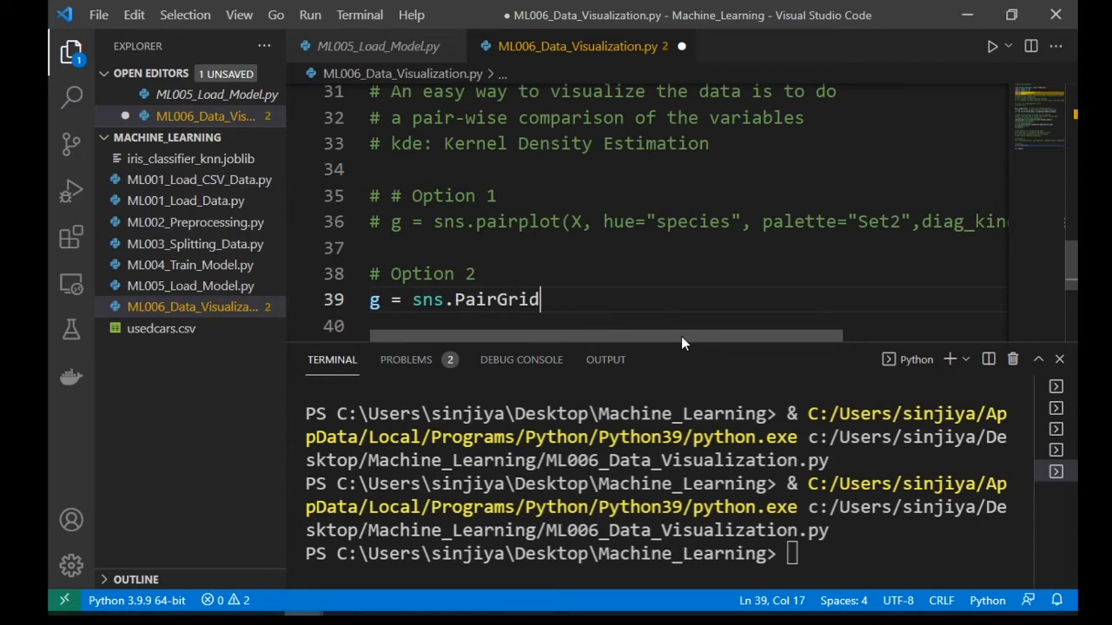
text((X, hue=")
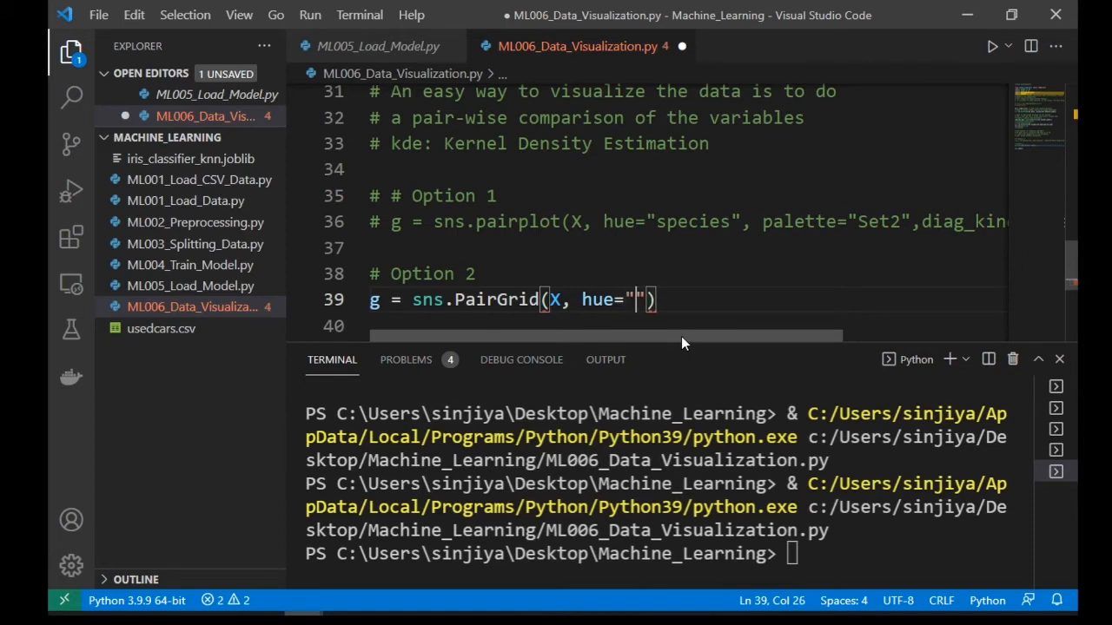
text(species)
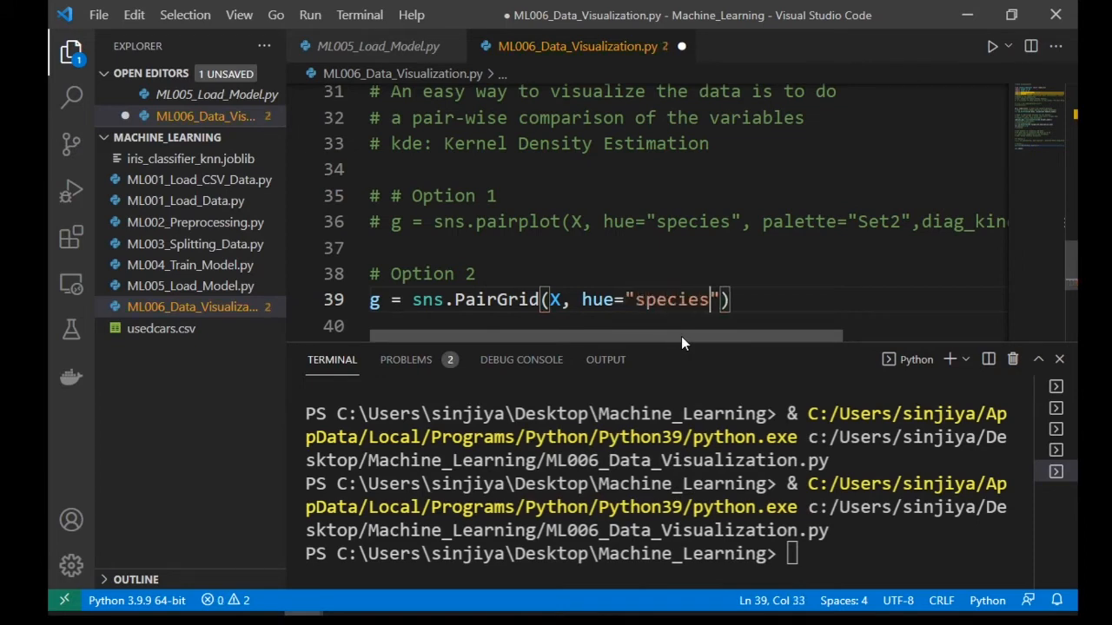
Step: Map sns.scatterplot onto every panel of the PairGrid with g.map
click(743, 298)
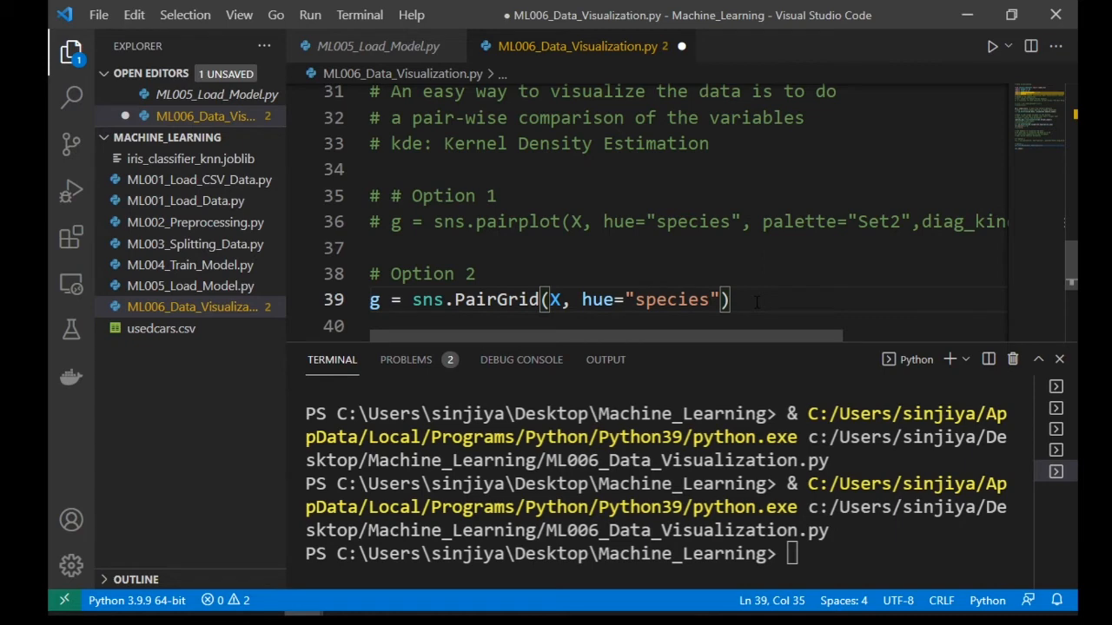
text(g.ma)
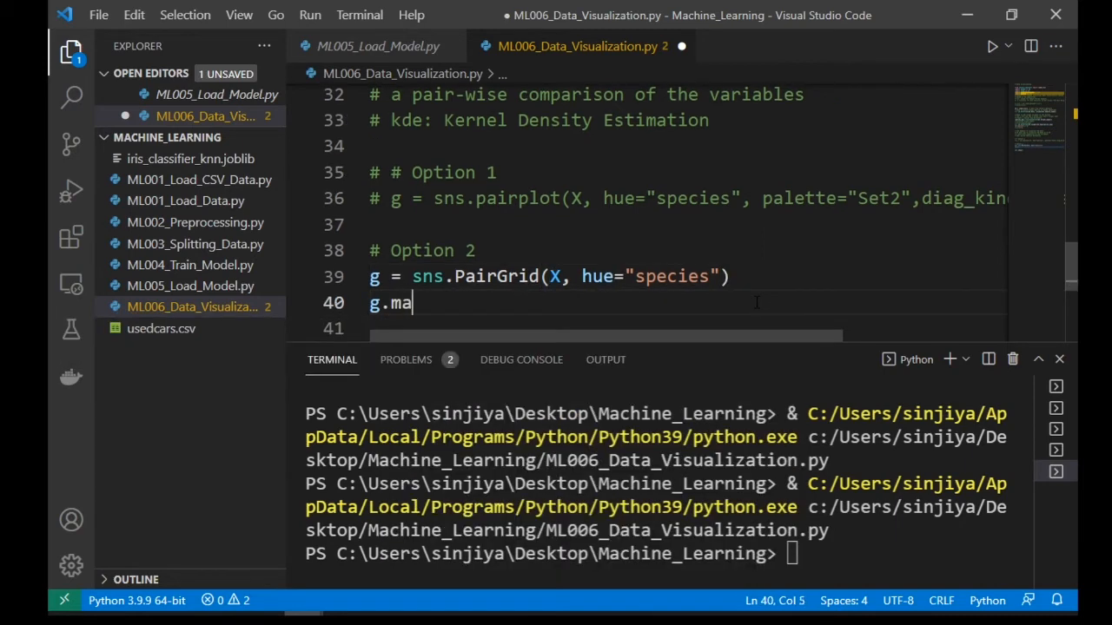
text(p(sns)
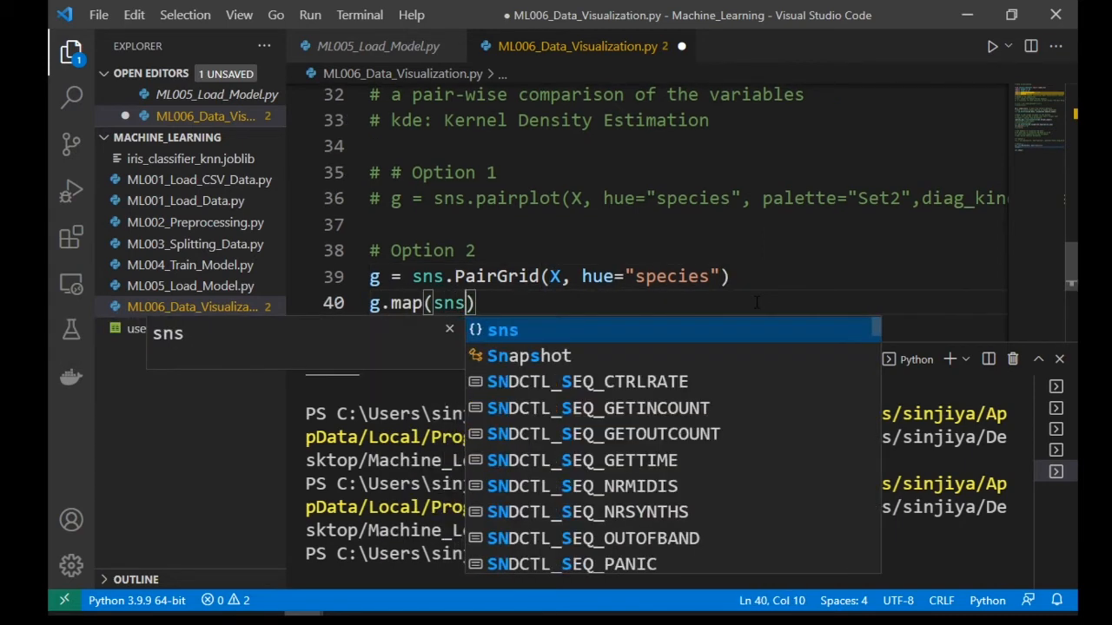
text(.scatterplo)
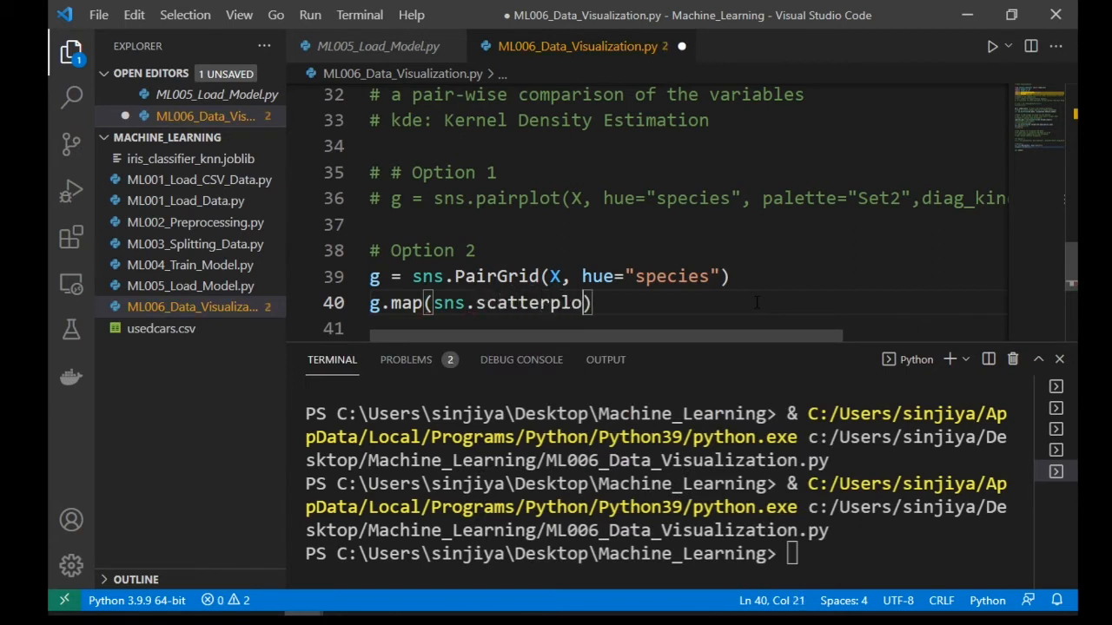
text(t)
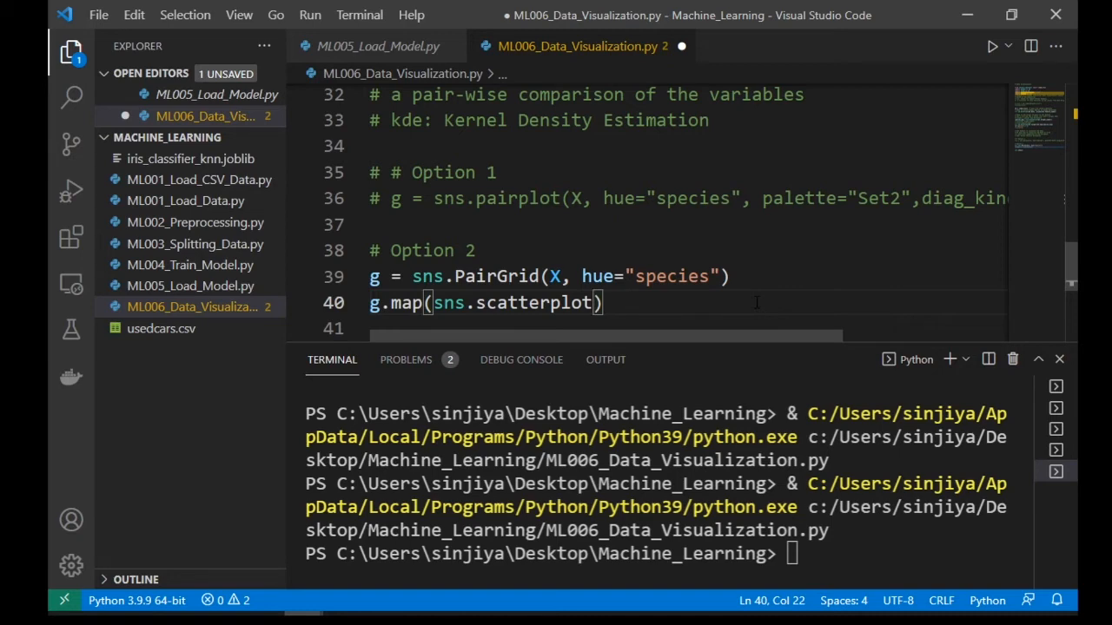
text(,)
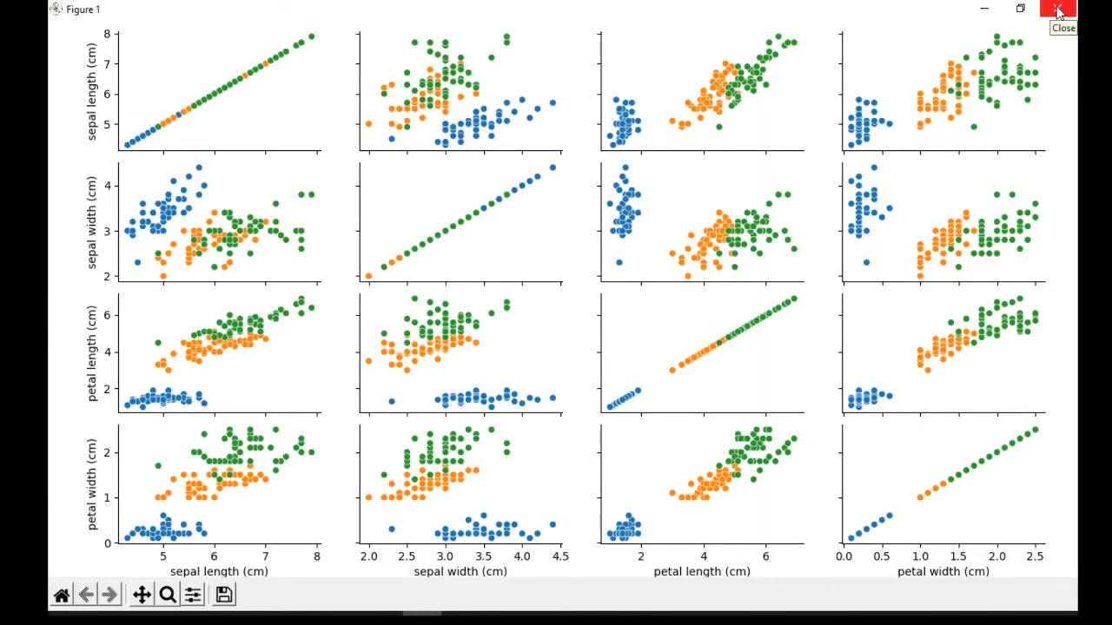
Step: Pass alpha=0.7, s=50 and edgecolor="white" to the mapped scatterplot
click(1058, 10)
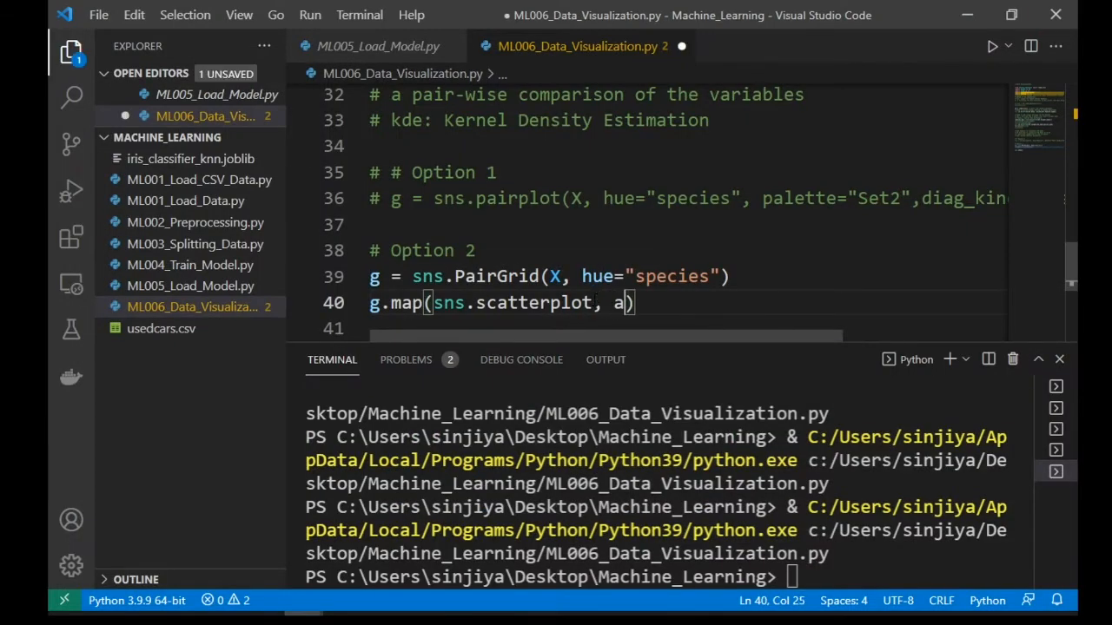
text(lpha=0.7)
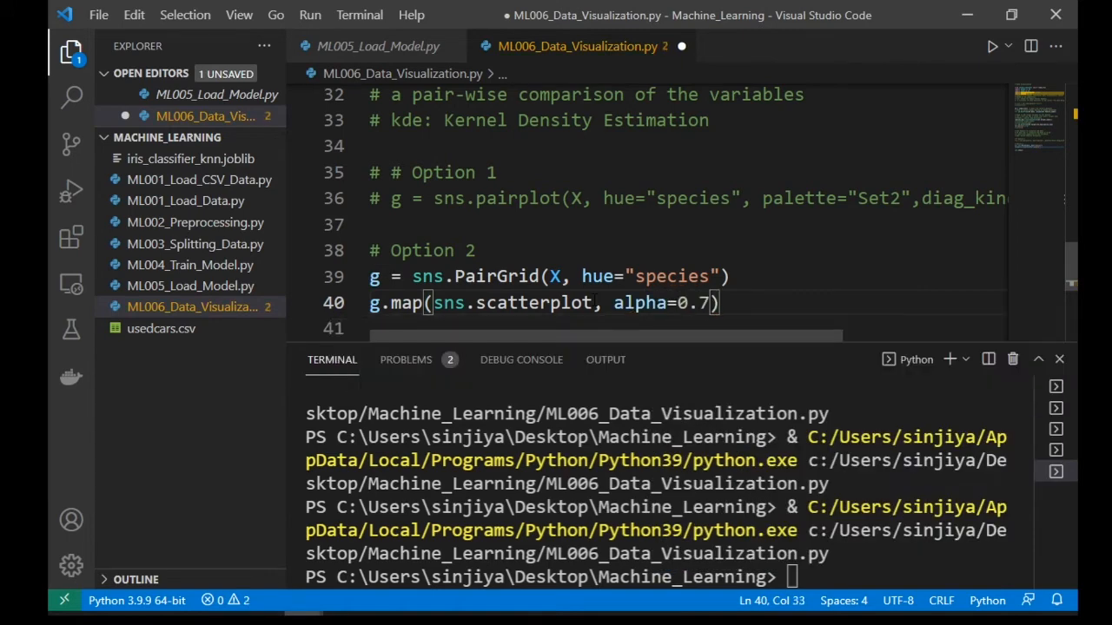
text(, s=50, edgecolor="white)
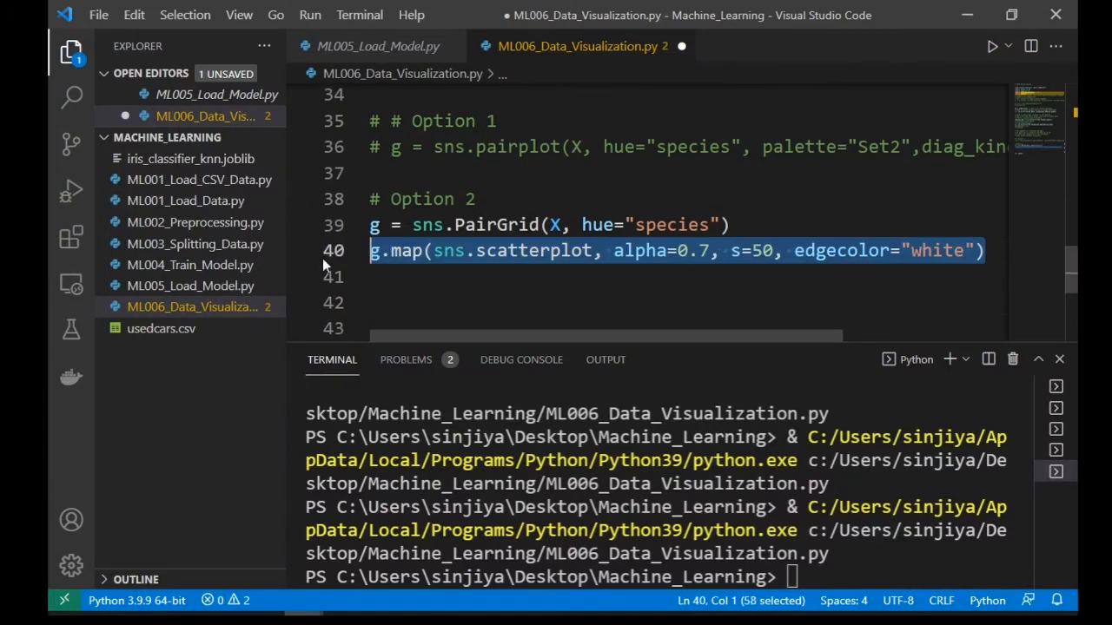
Step: Comment out Option 2.0 and run Option 2.1's bare species PairGrid, which shows empty axes
key(ctrl+/)
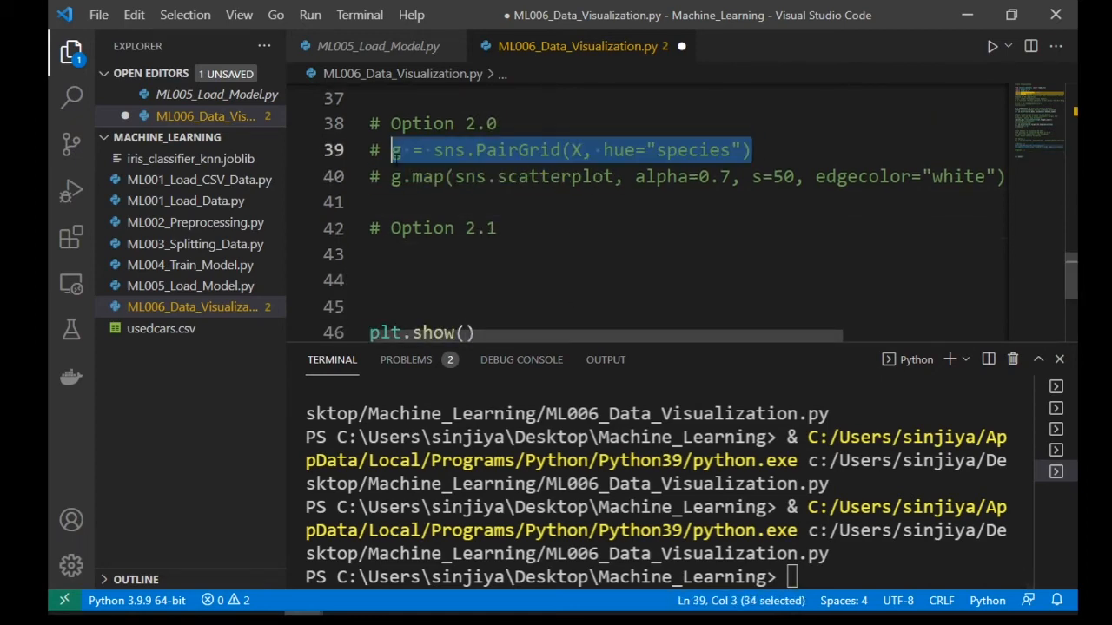
text(g = sns.PairGrid(X, hue="species"))
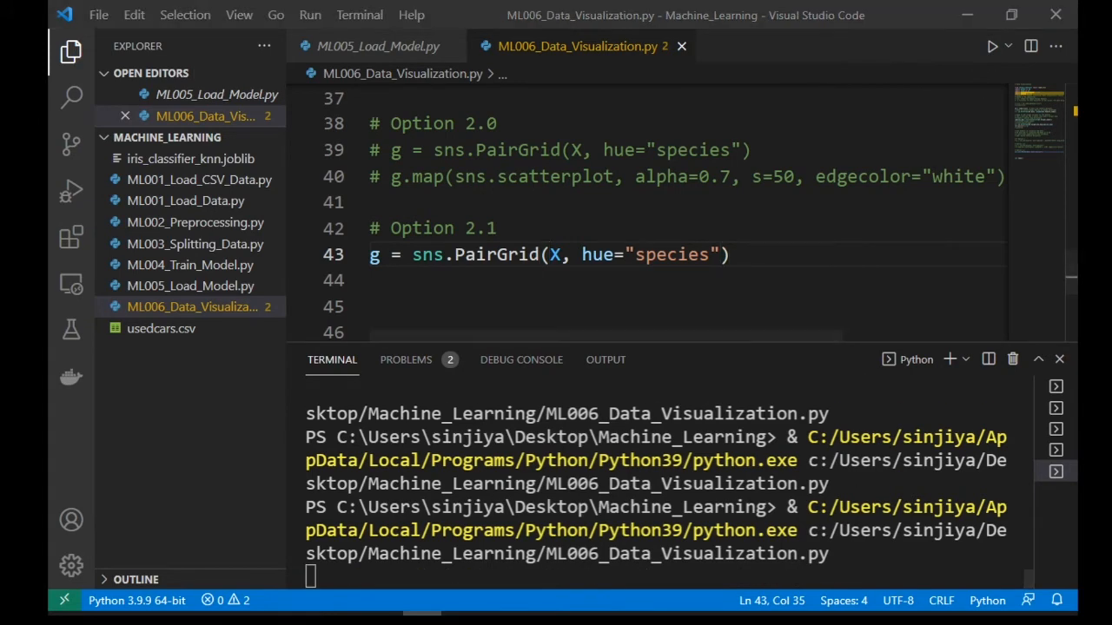
click(992, 46)
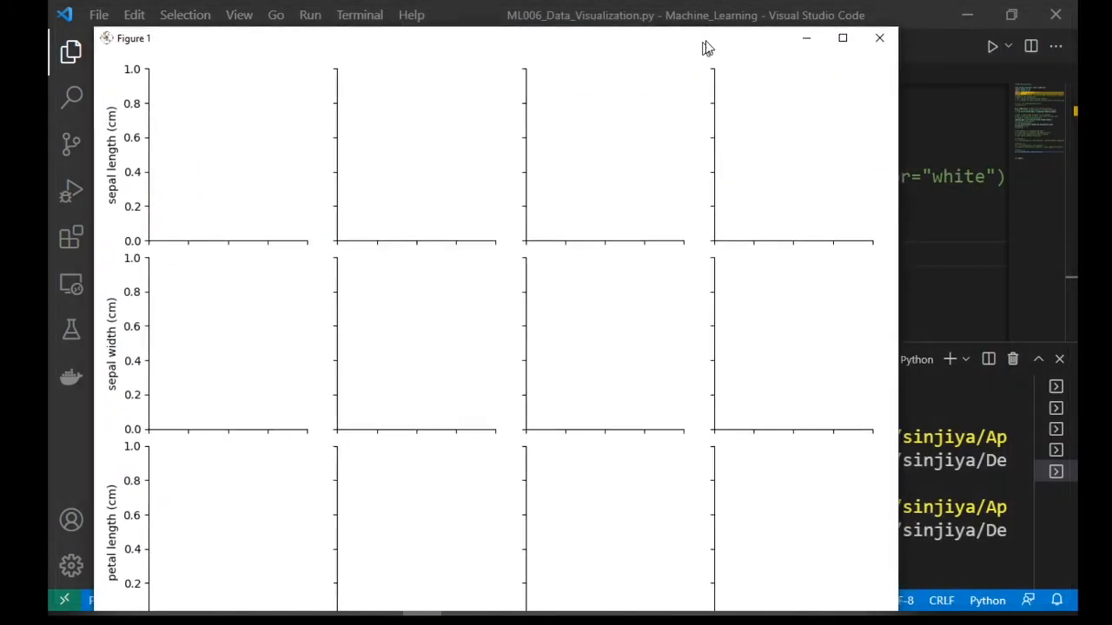
click(842, 37)
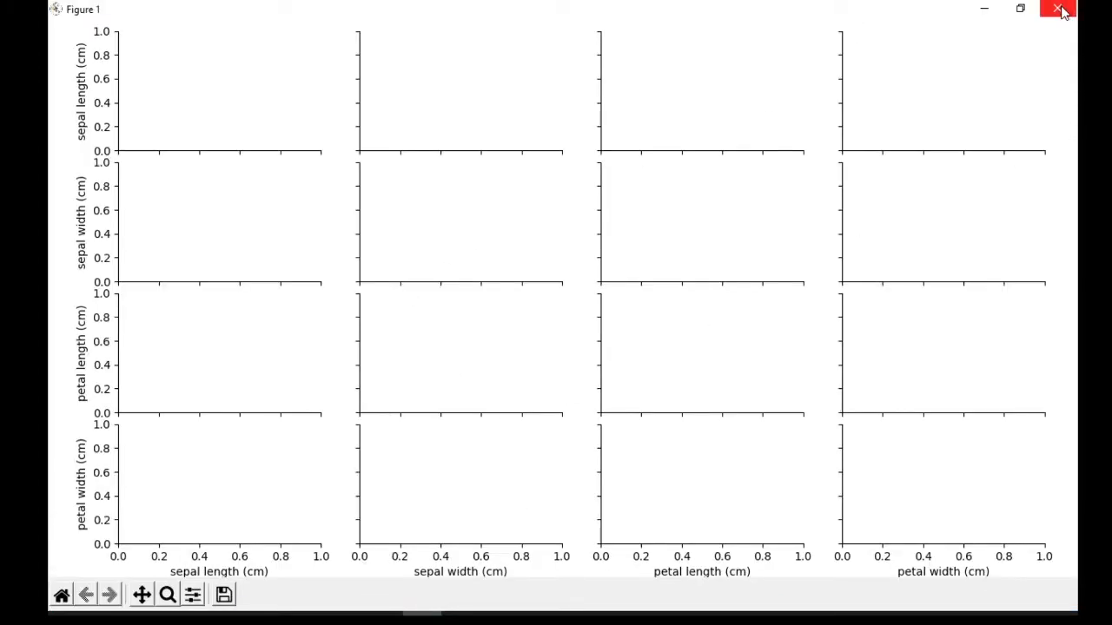
click(1062, 9)
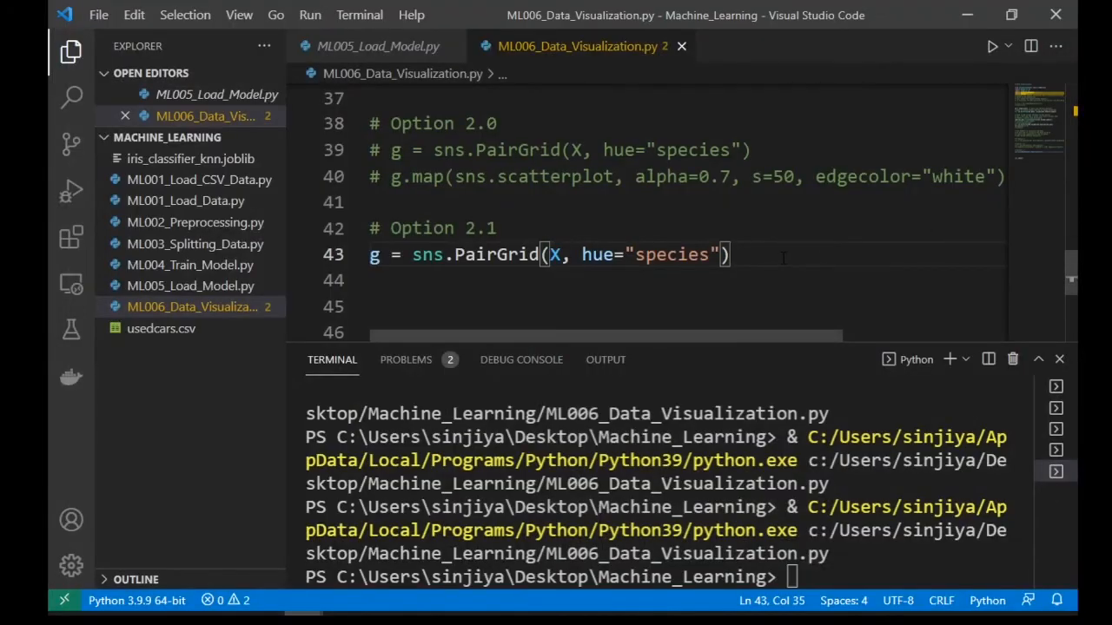
Step: Add g.map_diag(sns.histplot, alpha=0.5) and run to view diagonal histograms
text(g.map)
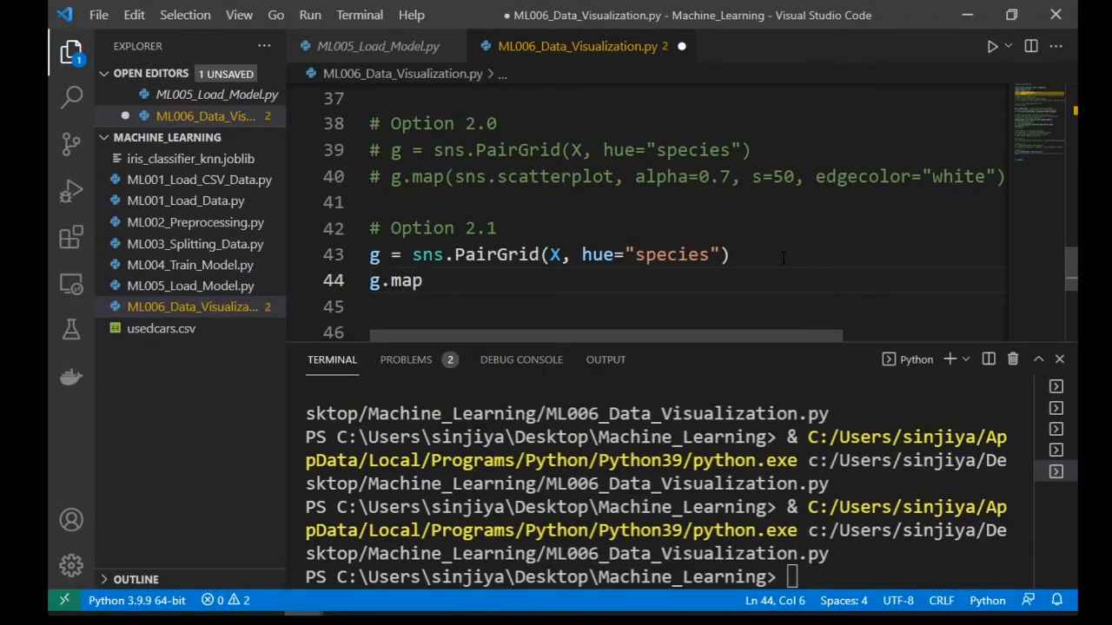
text(_diag())
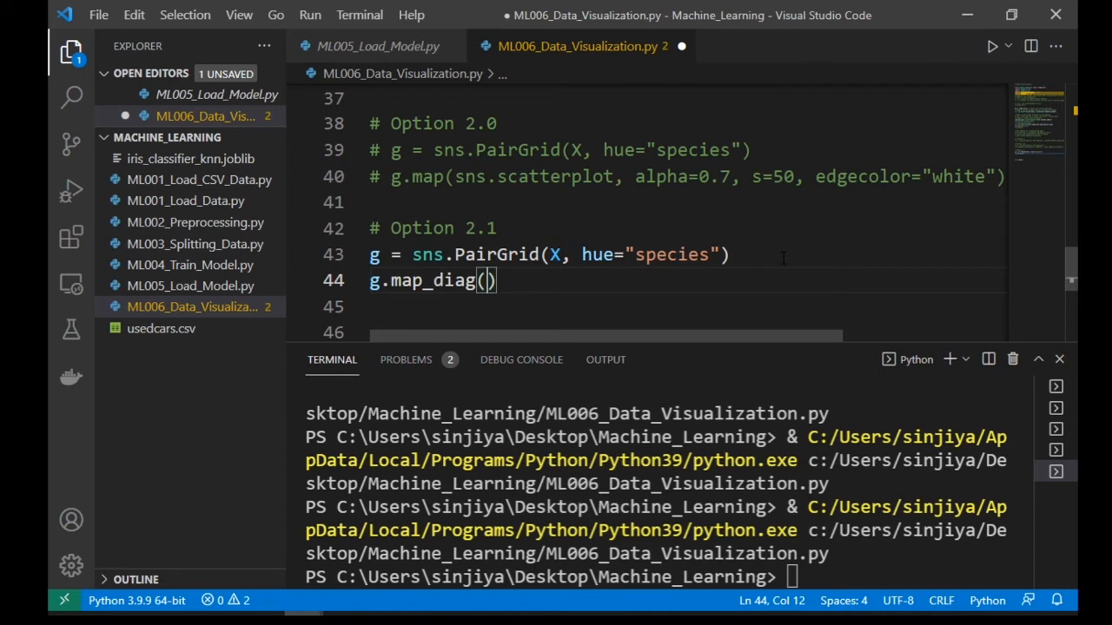
text(sns.)
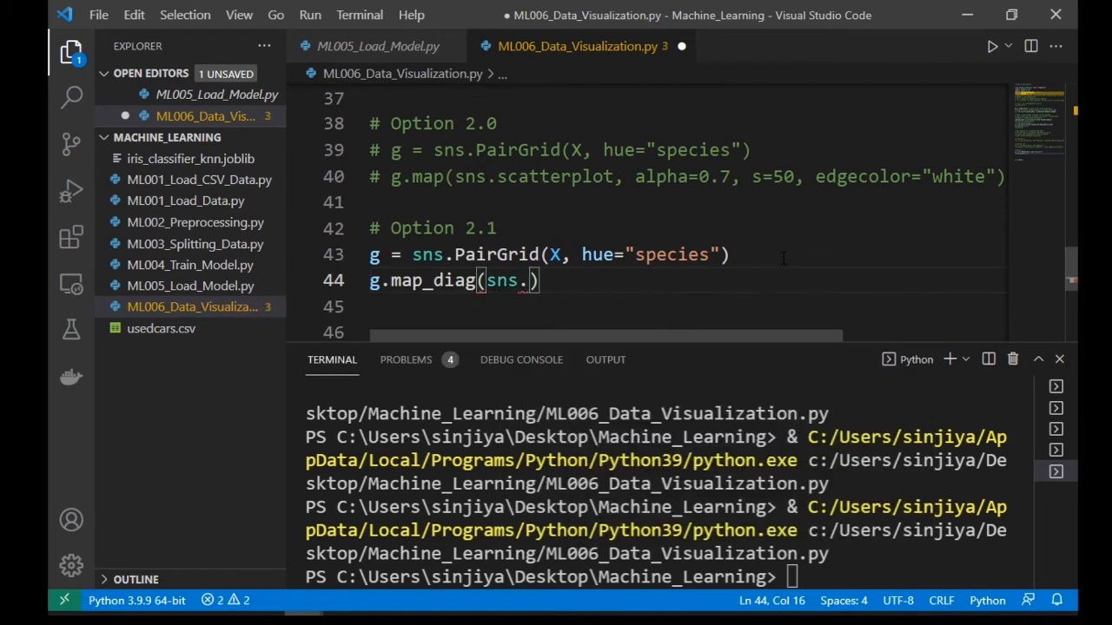
text(histplot)
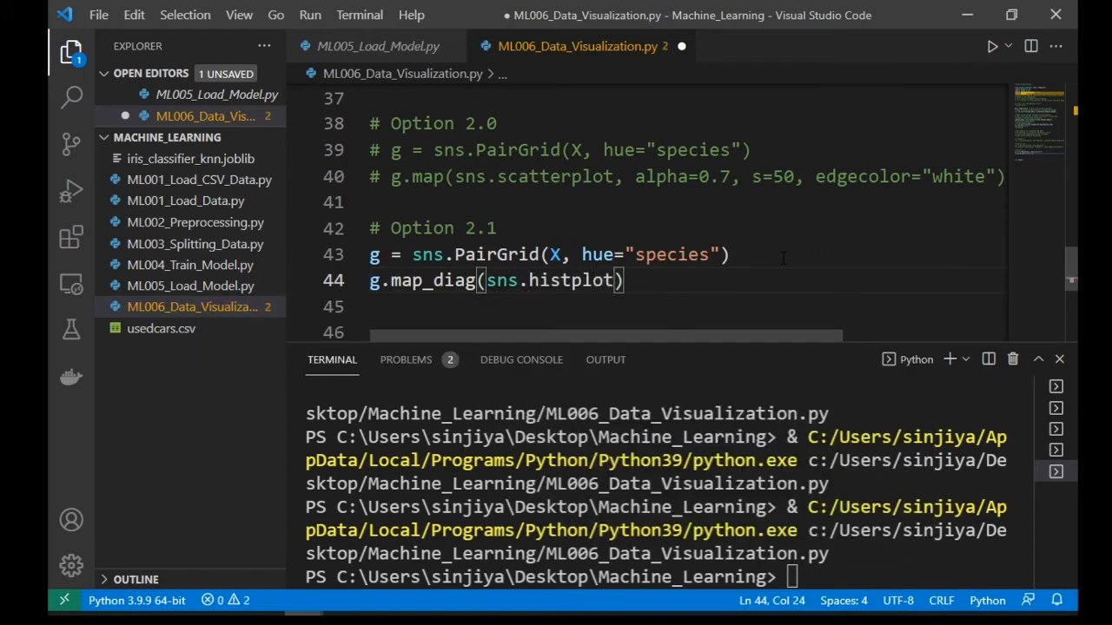
text(, alph)
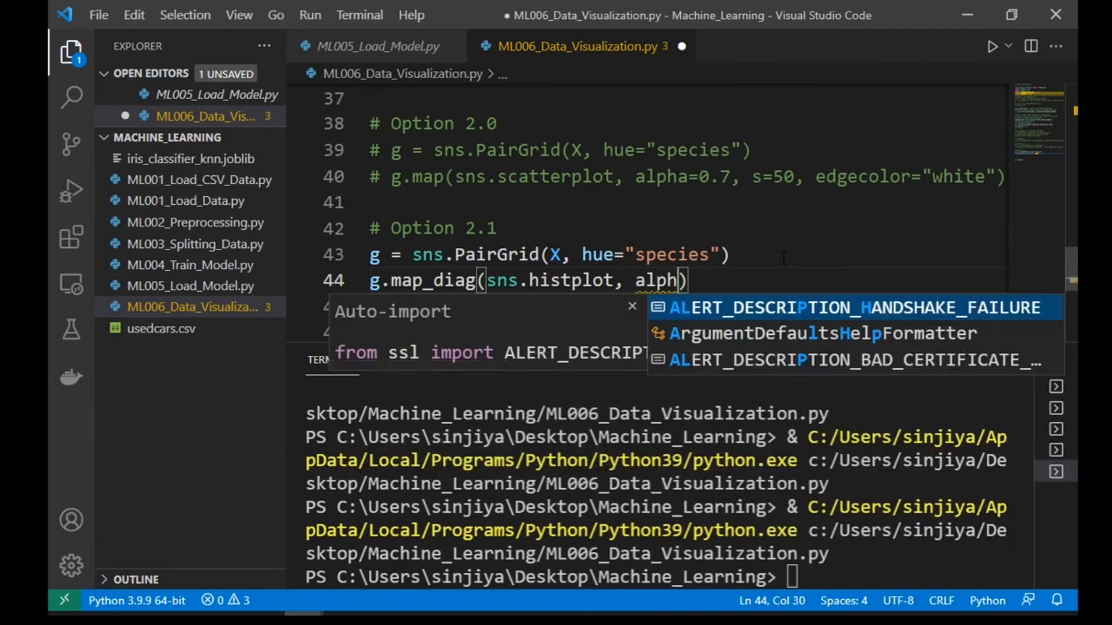
text(a=0.5)
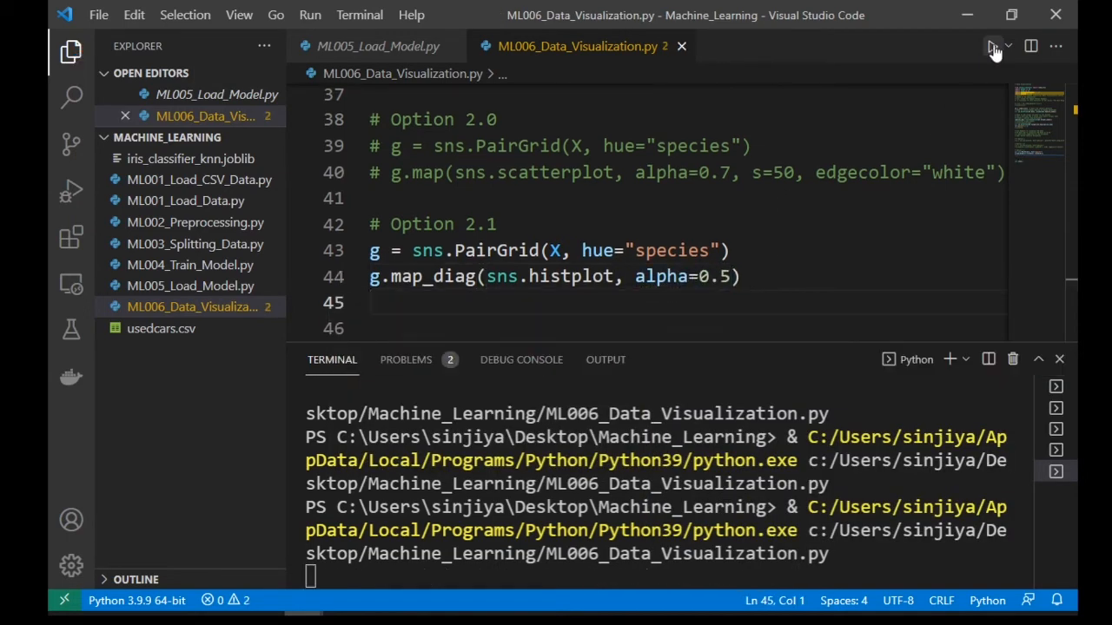
click(993, 47)
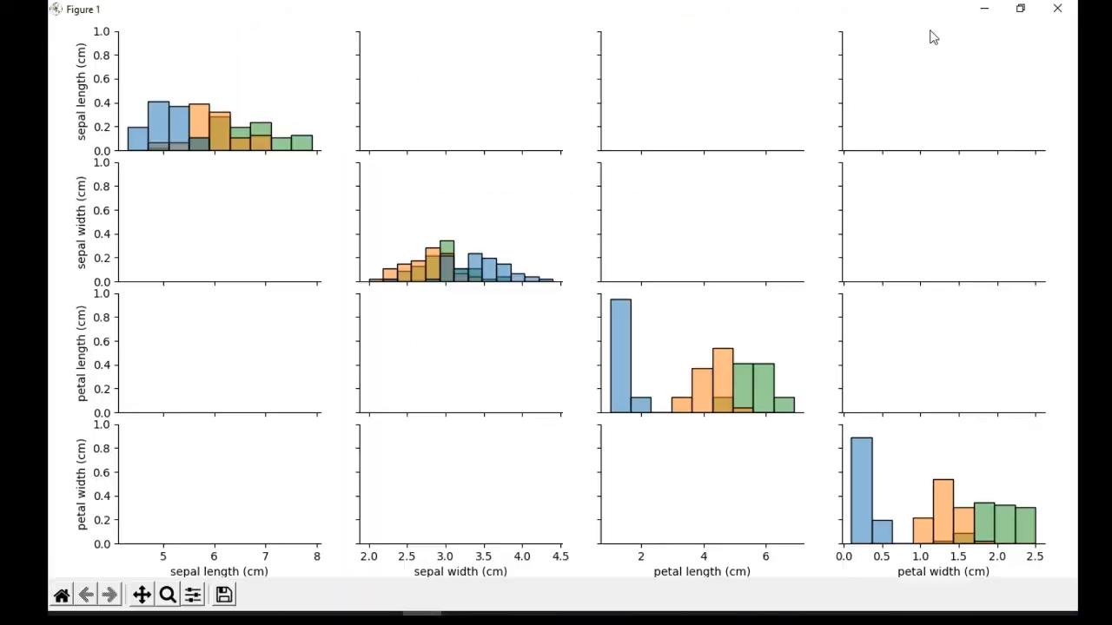
mouse_move(1057, 9)
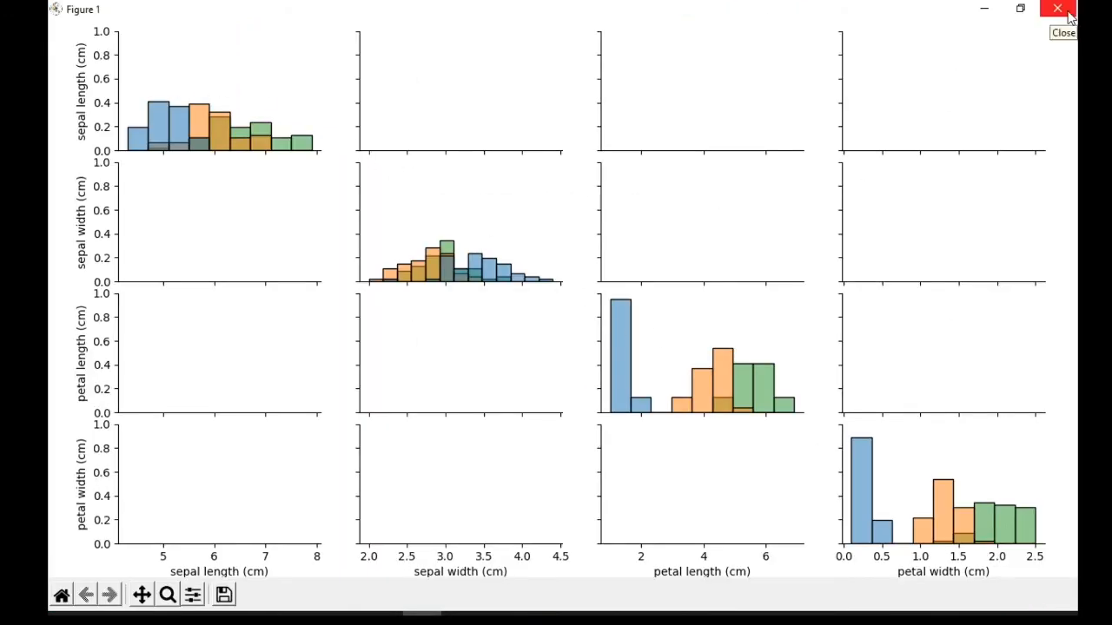
click(1057, 9)
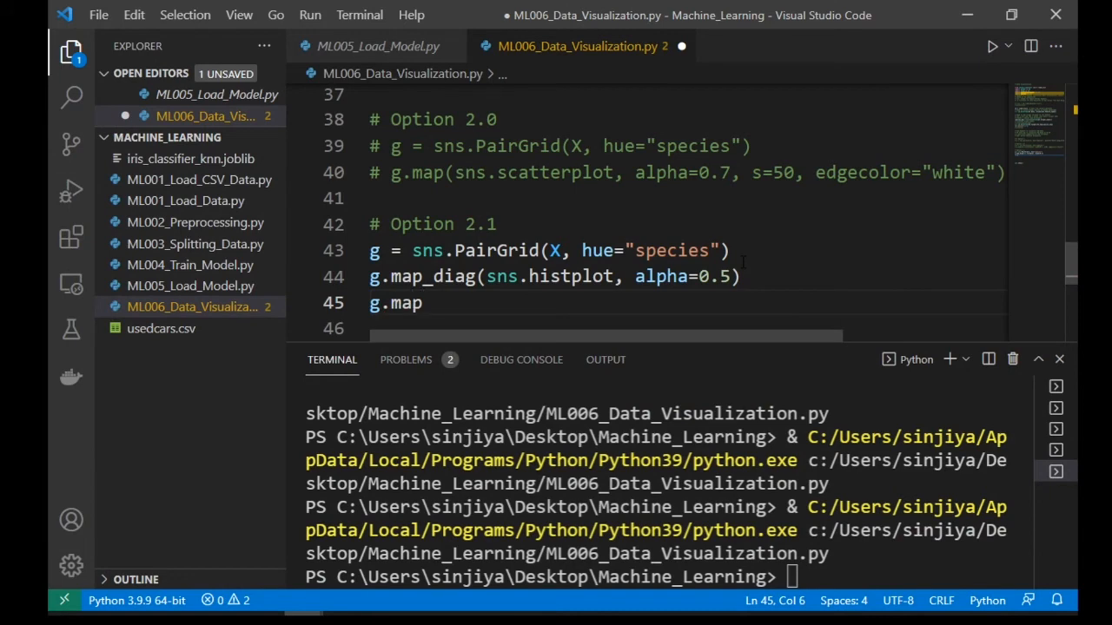
Step: Add g.map_offdiag(sns.scatterplot) with transparency, then comment Option 2.1 and copy it as Option 2.2
text(_)
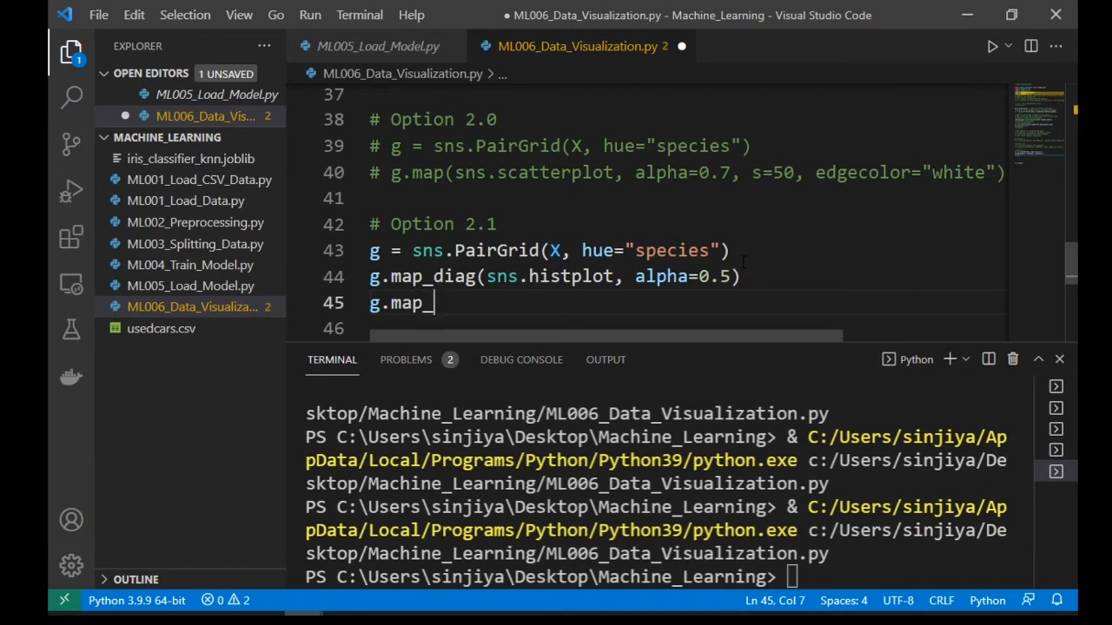
text(offdiag(s)
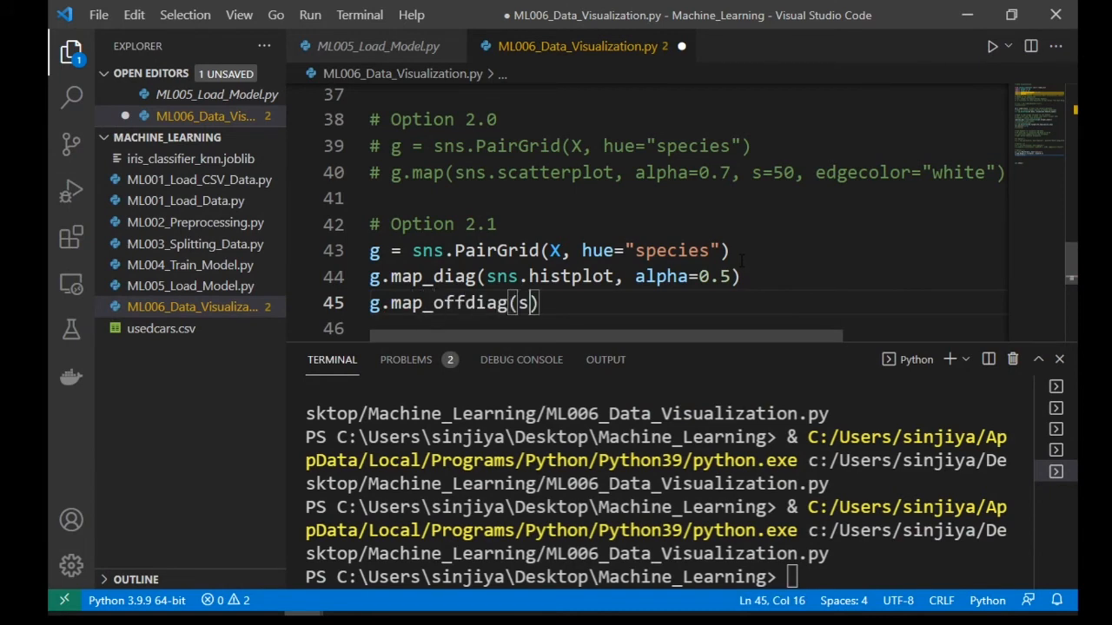
text(ns.scatterplot,)
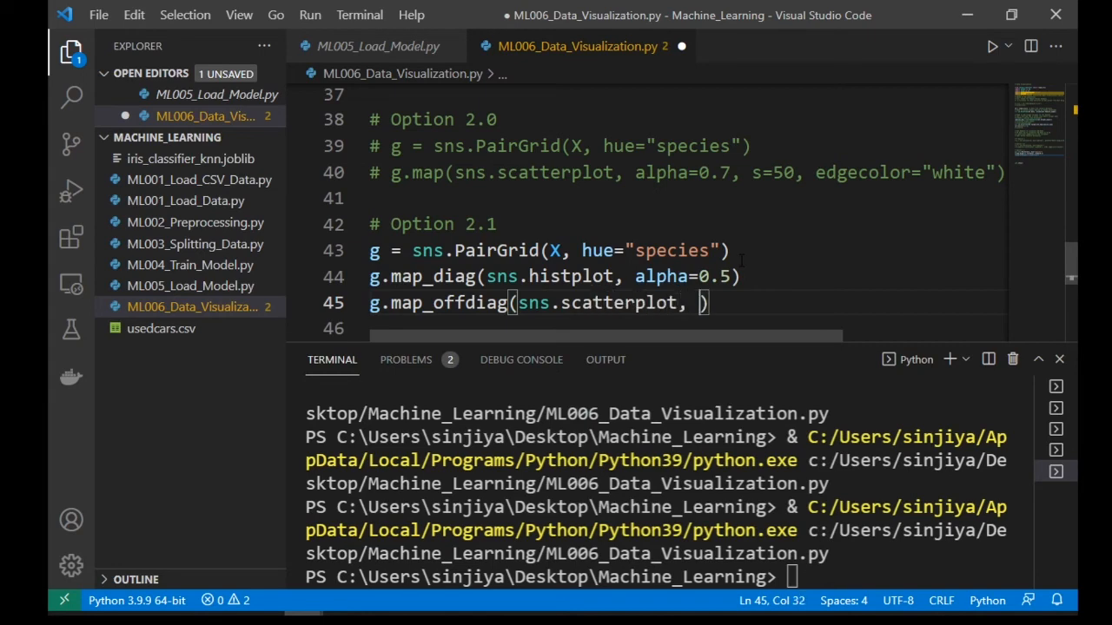
text(alpha=0.7)
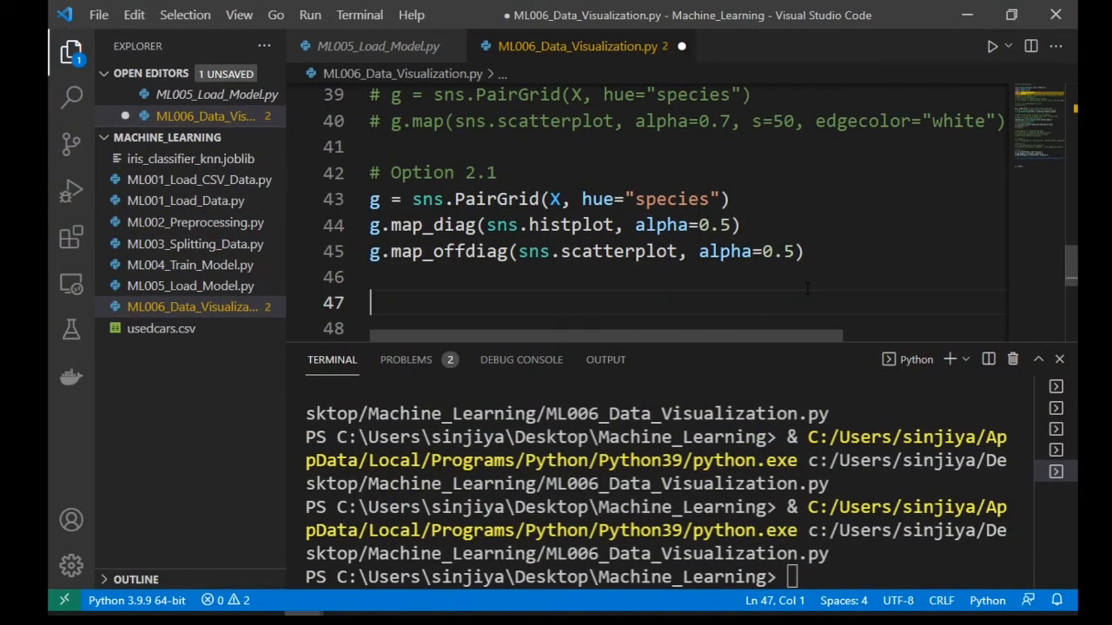
key(ctrl+/)
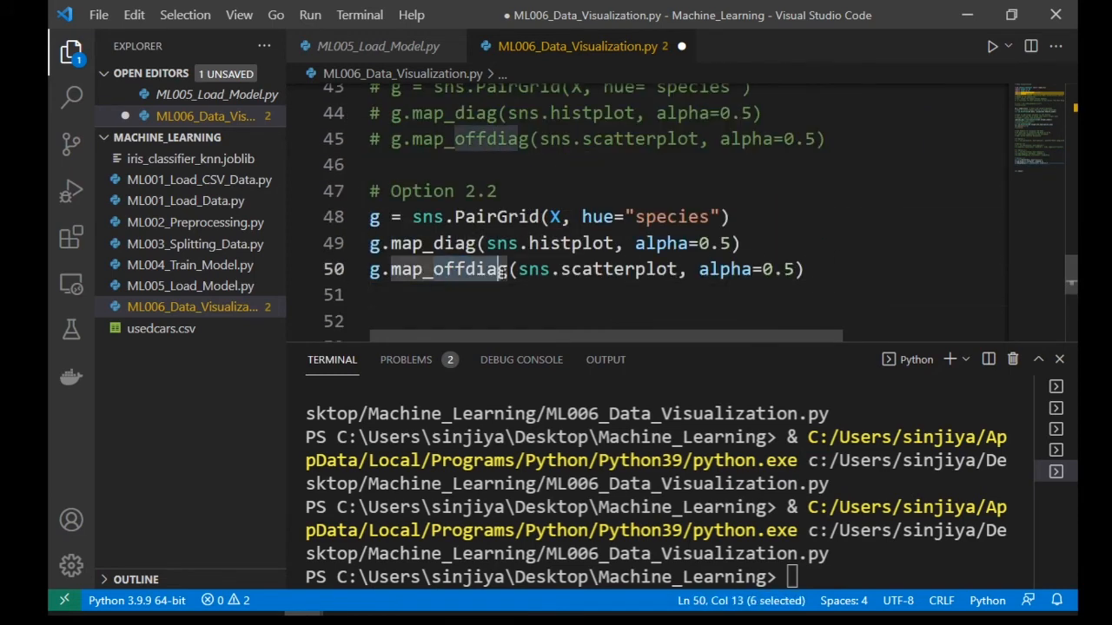
Step: Map scatterplot to the upper panels, kdeplot to the lower and diagonal panels, and view the mixed grid
text(map_upper)
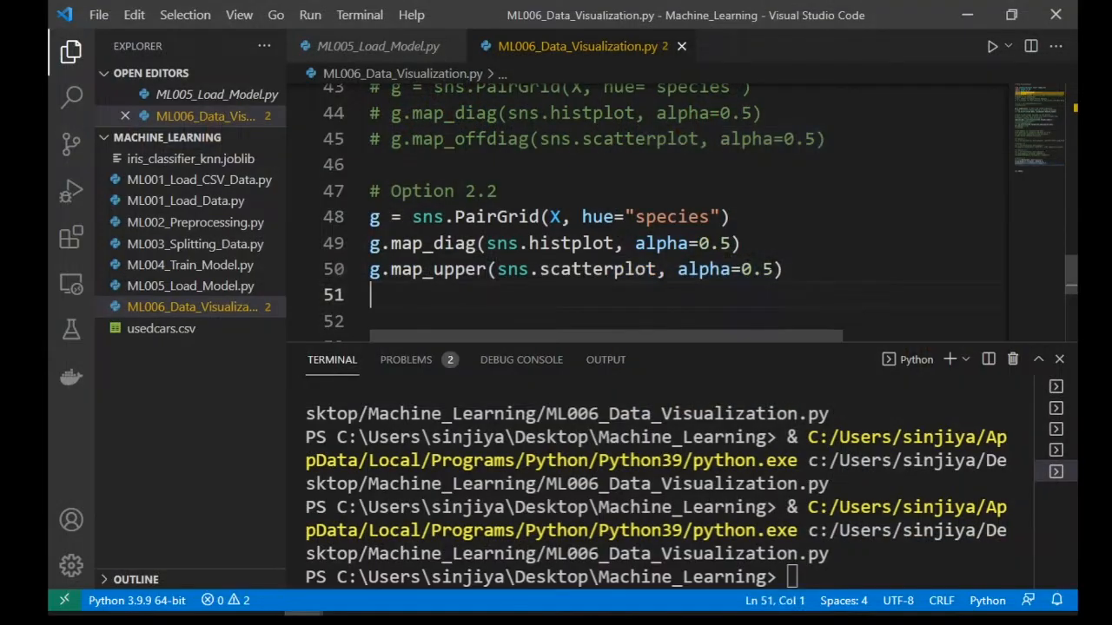
text(g.map_lower(sns.scatterplot, alpha=0.5))
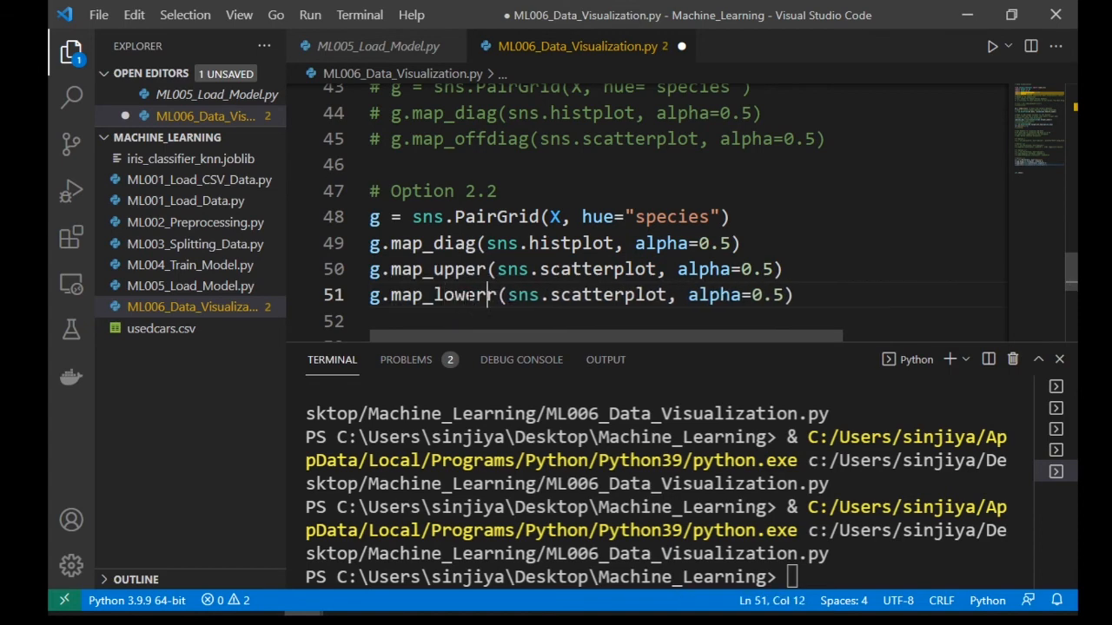
text(kdeplot)
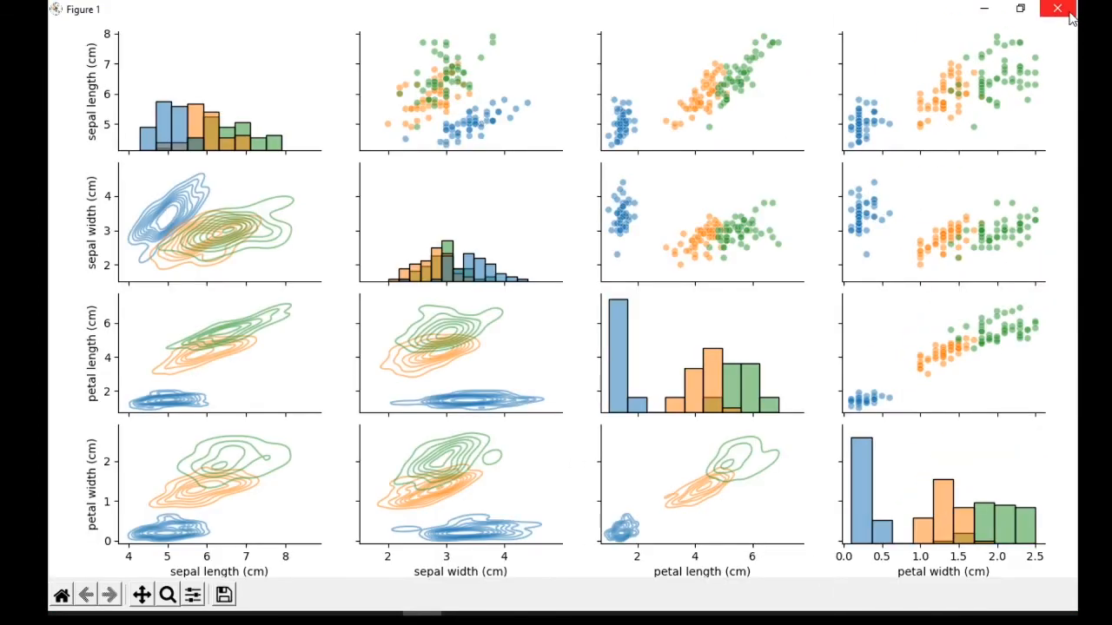
click(1057, 9)
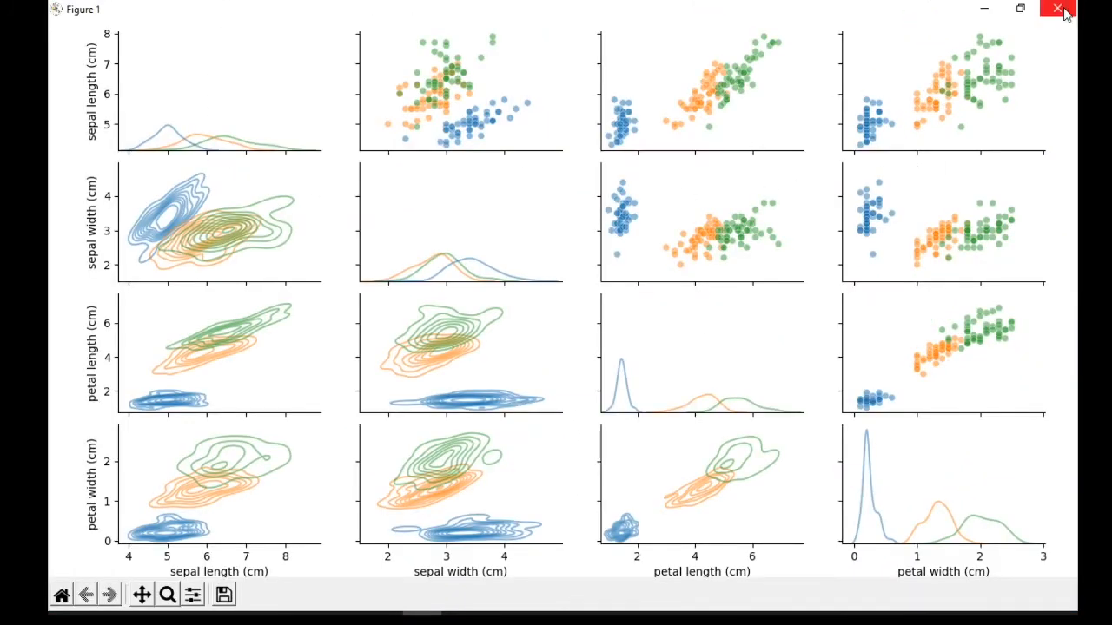
click(1058, 10)
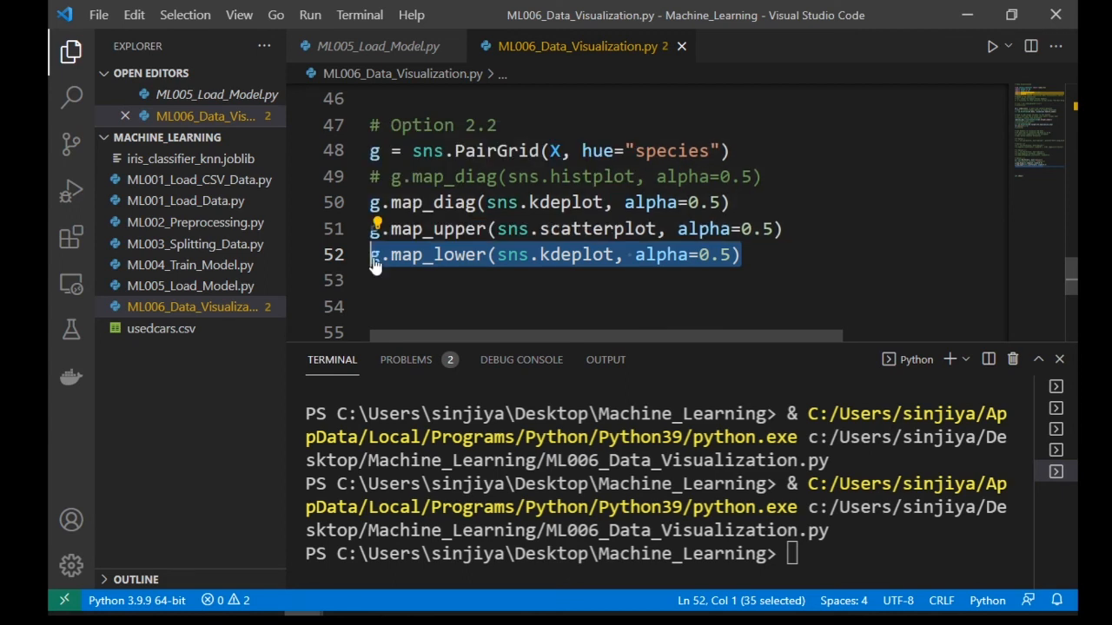
Step: Comment out the kdeplot map_lower line and replace it with g.map_lower(sns.regplot)
key(ctrl+/)
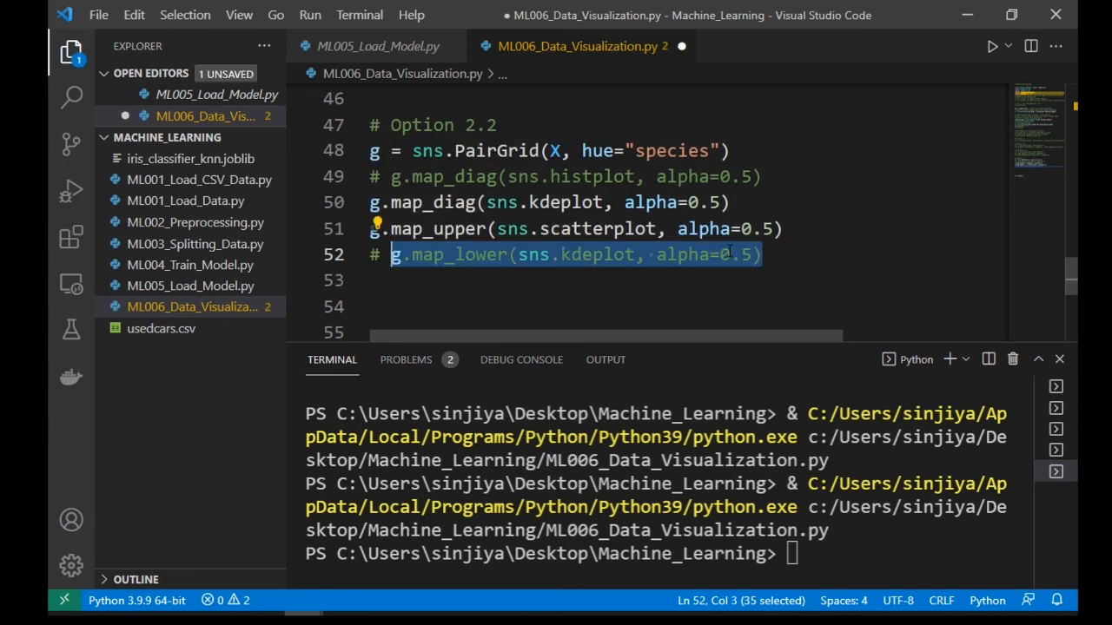
click(763, 255)
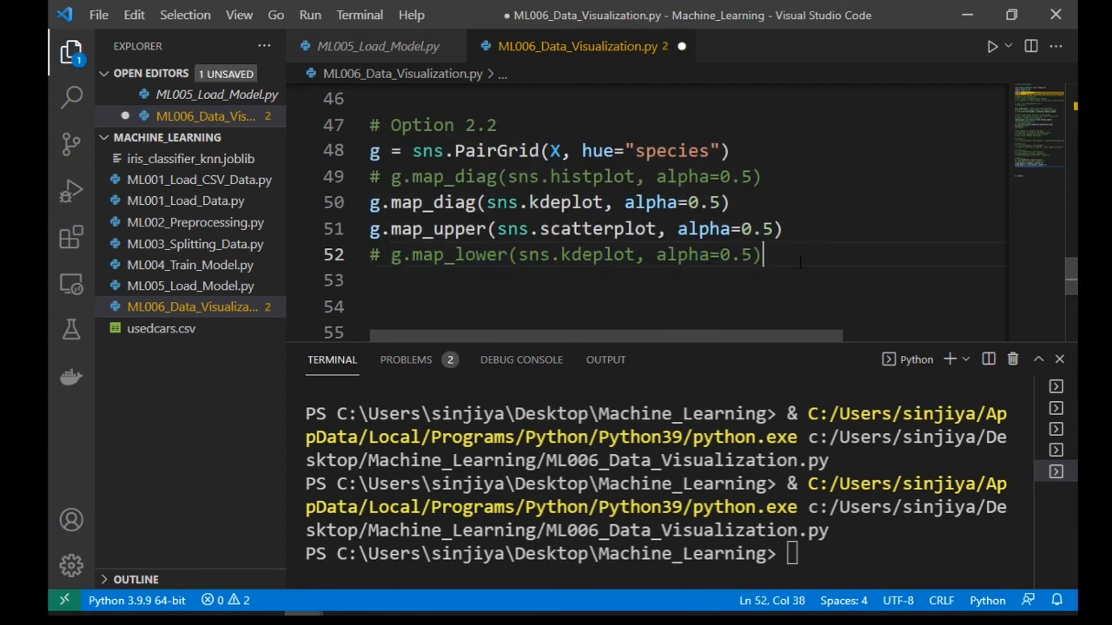
text(g.map_lower(sns.kdeplot, alpha=0.5))
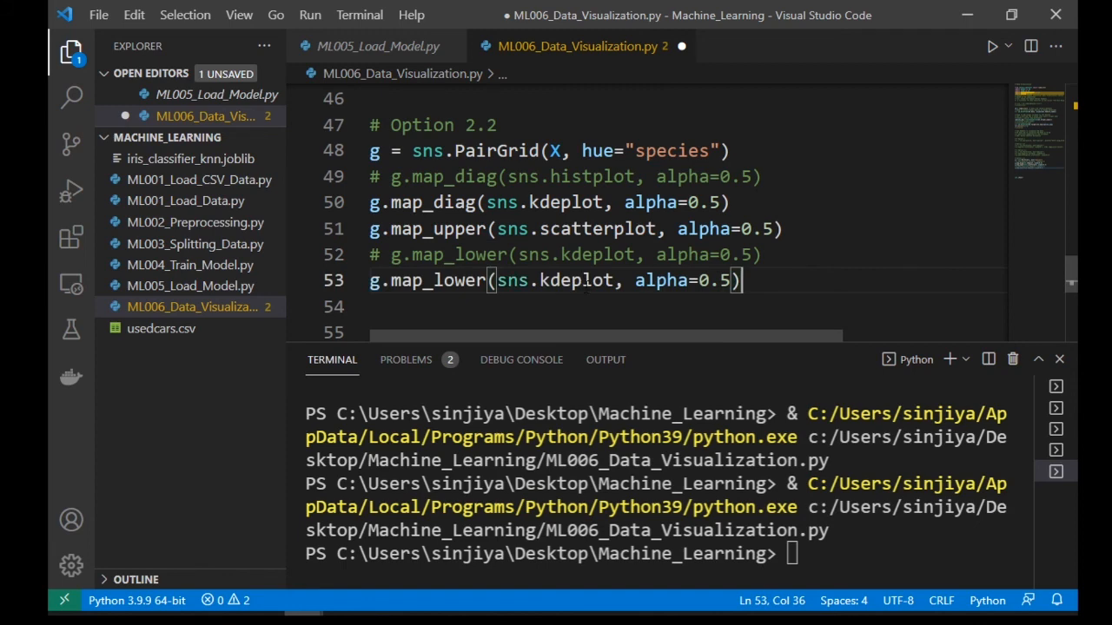
click(569, 279)
text(reg)
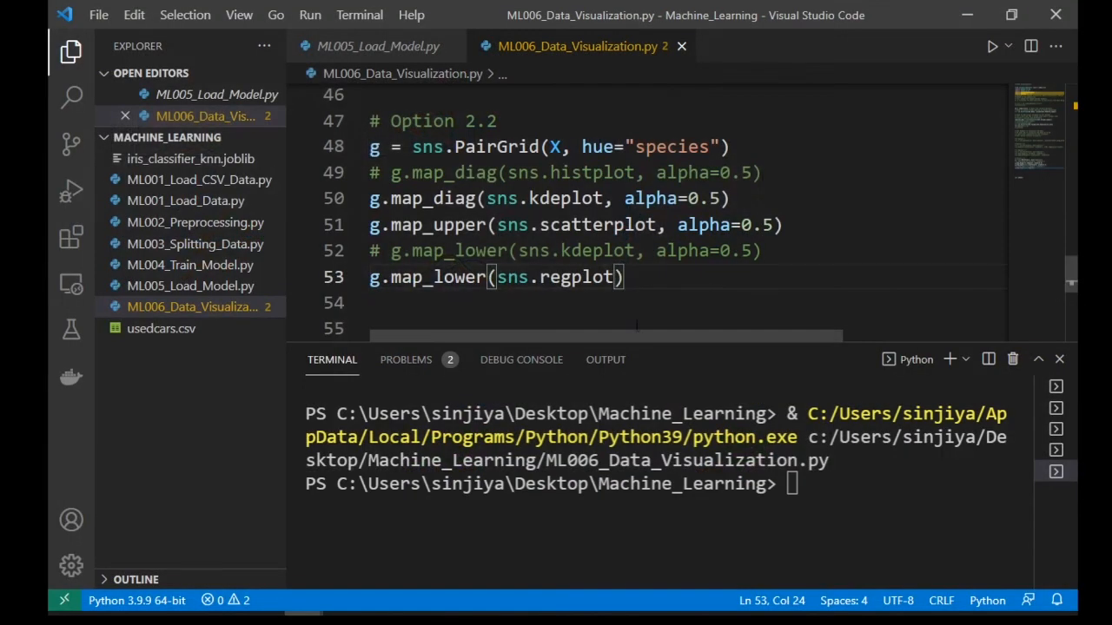
key(Enter)
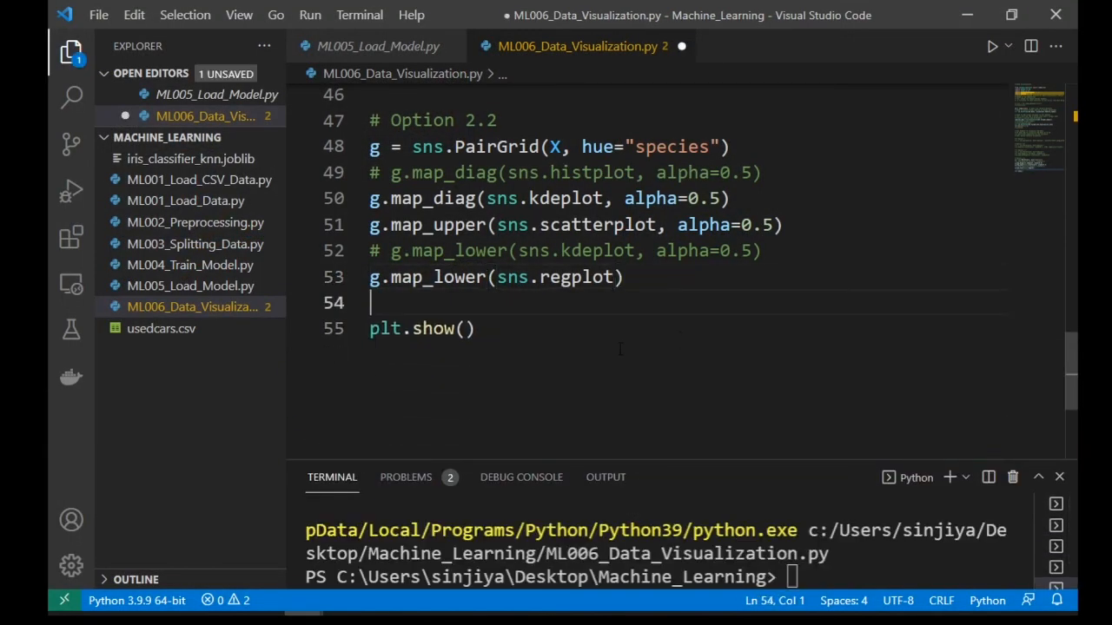
scroll(up, 3)
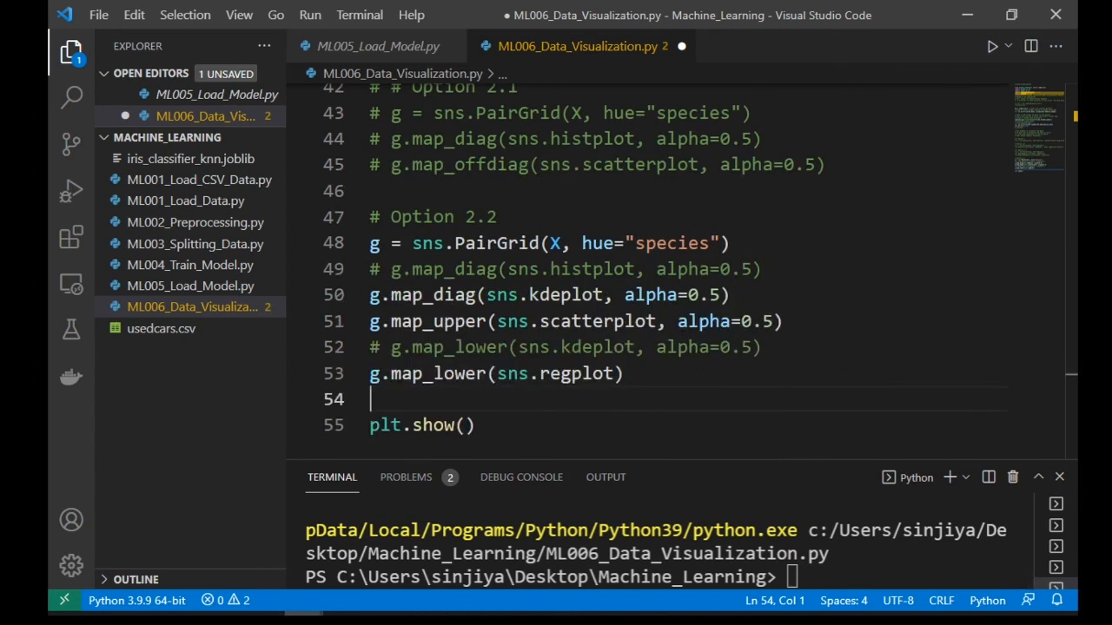